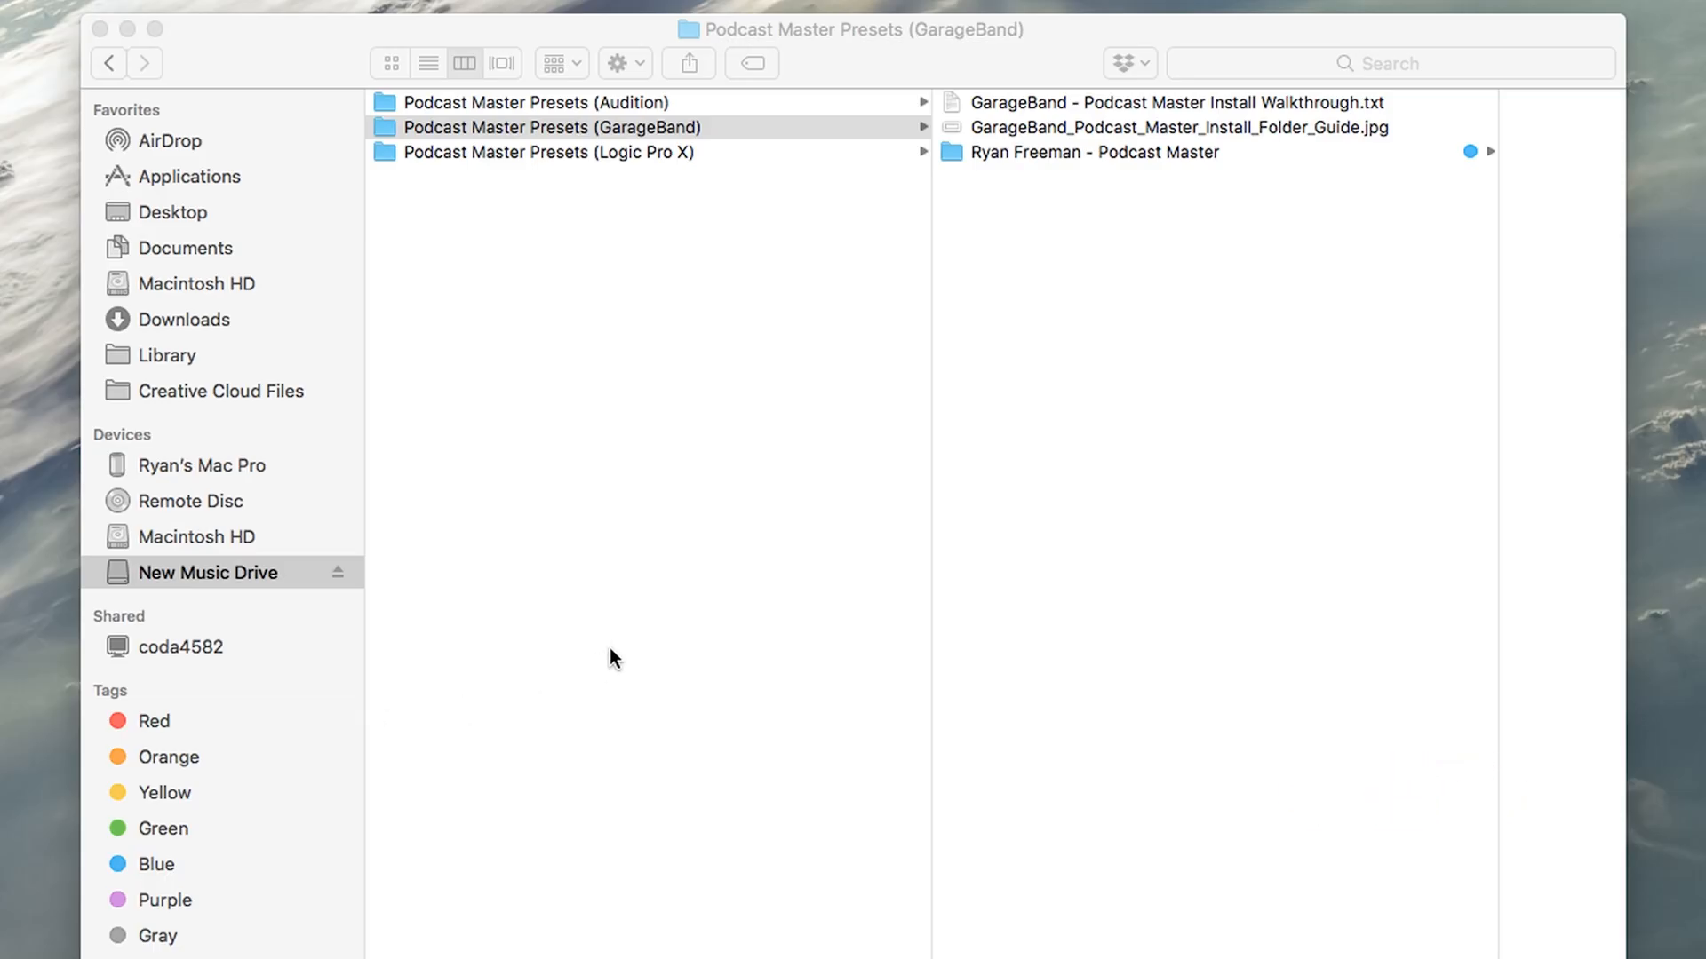
pyautogui.moveTo(498, 243)
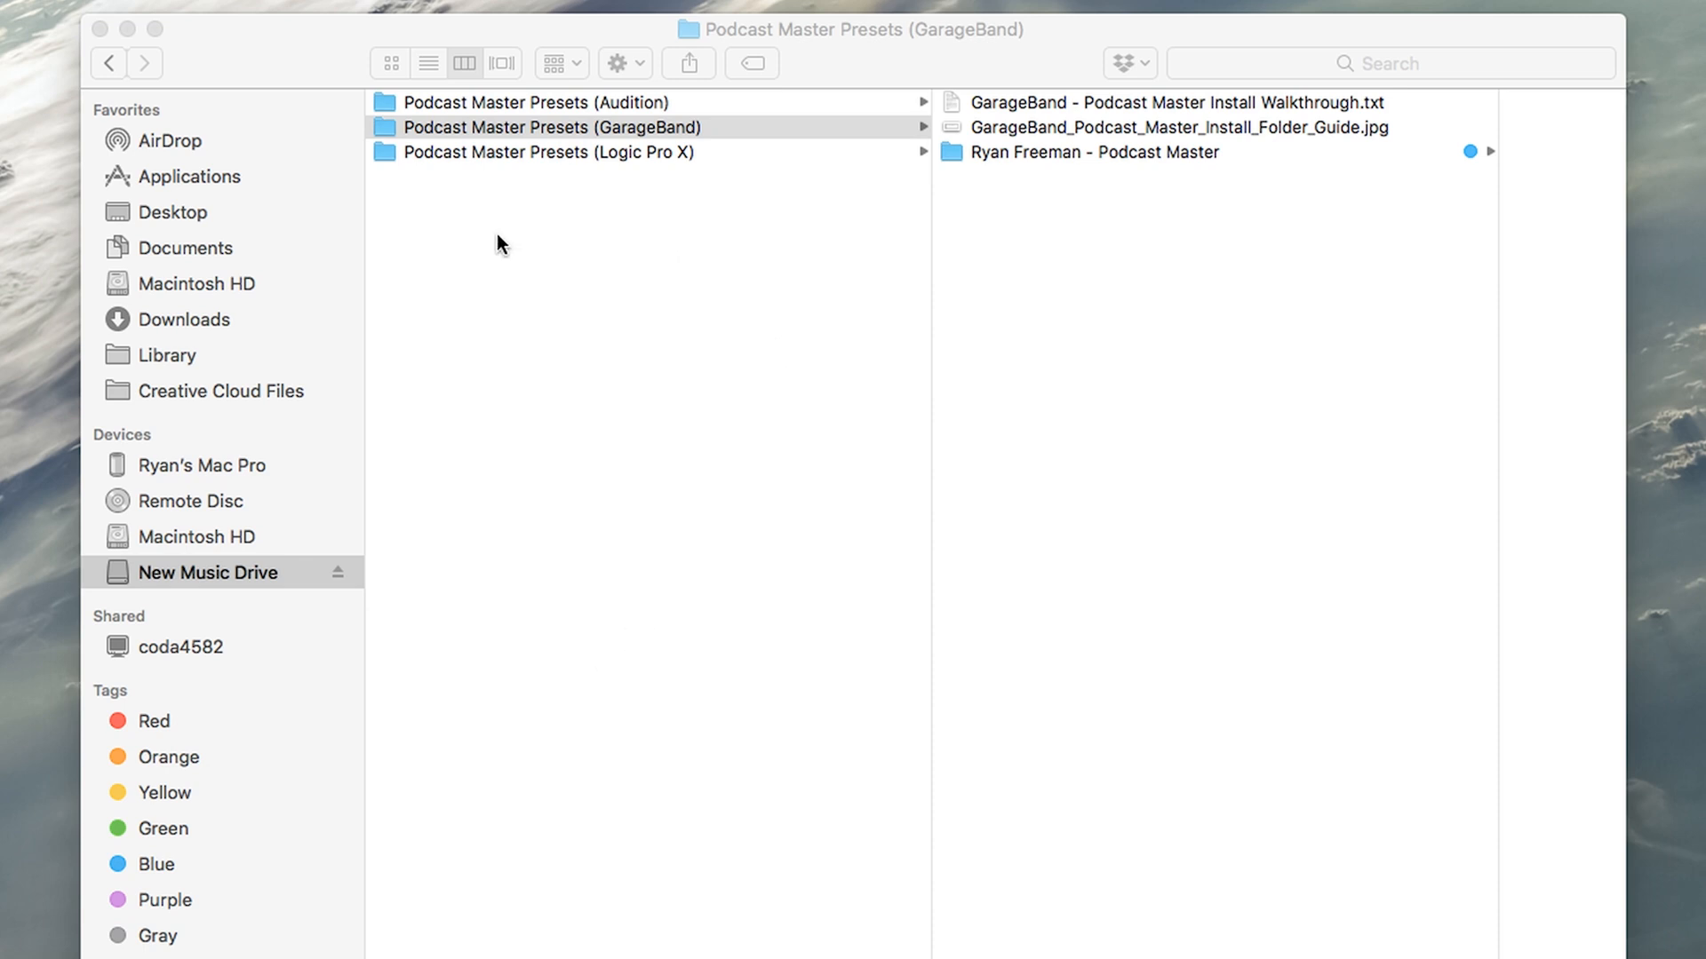
pyautogui.moveTo(1056, 381)
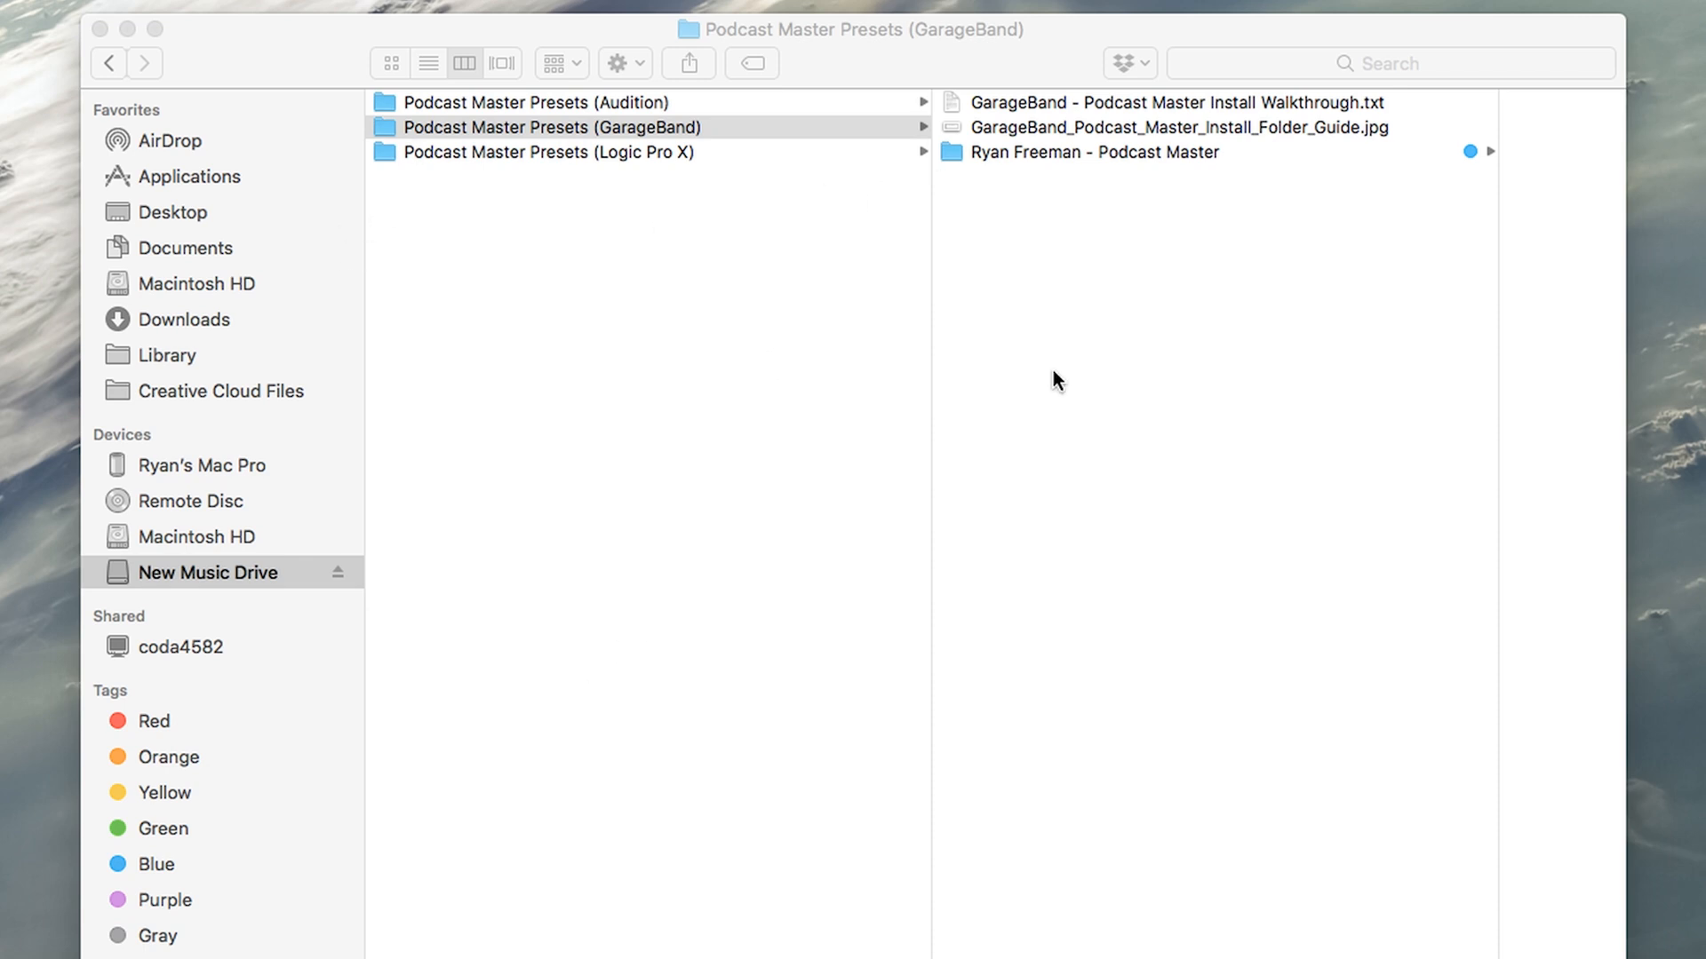
# Open the Podcast Master Presets (GarageBand) folder and its Ryan Freeman - Podcast Master subfolder
pyautogui.click(548, 127)
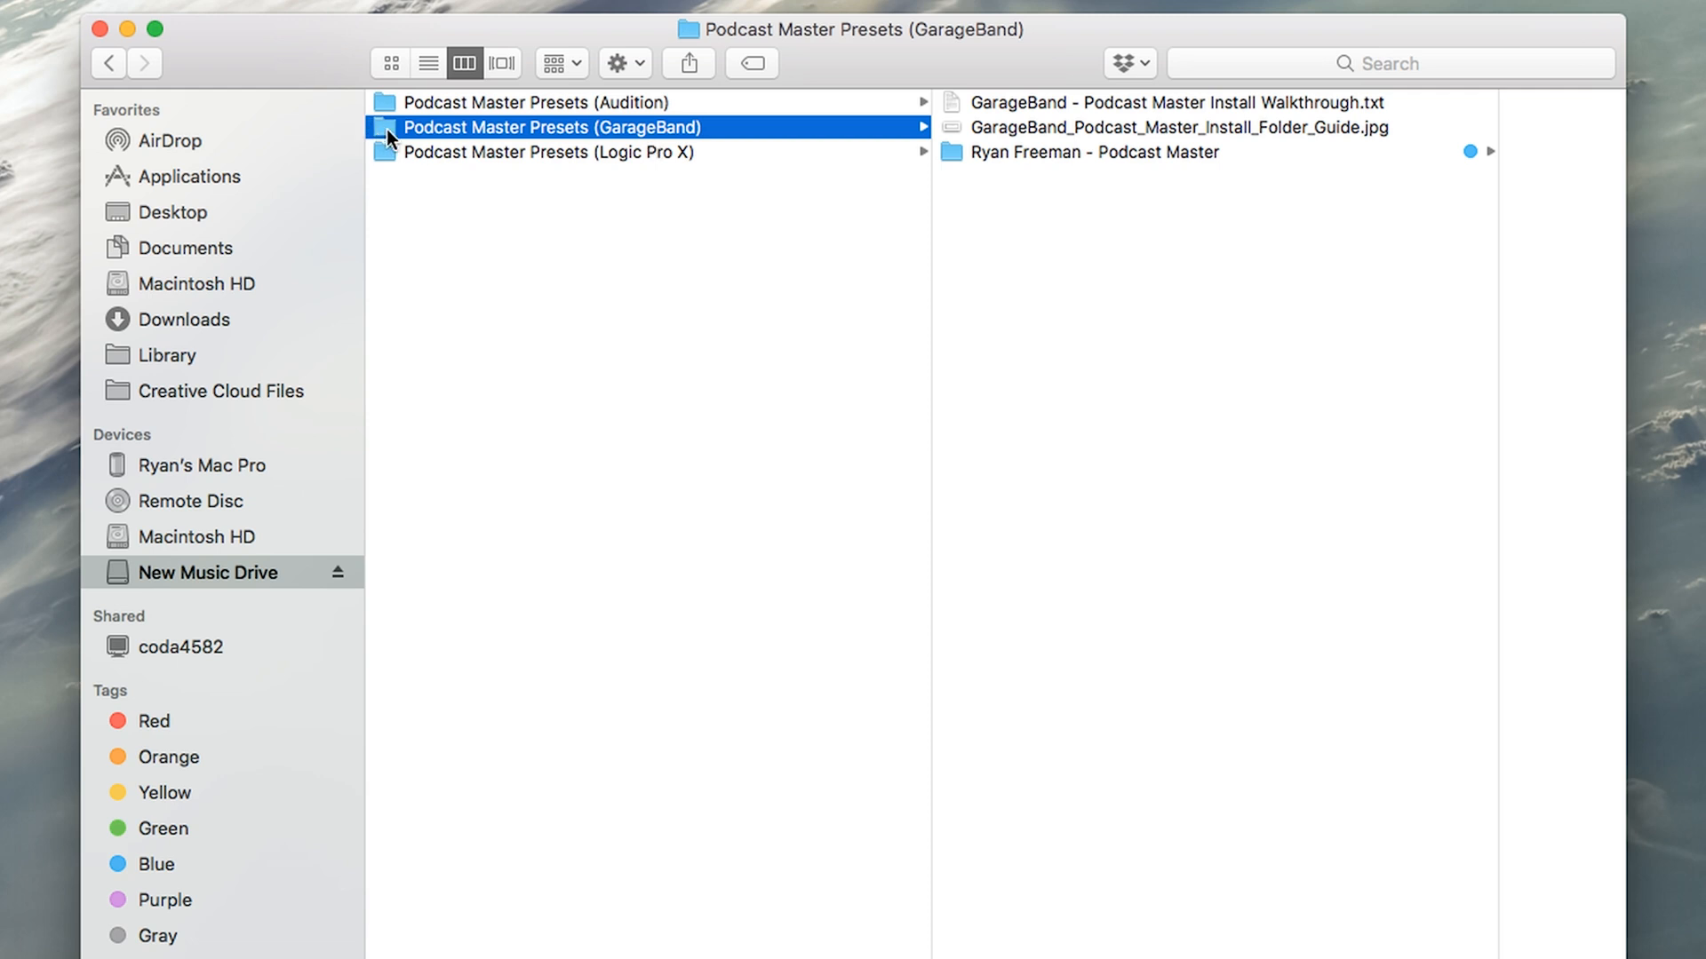
pyautogui.moveTo(1158, 168)
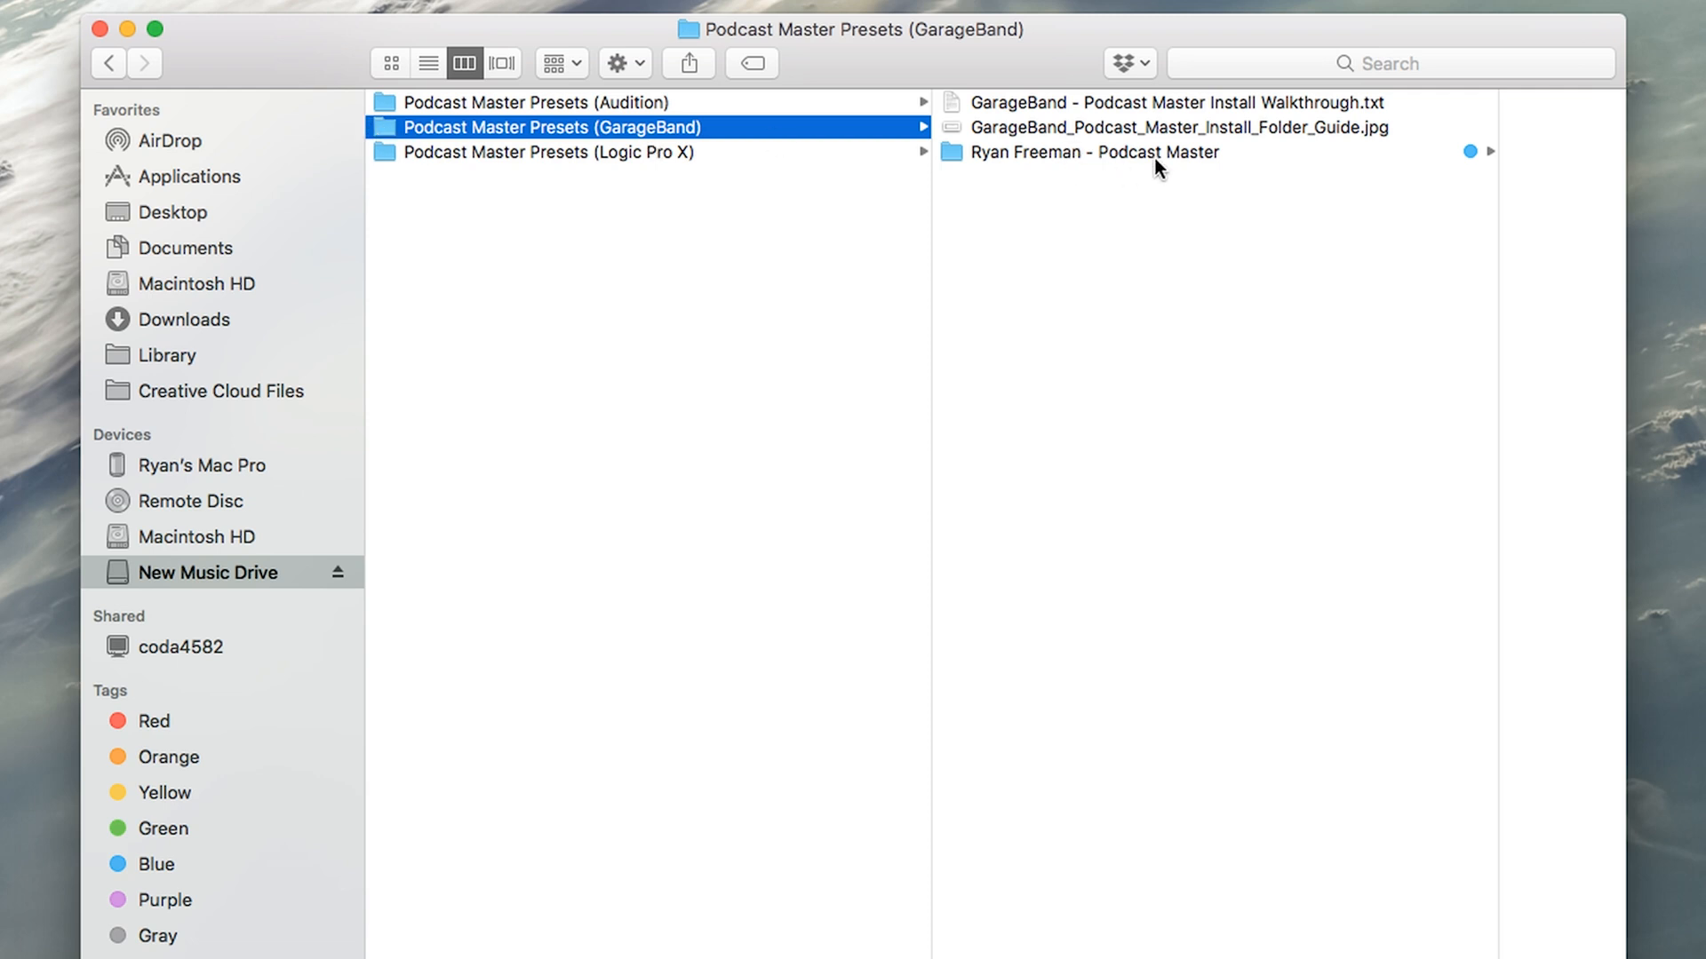
pyautogui.click(1094, 151)
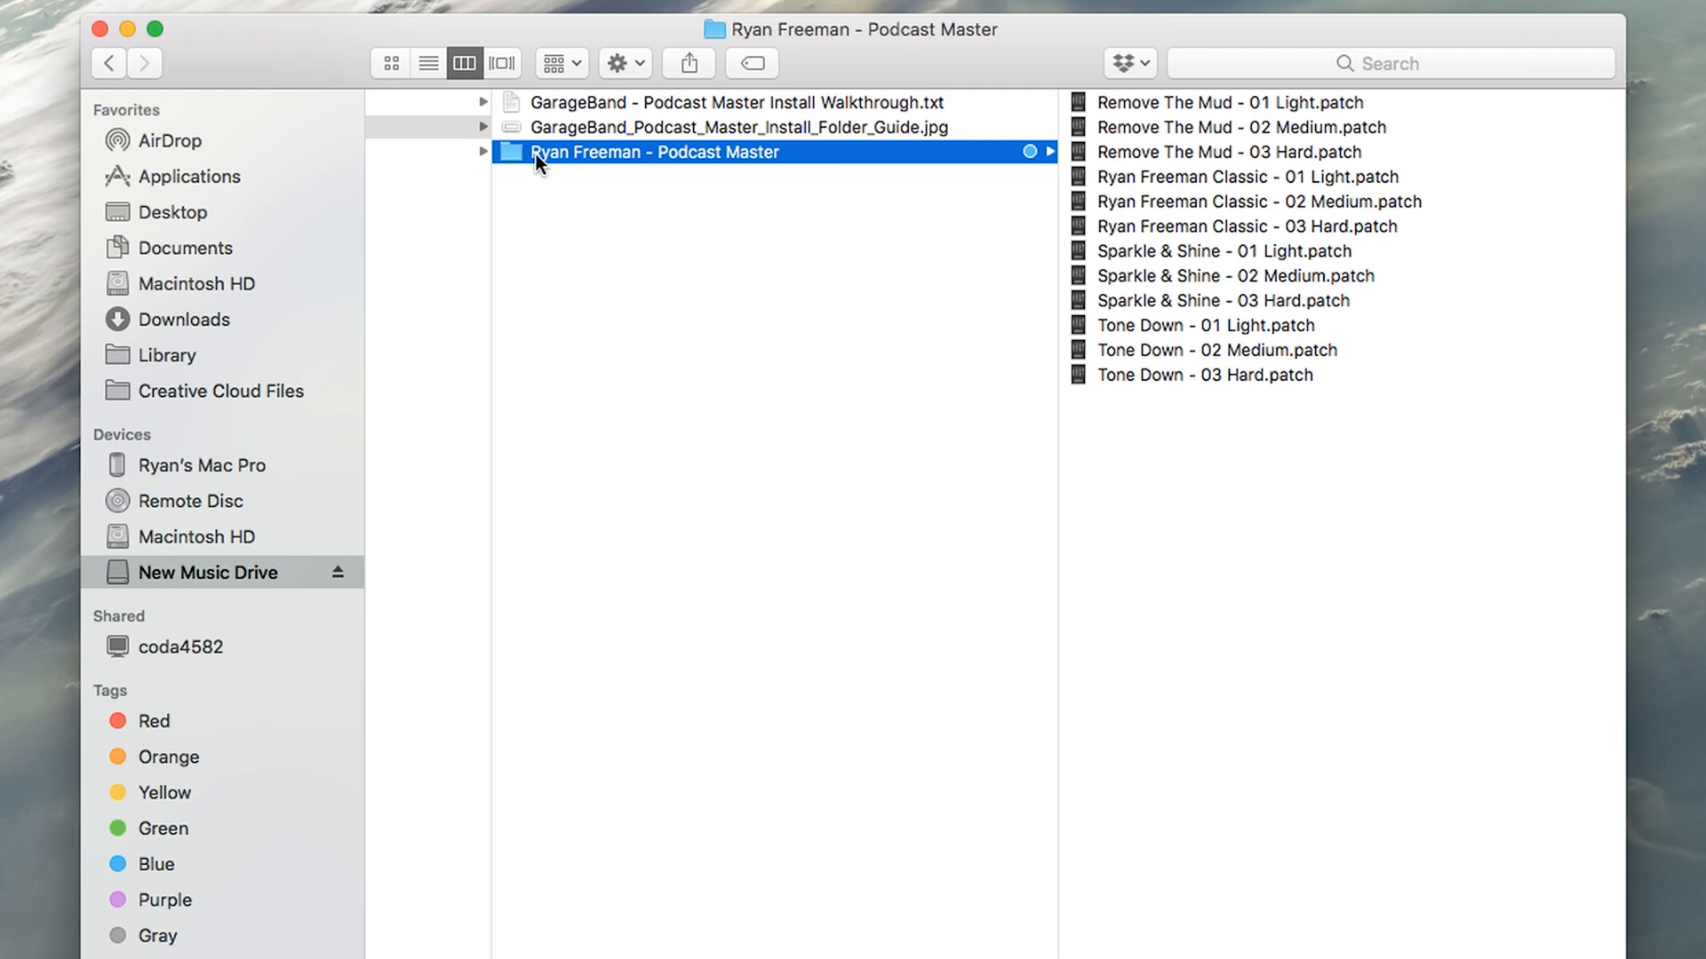
pyautogui.moveTo(1347, 490)
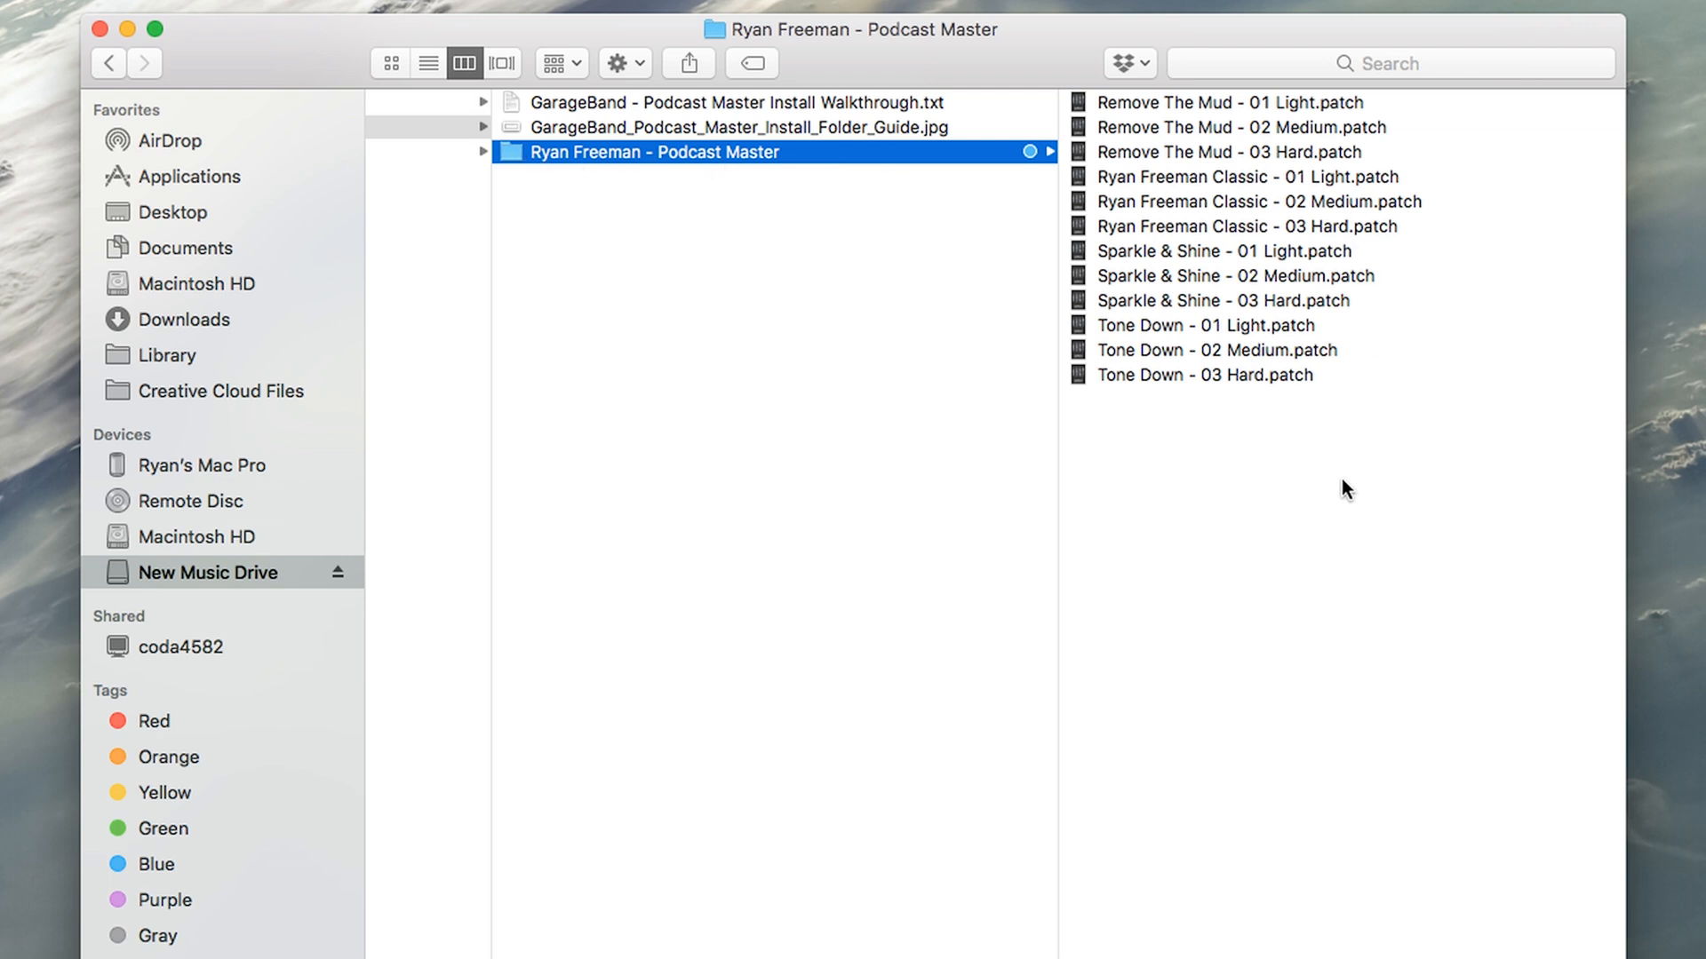
pyautogui.moveTo(1290, 529)
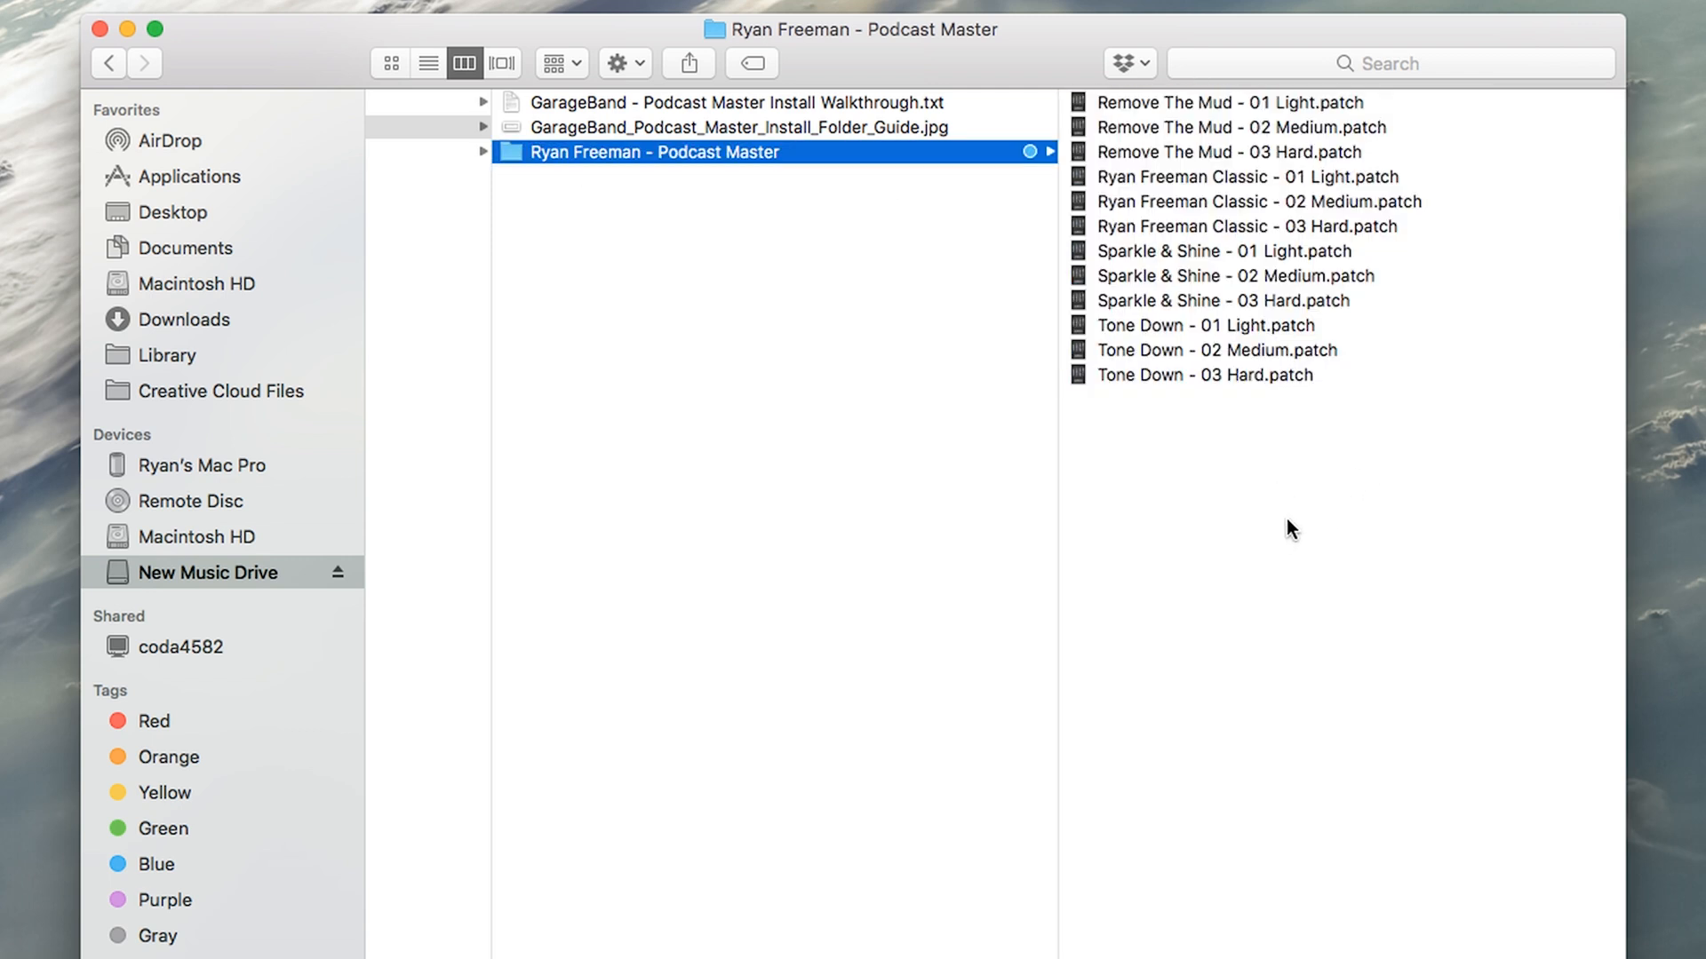
pyautogui.moveTo(1425, 465)
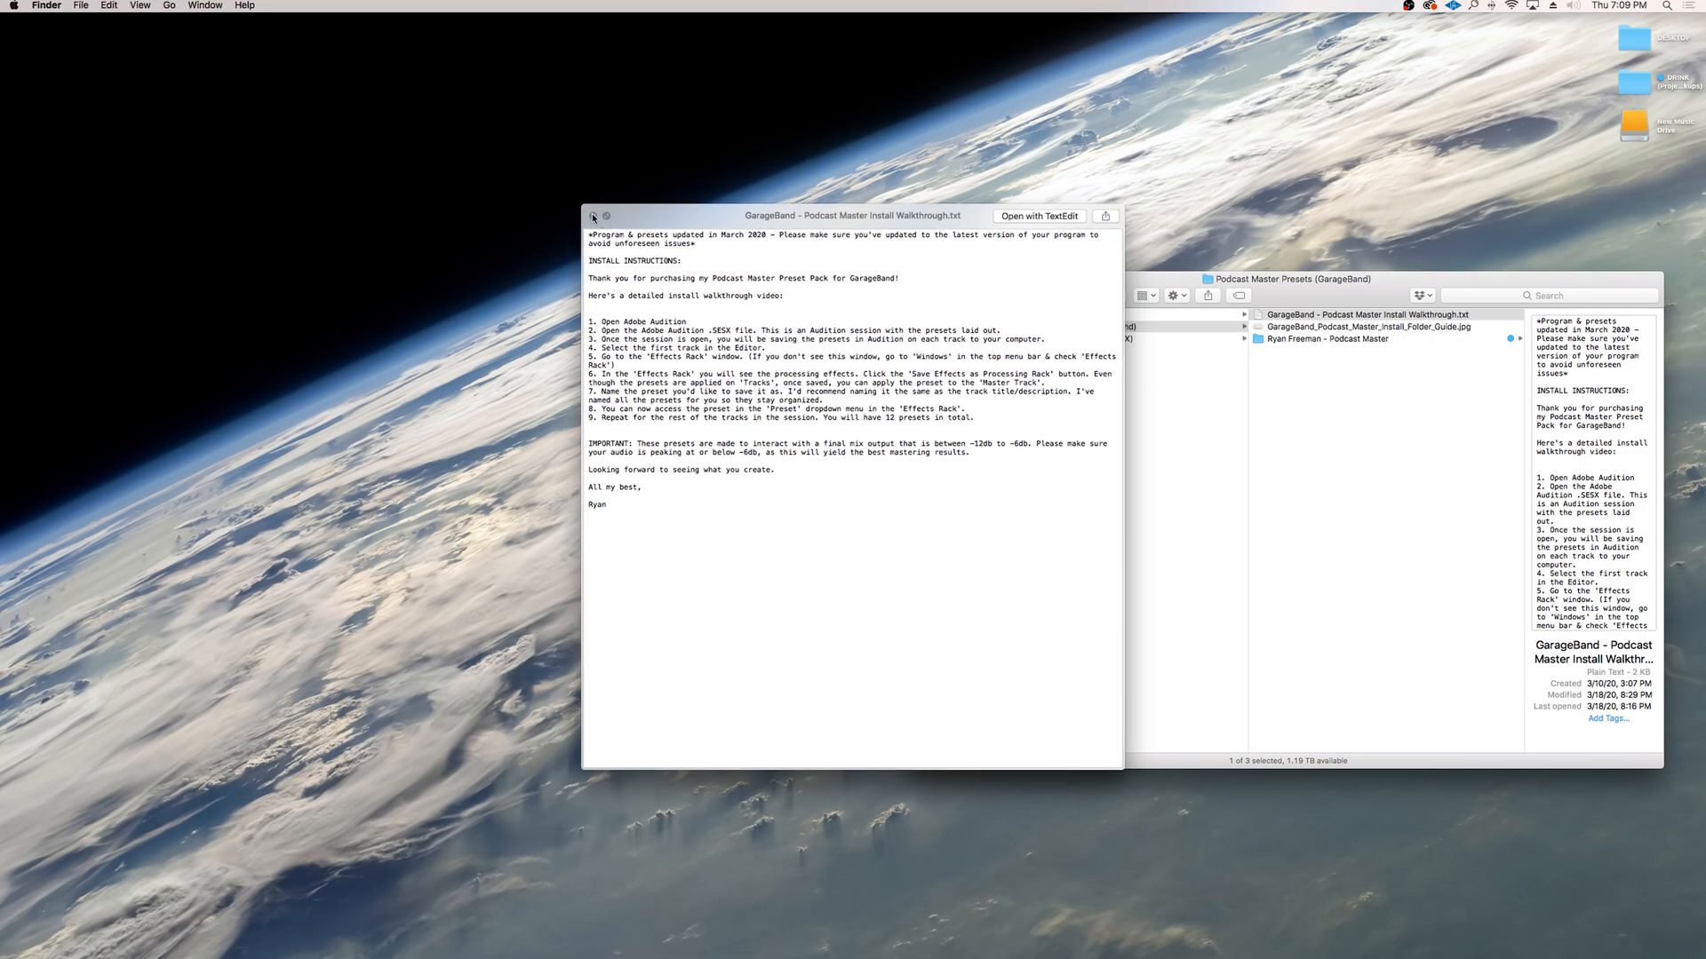
# Close the Quick Look preview of the install walkthrough text file
pyautogui.click(595, 215)
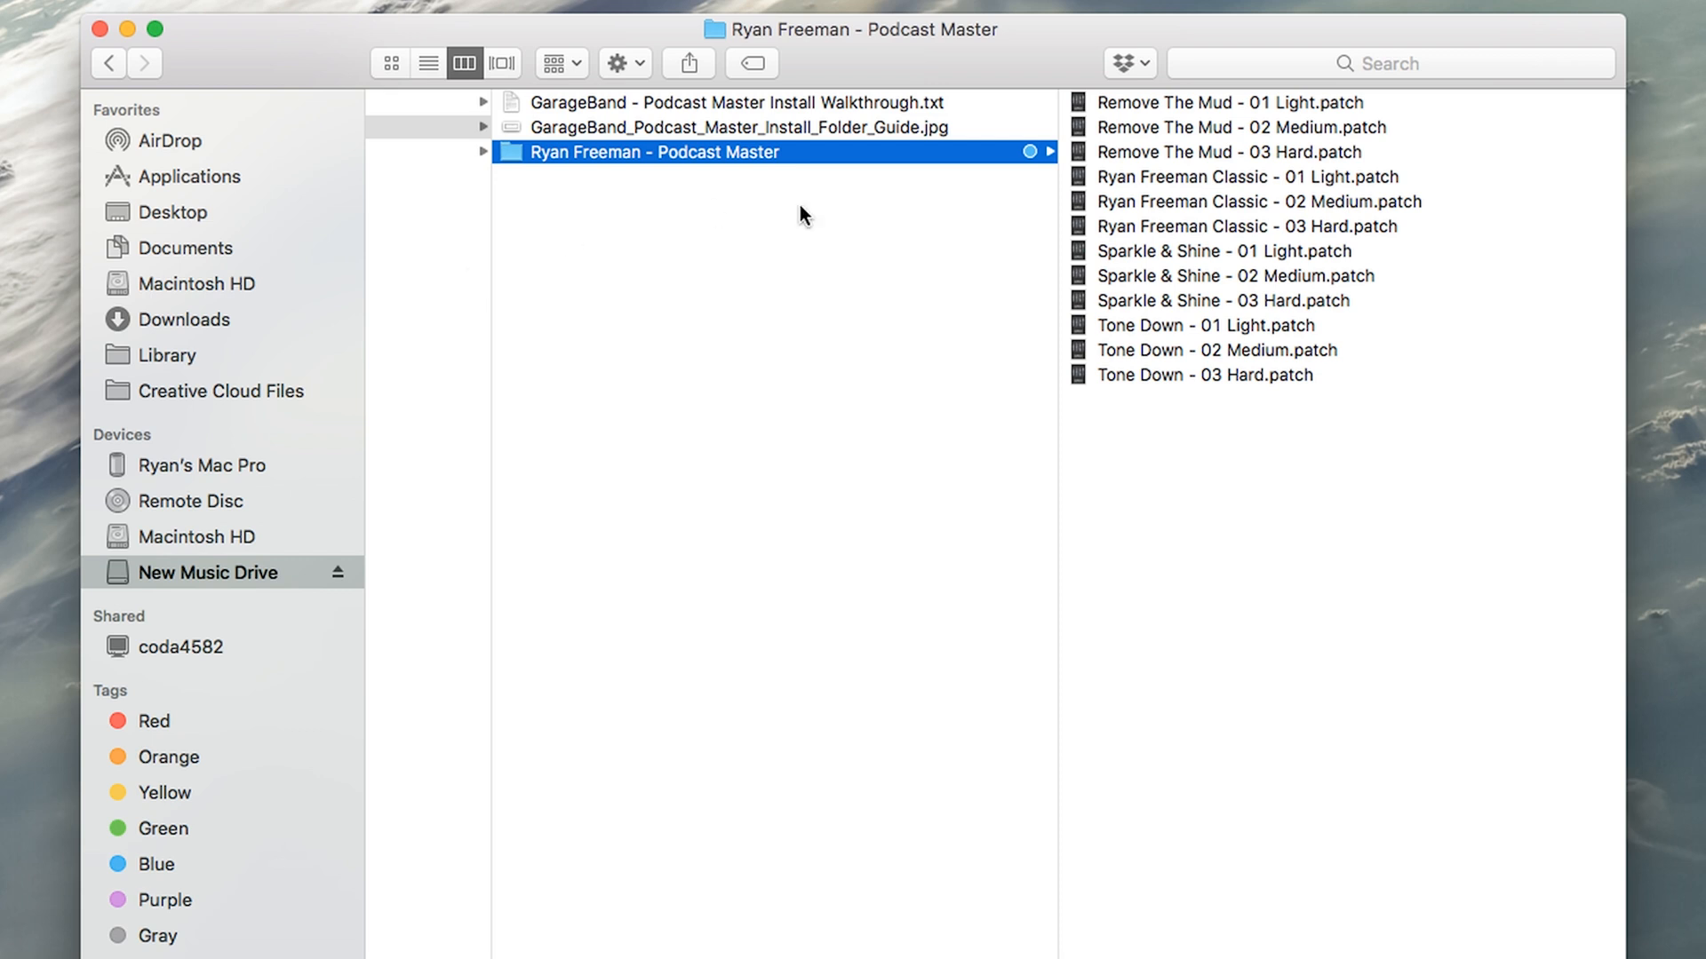
pyautogui.moveTo(1298, 490)
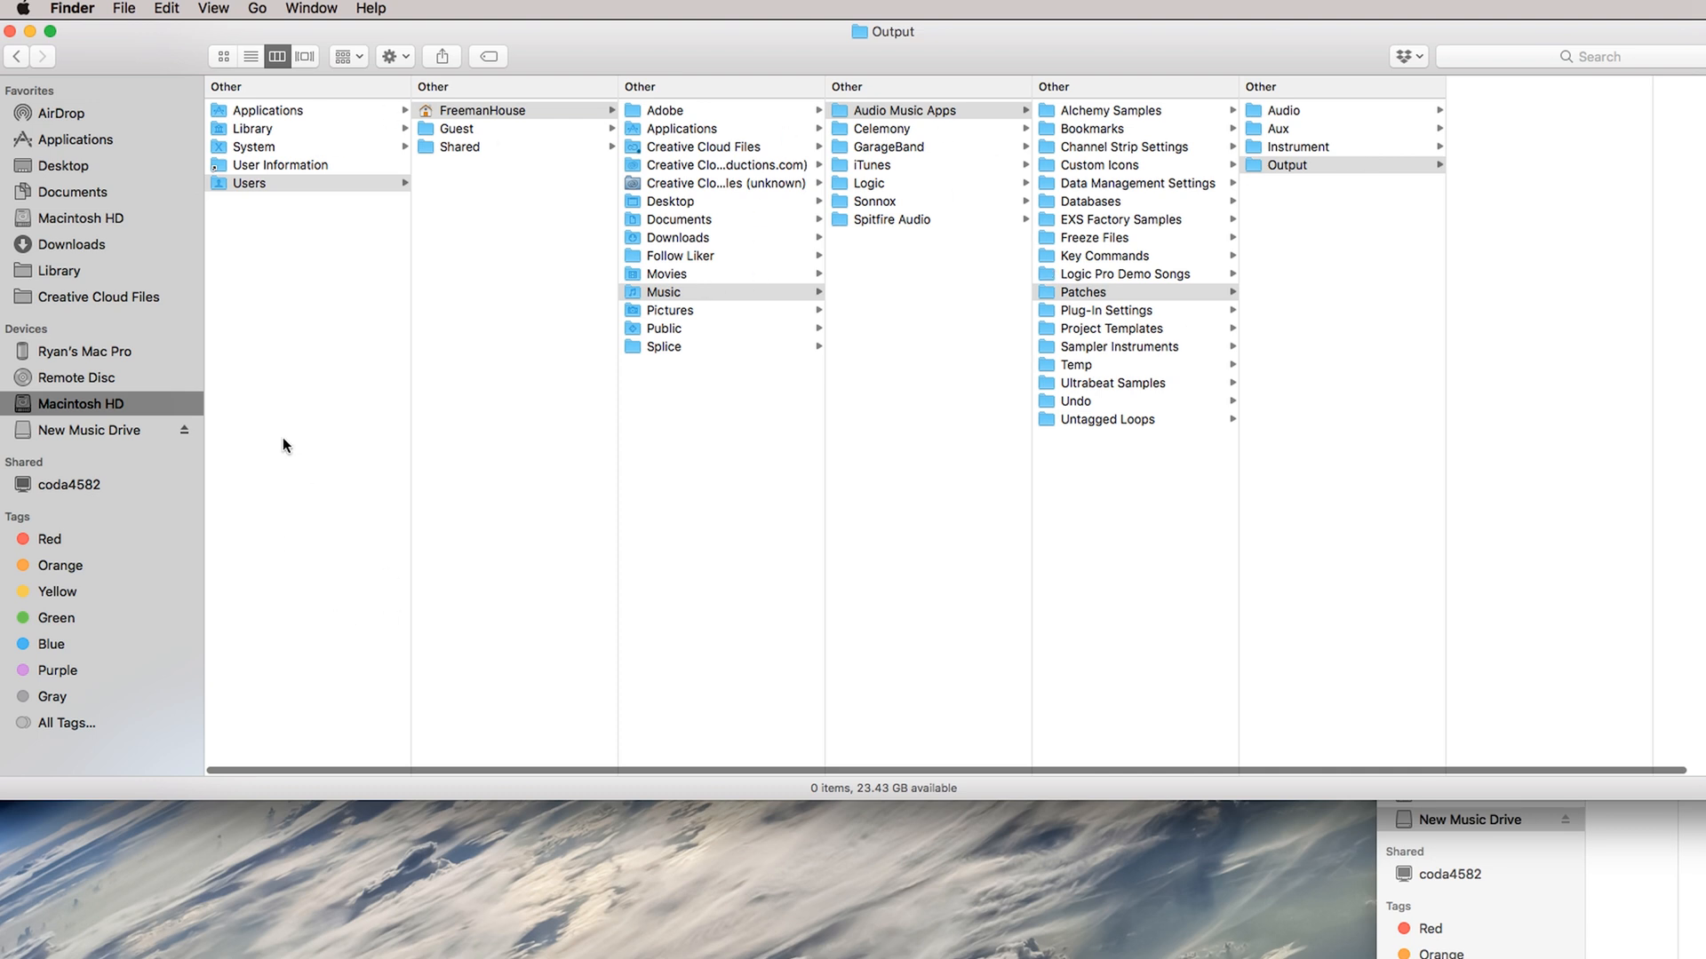
# Browse from Macintosh HD via Users, home, Music, Audio Music Apps and Patches to Output
pyautogui.click(80, 403)
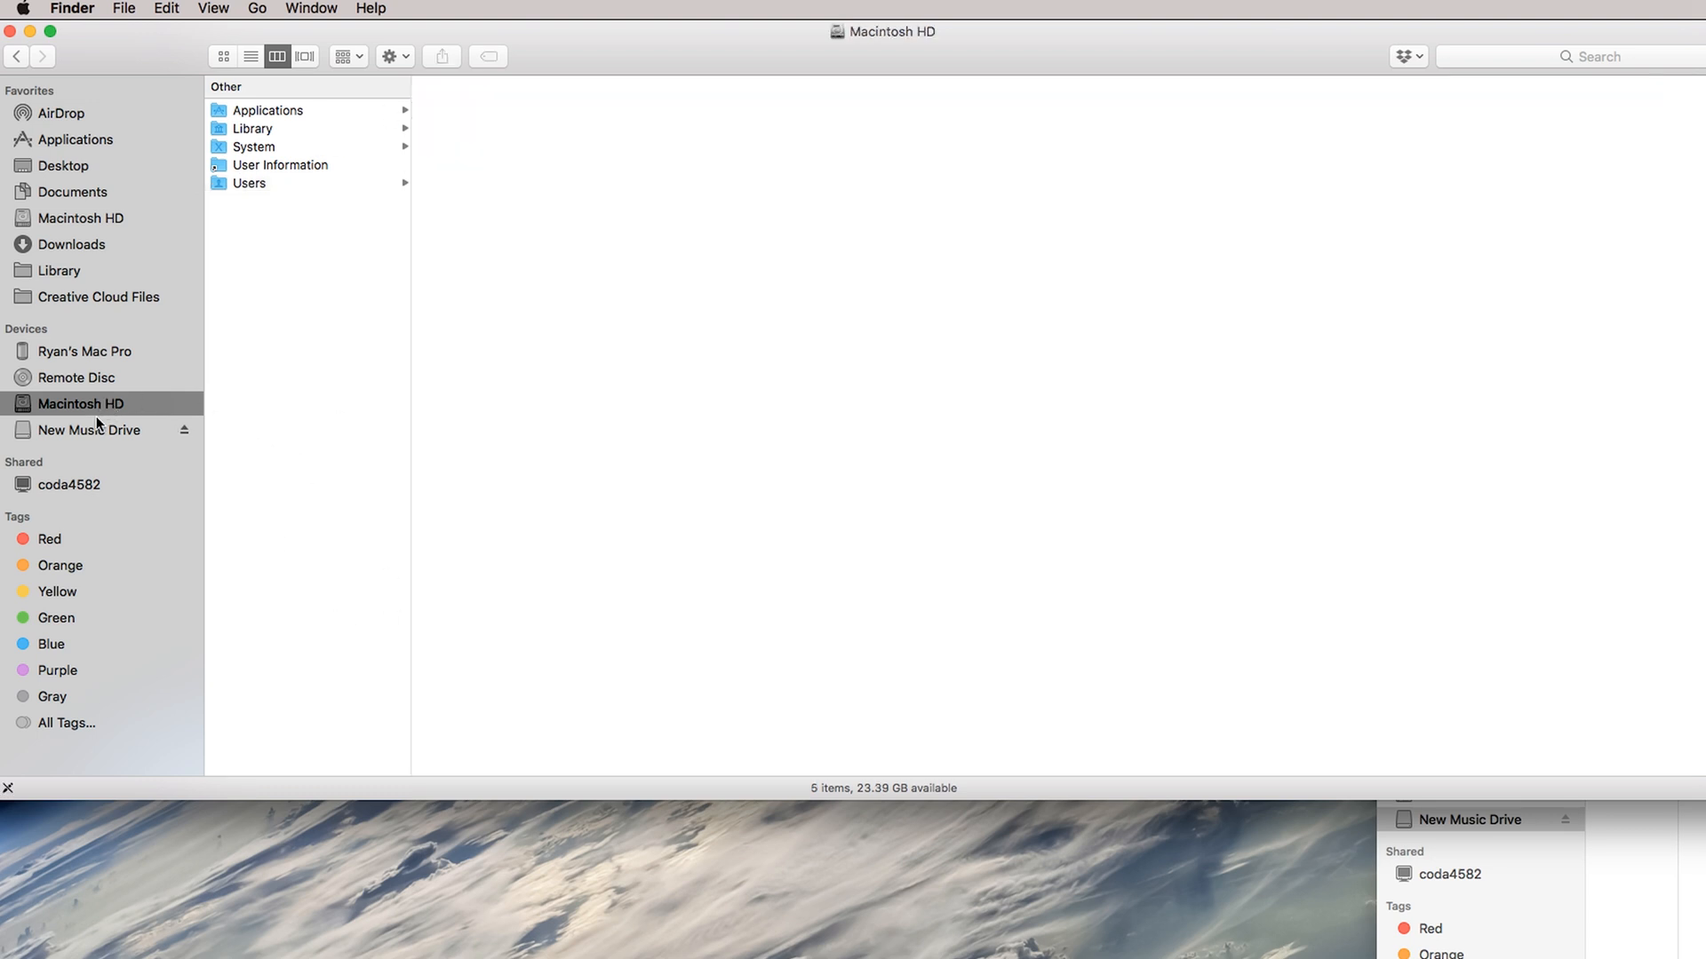
pyautogui.rightClick(81, 403)
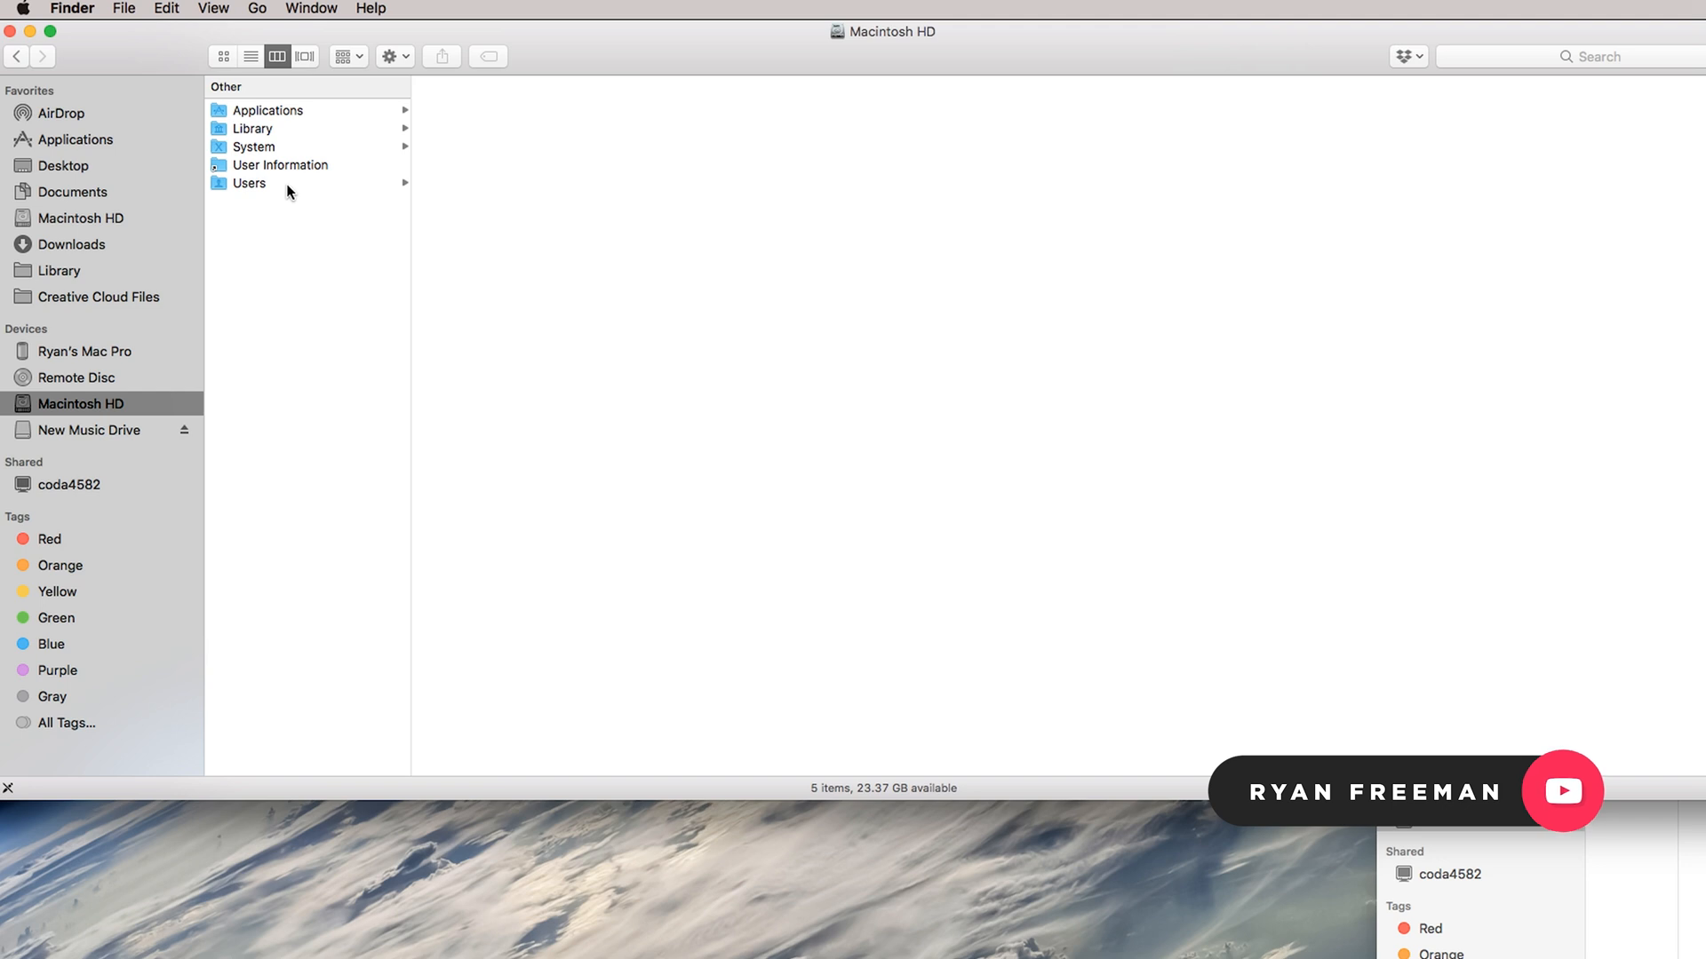
pyautogui.moveTo(101, 408)
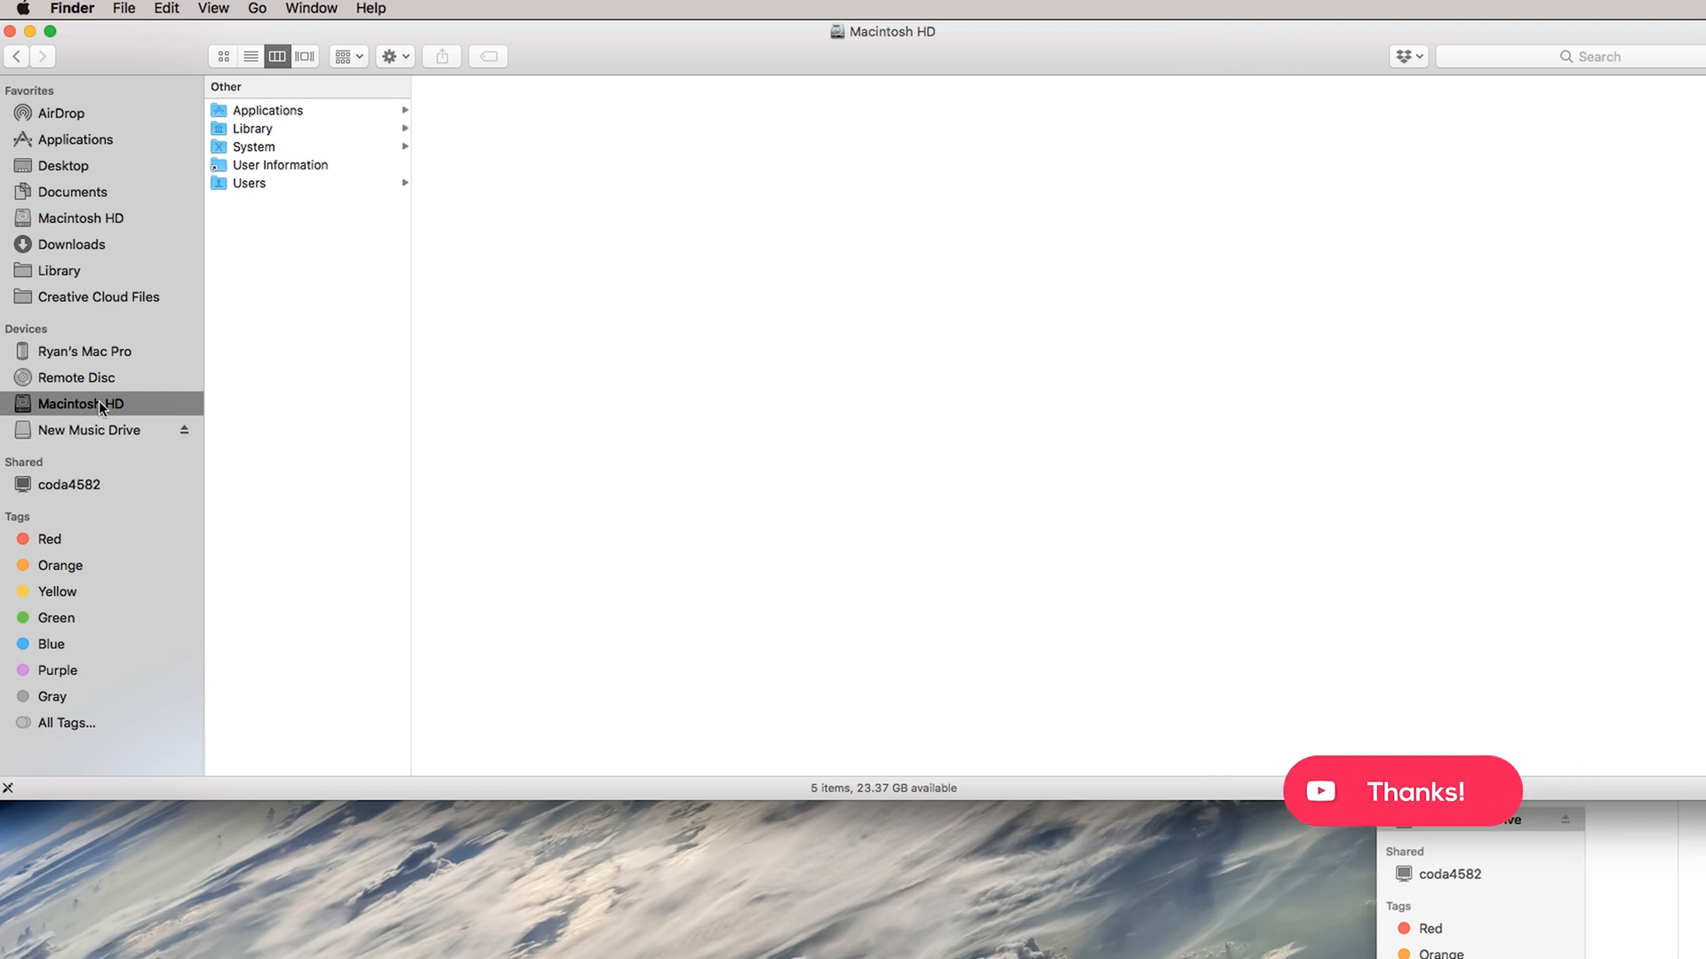
pyautogui.click(249, 183)
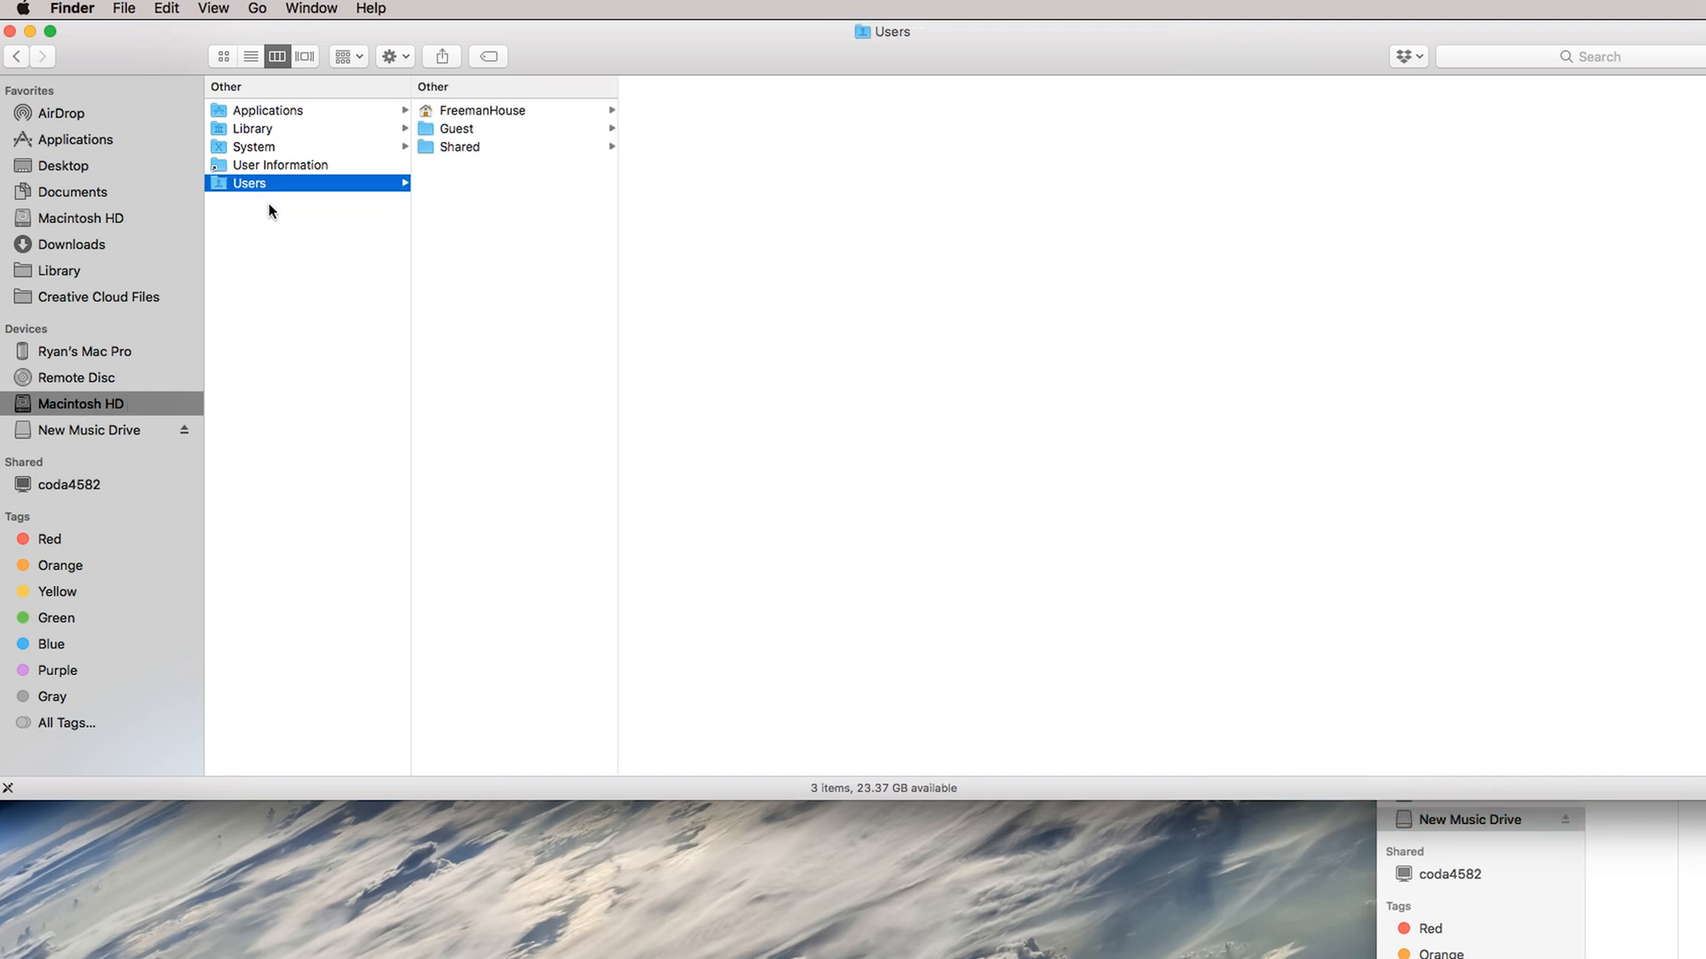
pyautogui.moveTo(465, 123)
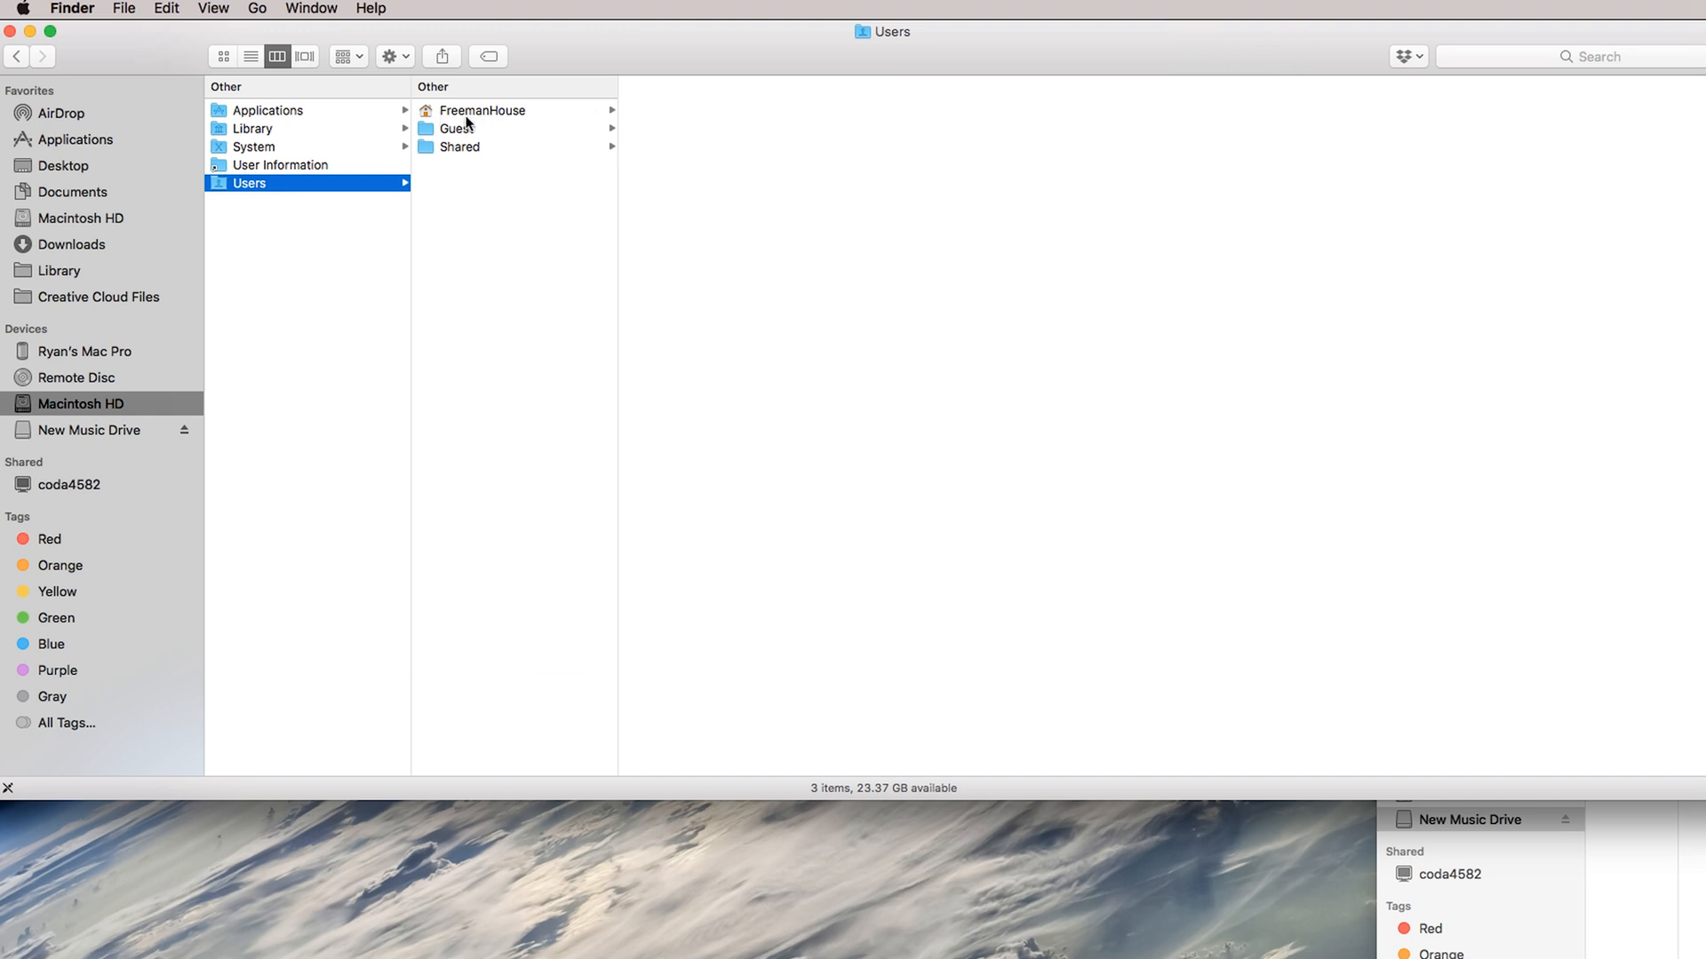
pyautogui.click(484, 111)
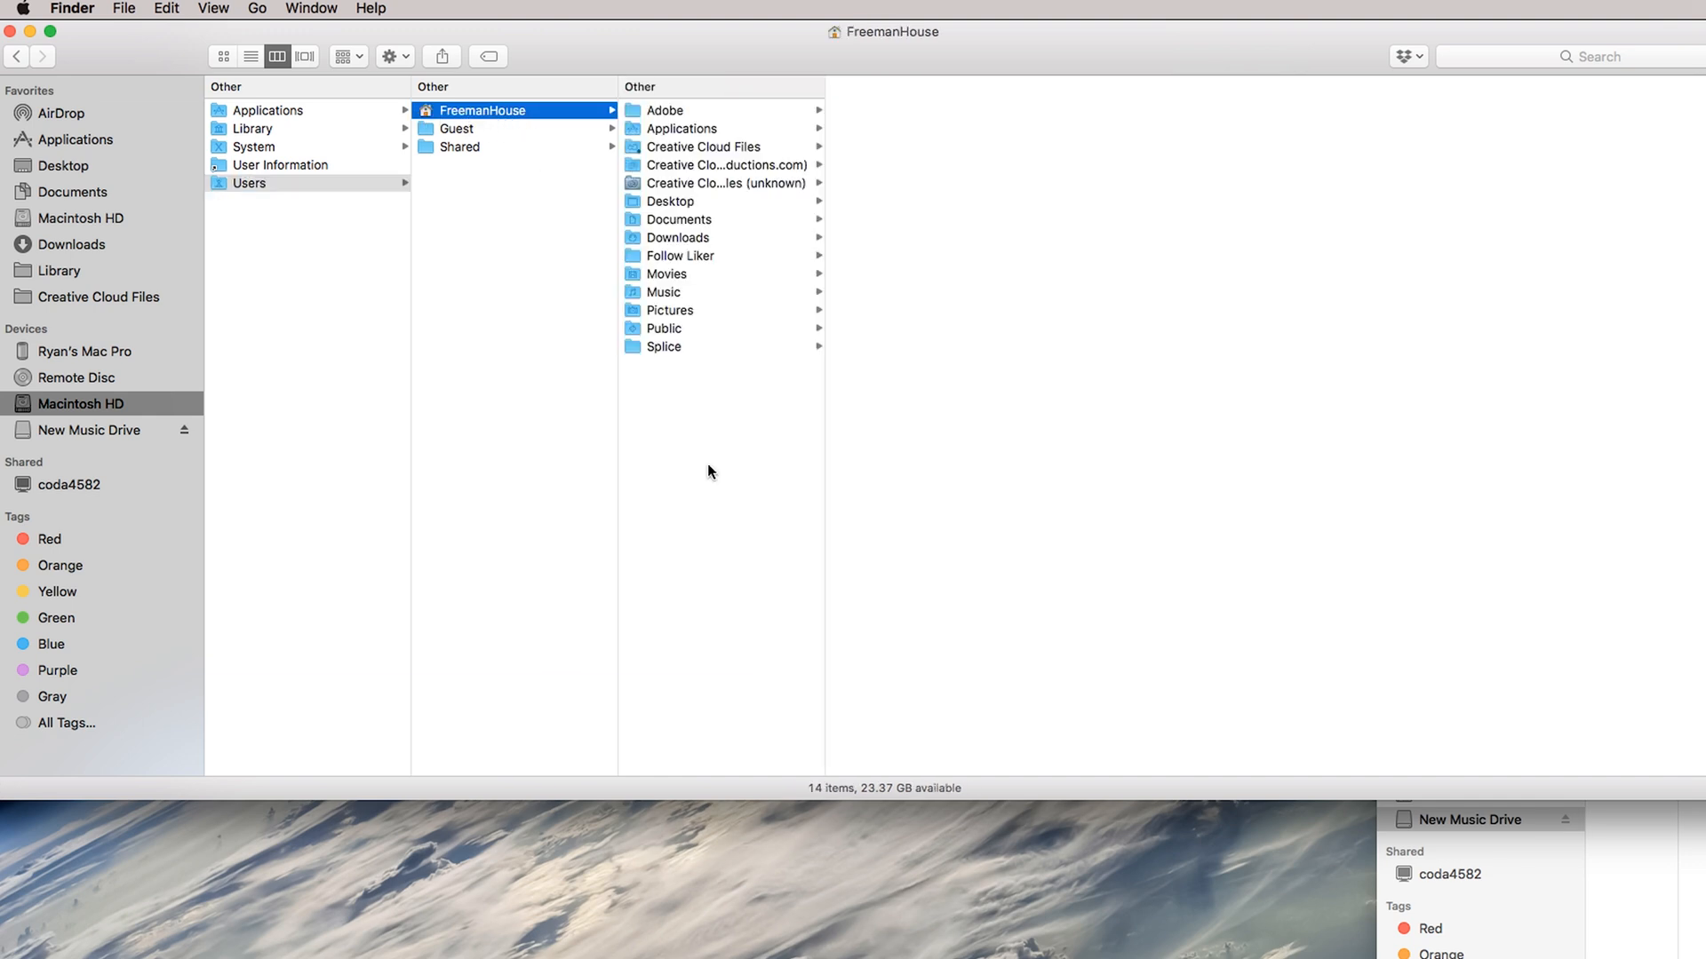
pyautogui.click(662, 292)
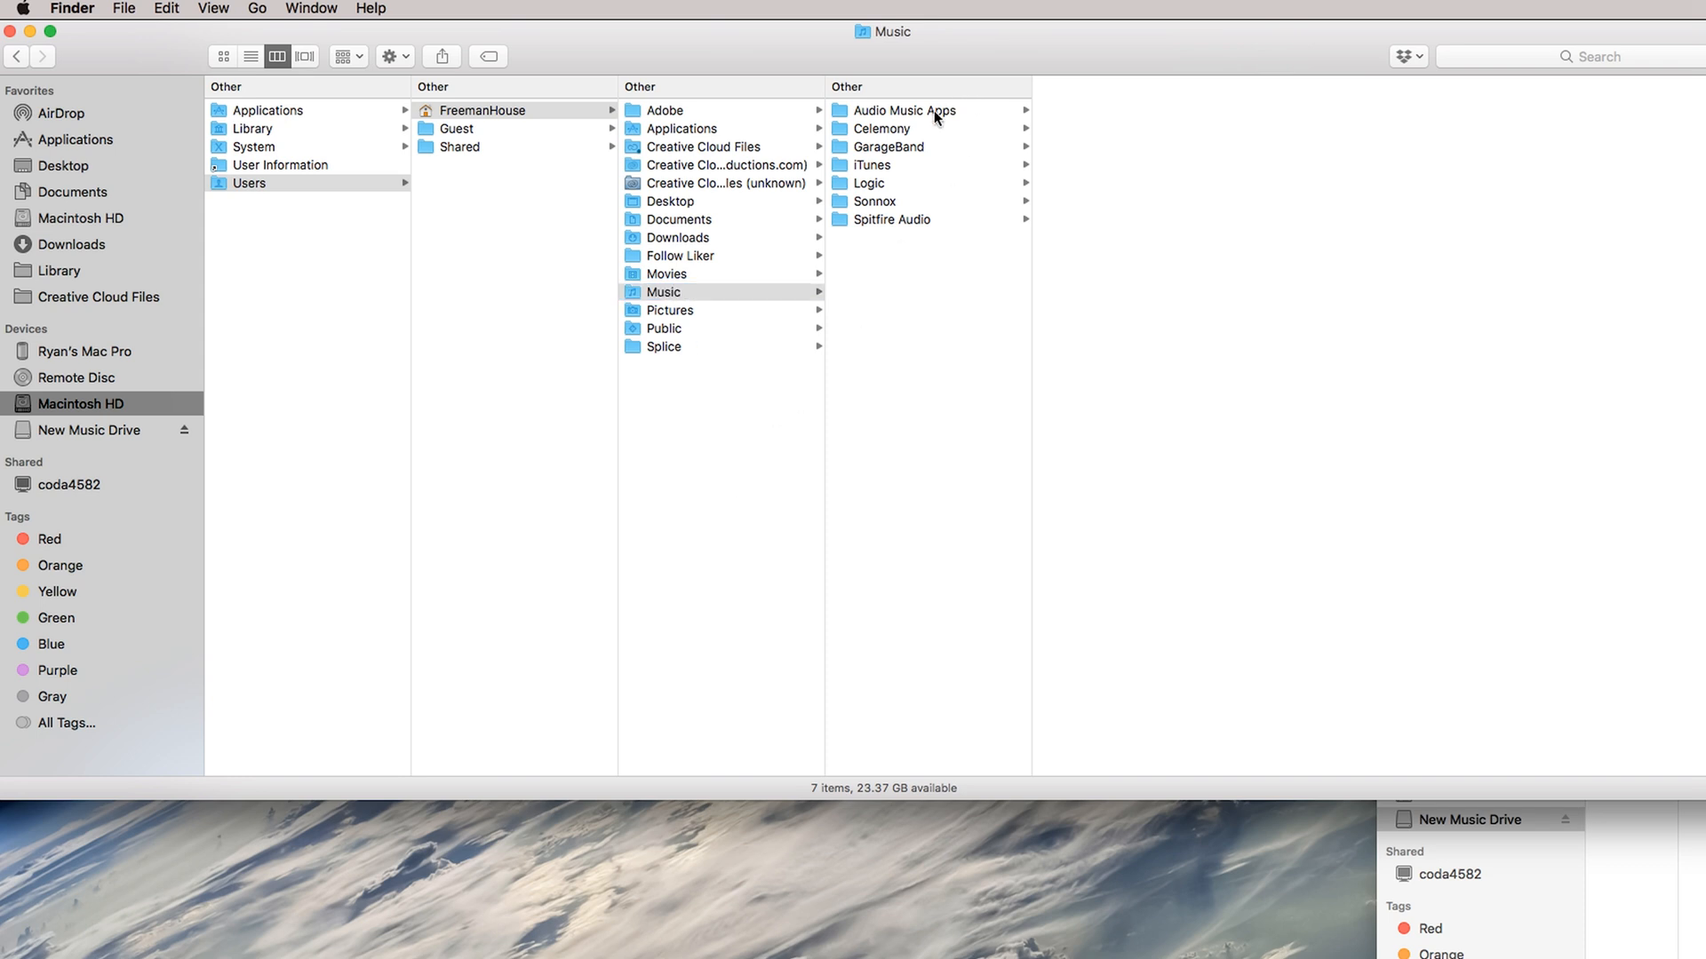
pyautogui.click(903, 110)
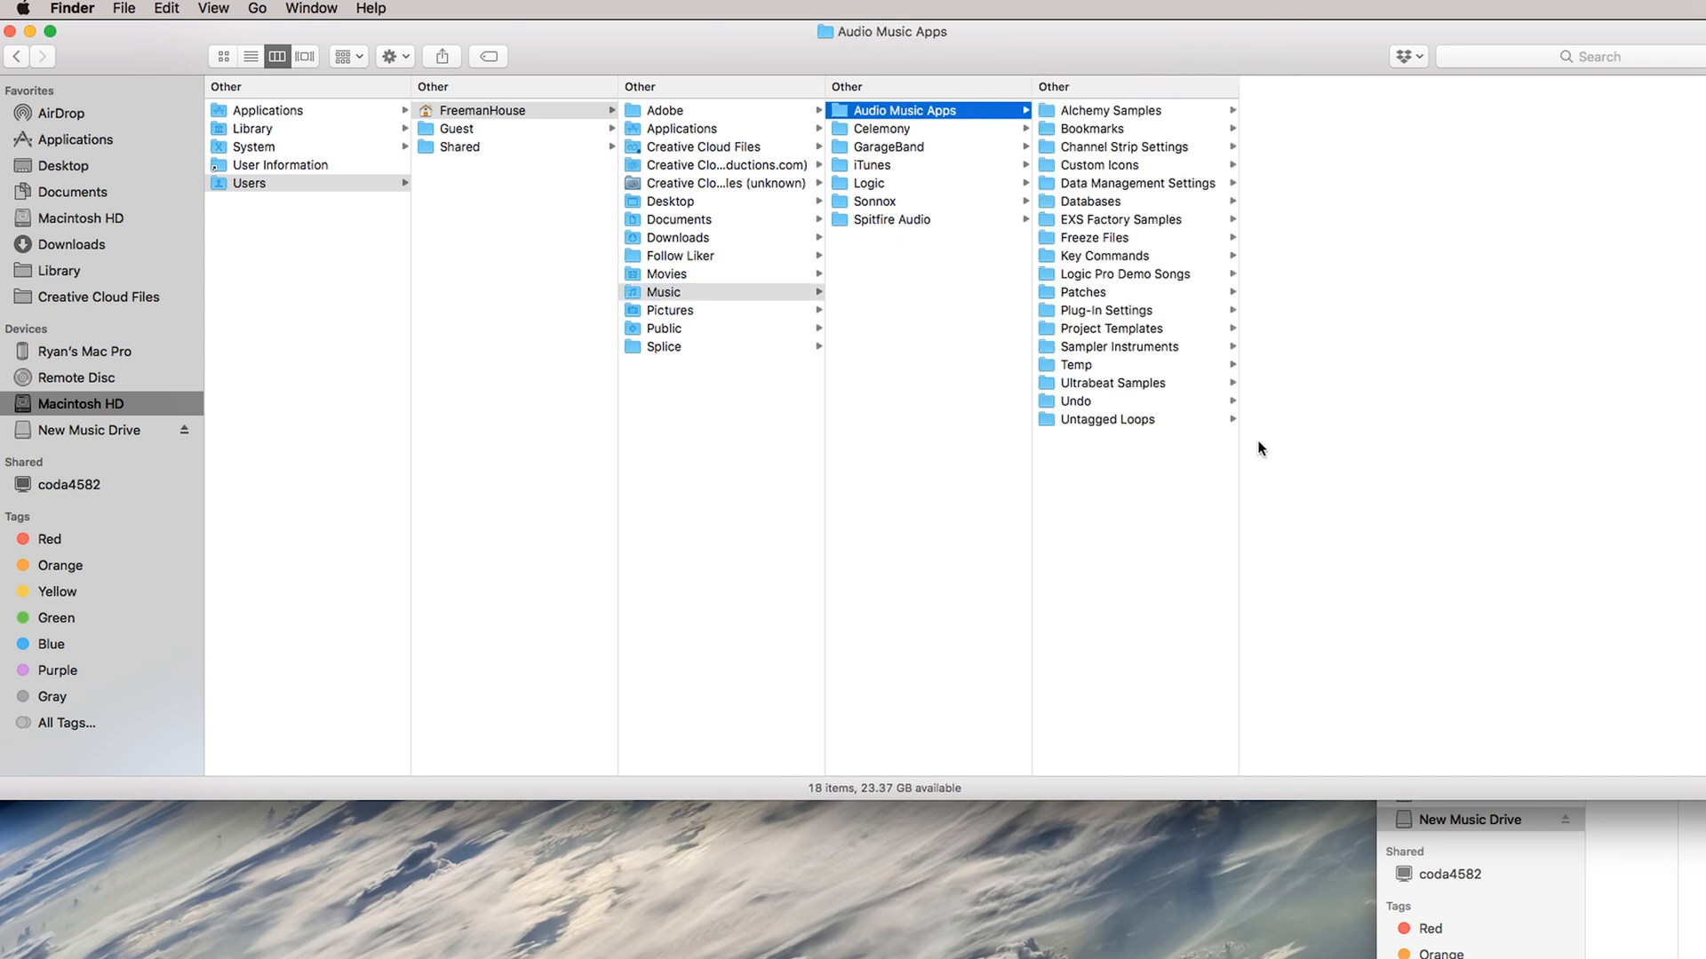
pyautogui.click(1082, 292)
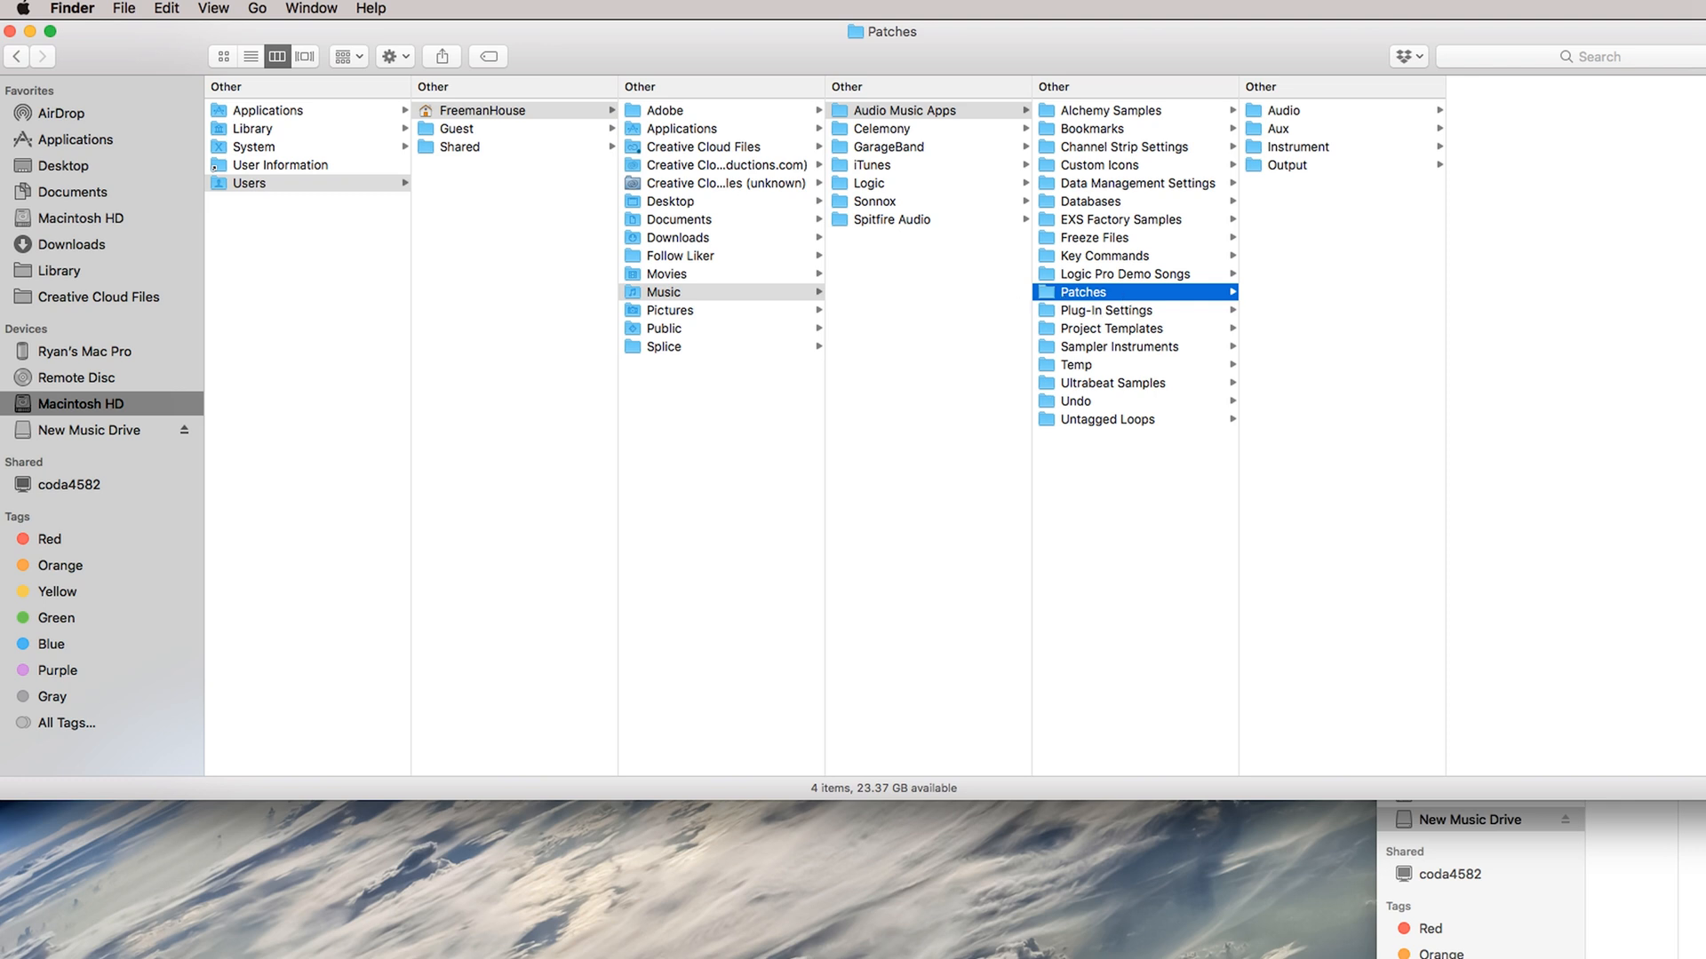
pyautogui.moveTo(1300, 170)
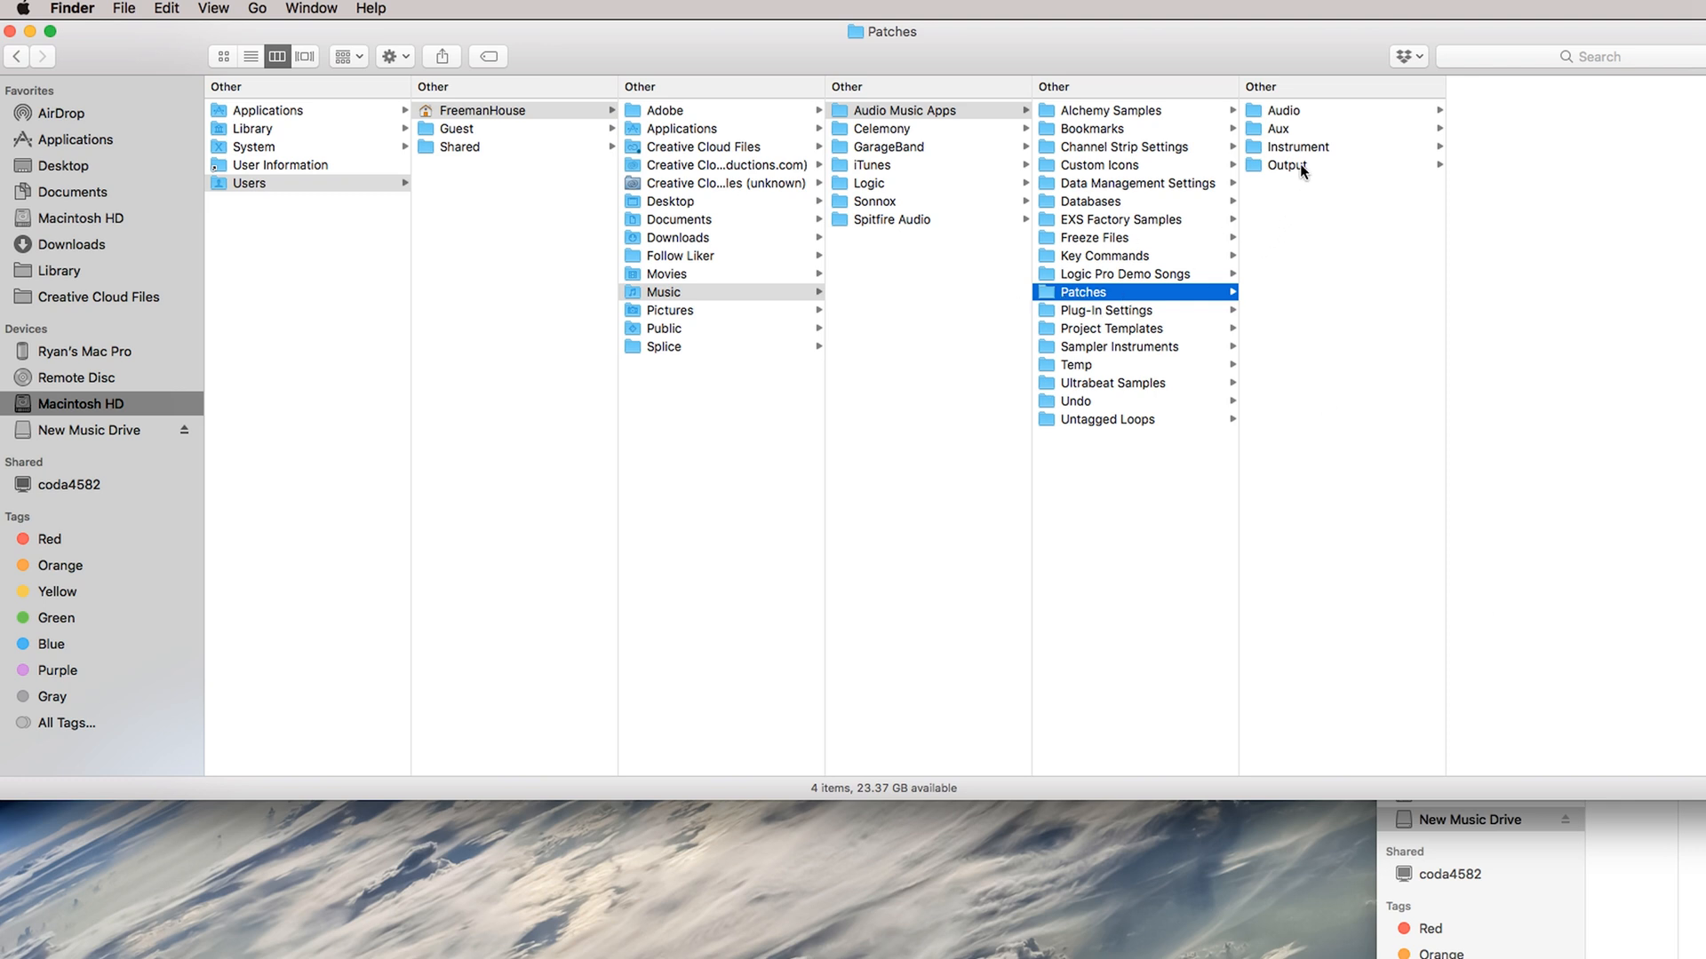
pyautogui.click(1286, 164)
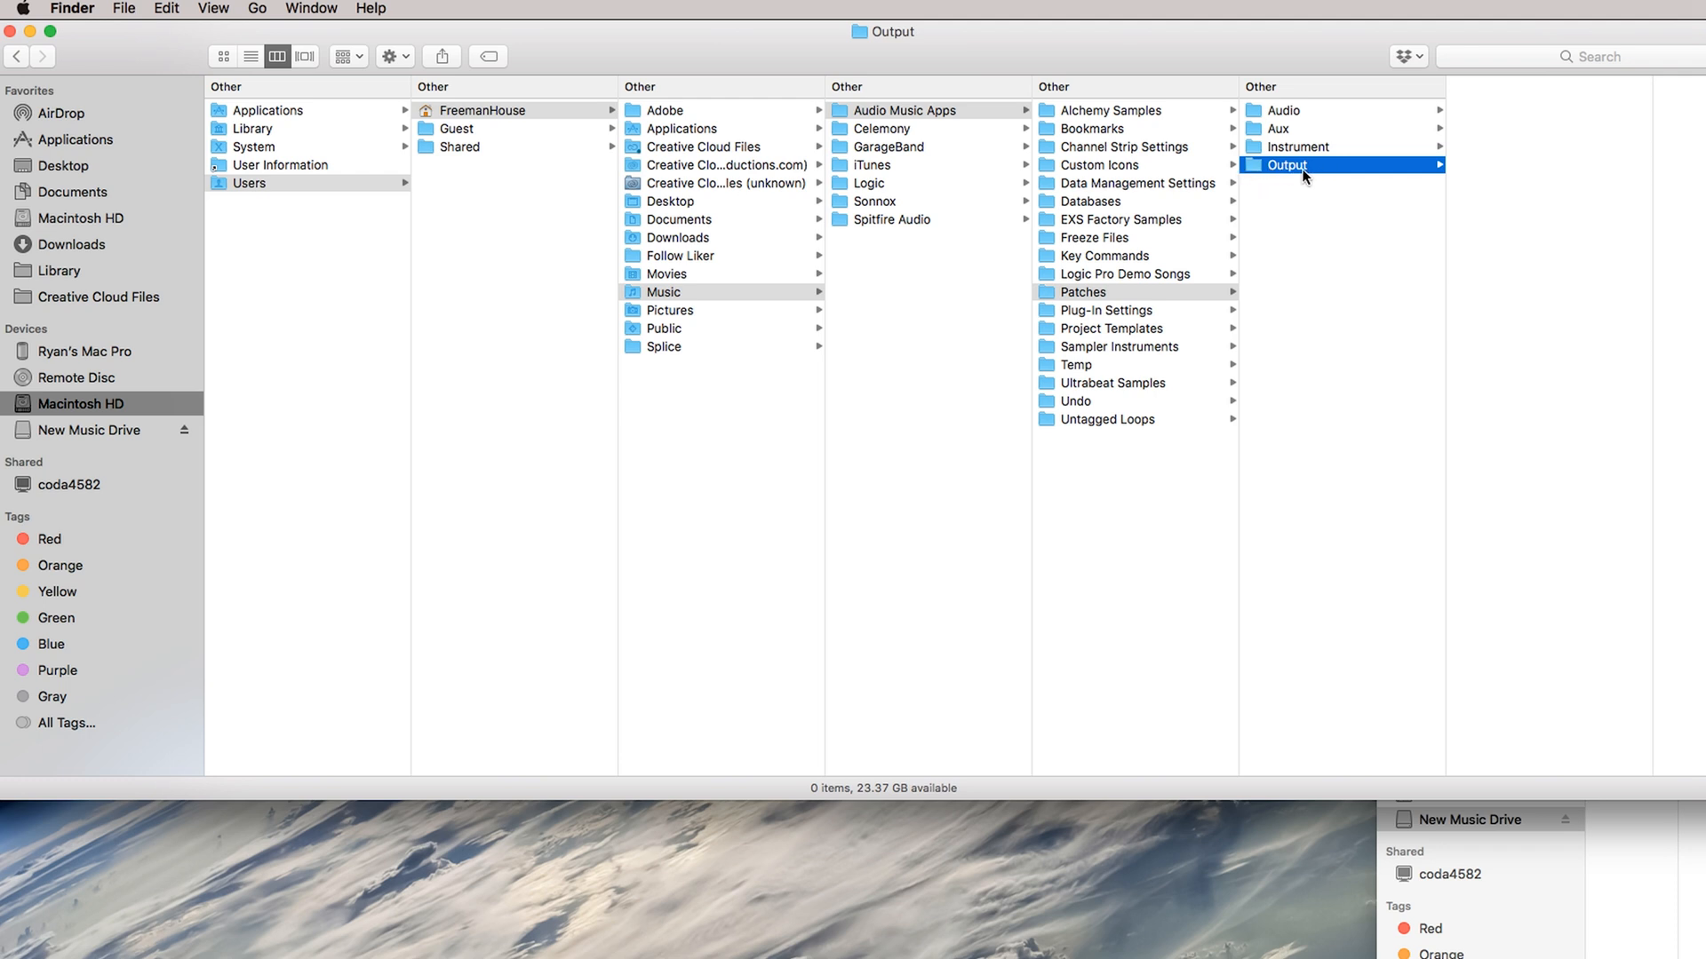
pyautogui.moveTo(1365, 194)
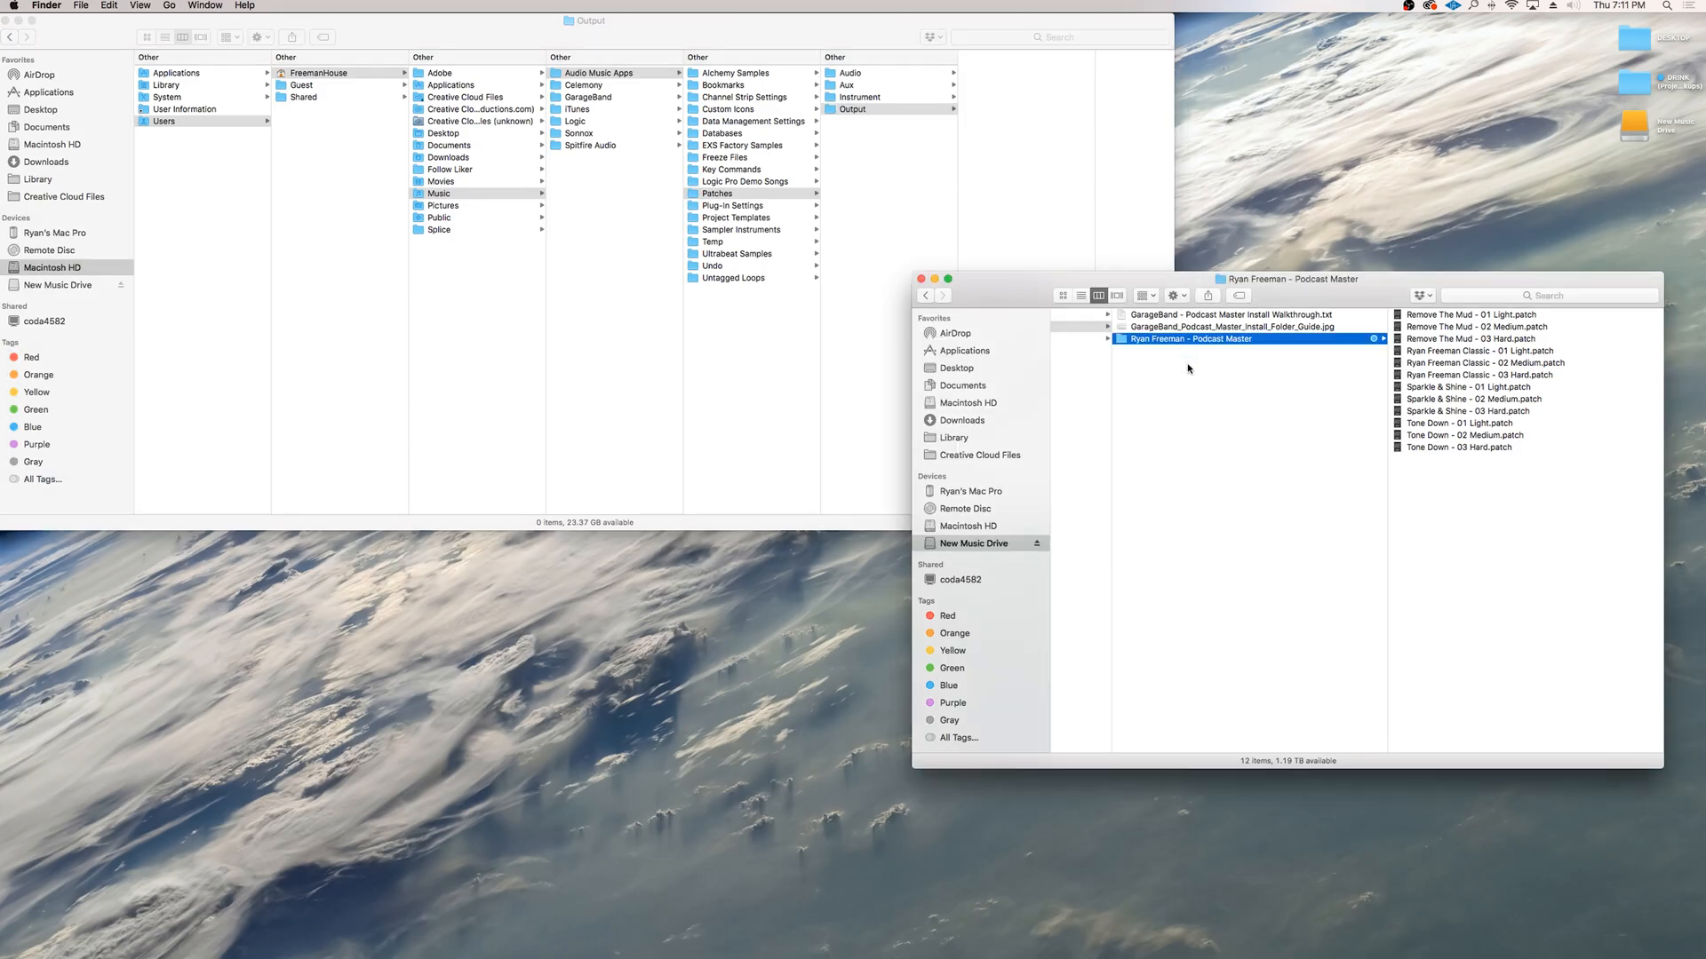
pyautogui.moveTo(1409, 518)
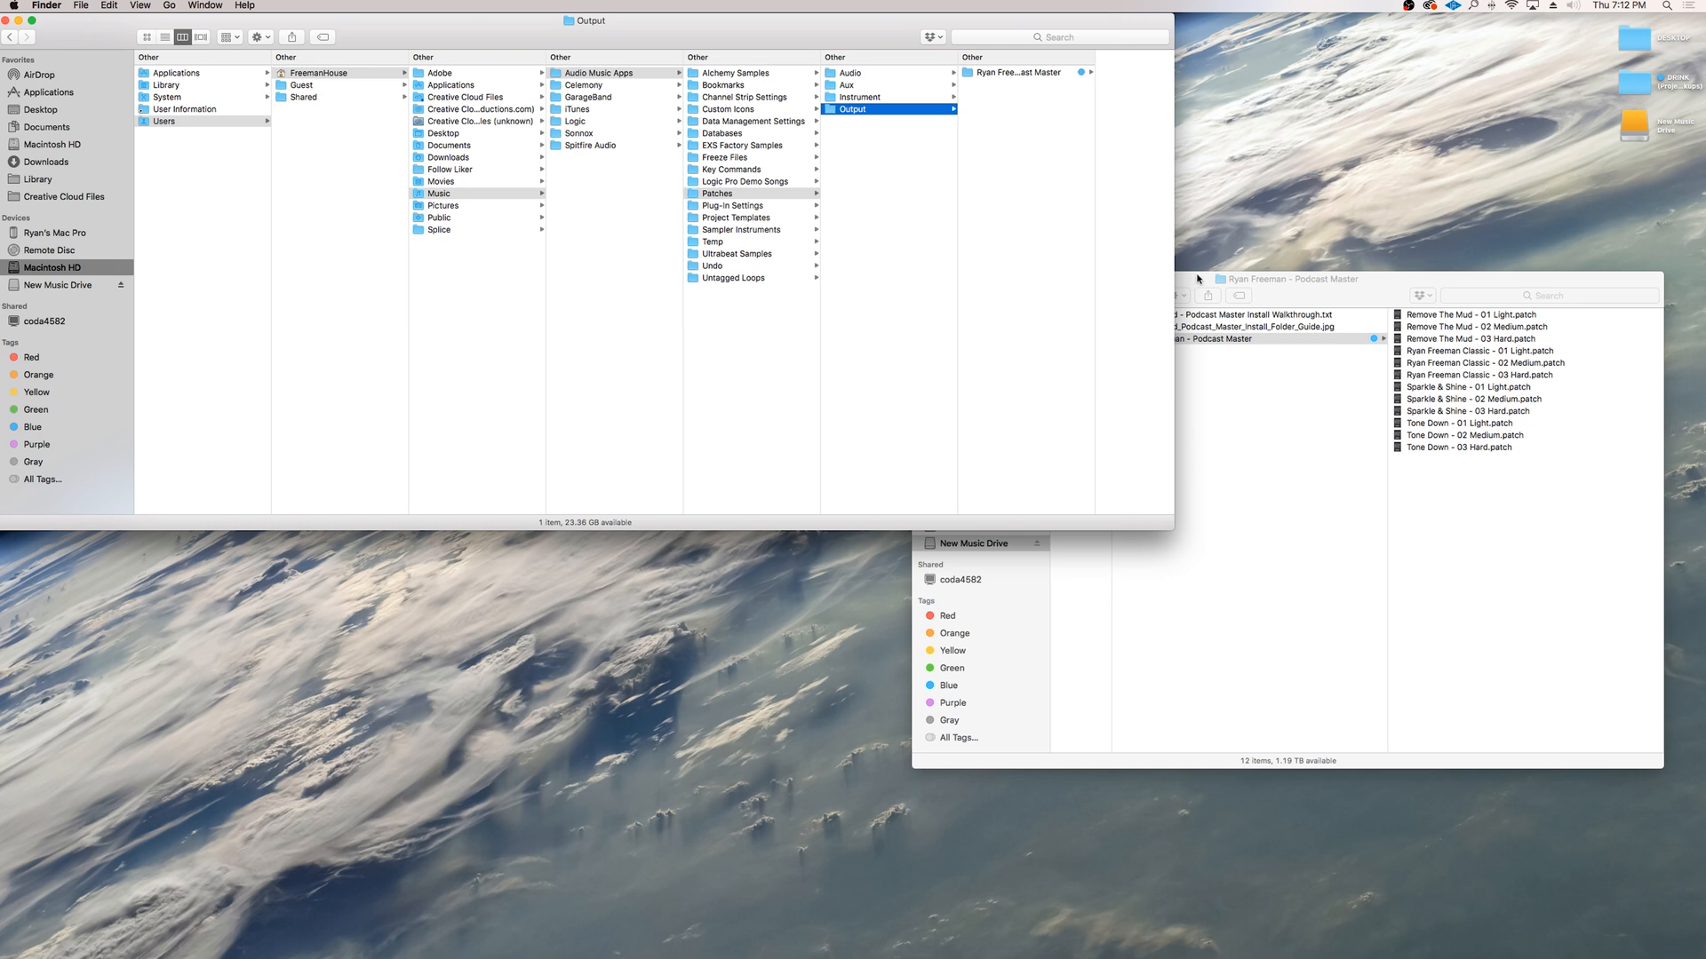
pyautogui.moveTo(1098, 523)
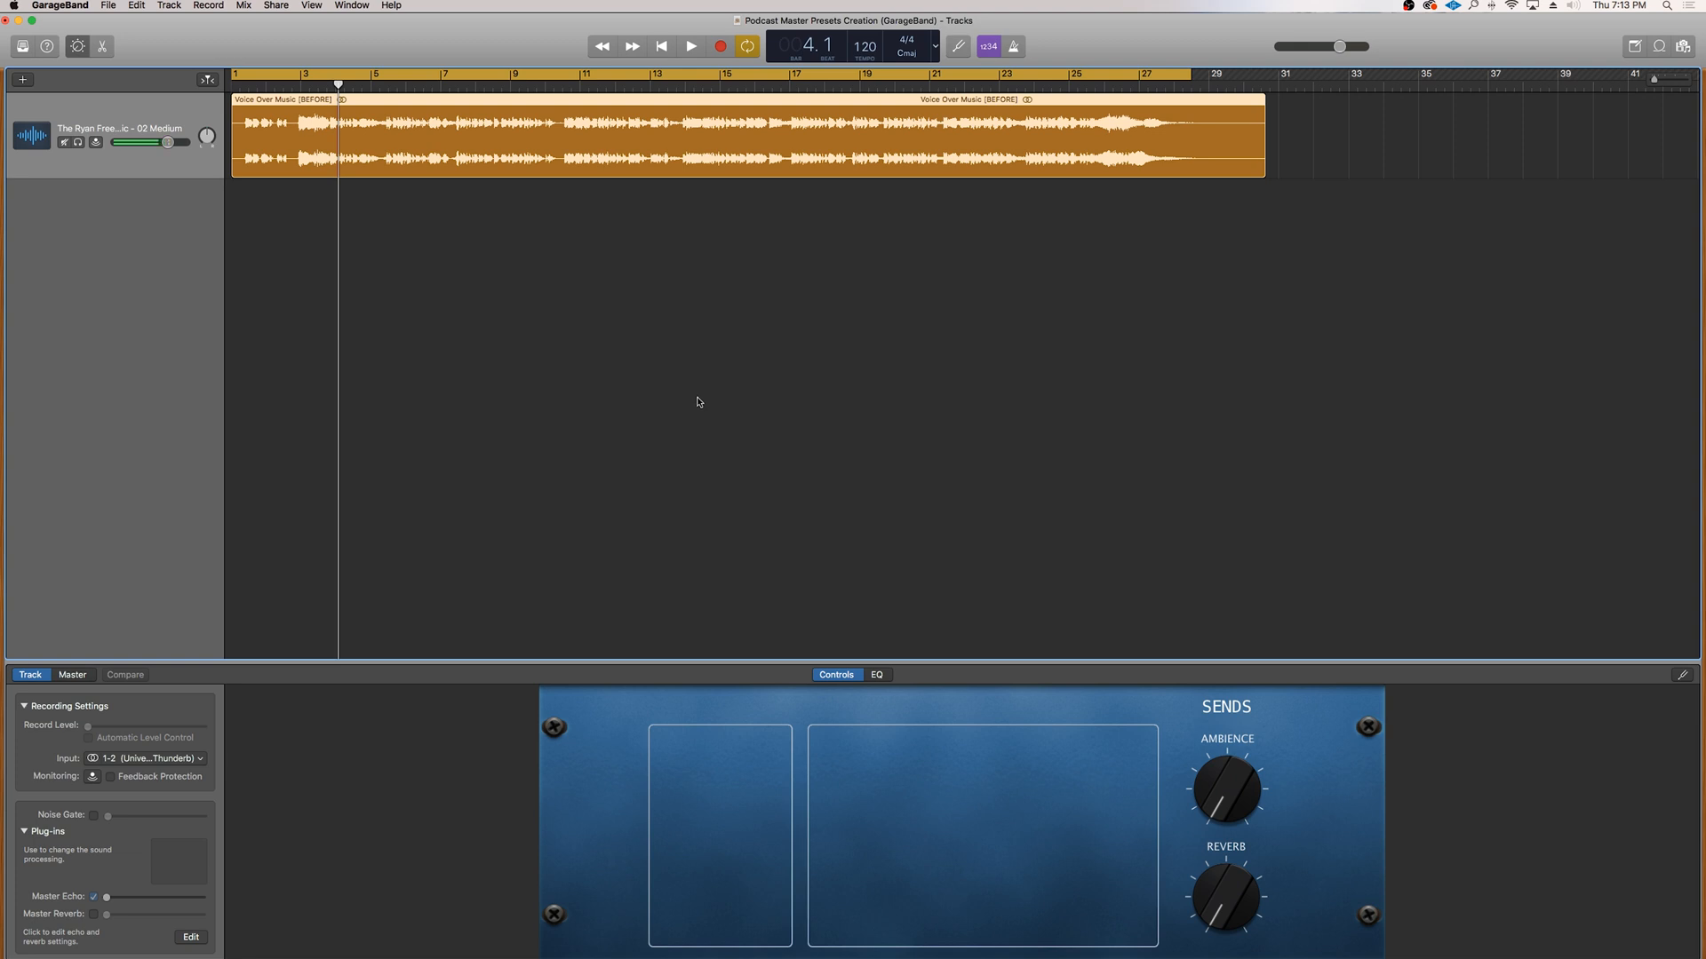
# Open the Podcast Master Presets Creation project with the Voice Over Music (BEFORE) region
pyautogui.click(691, 45)
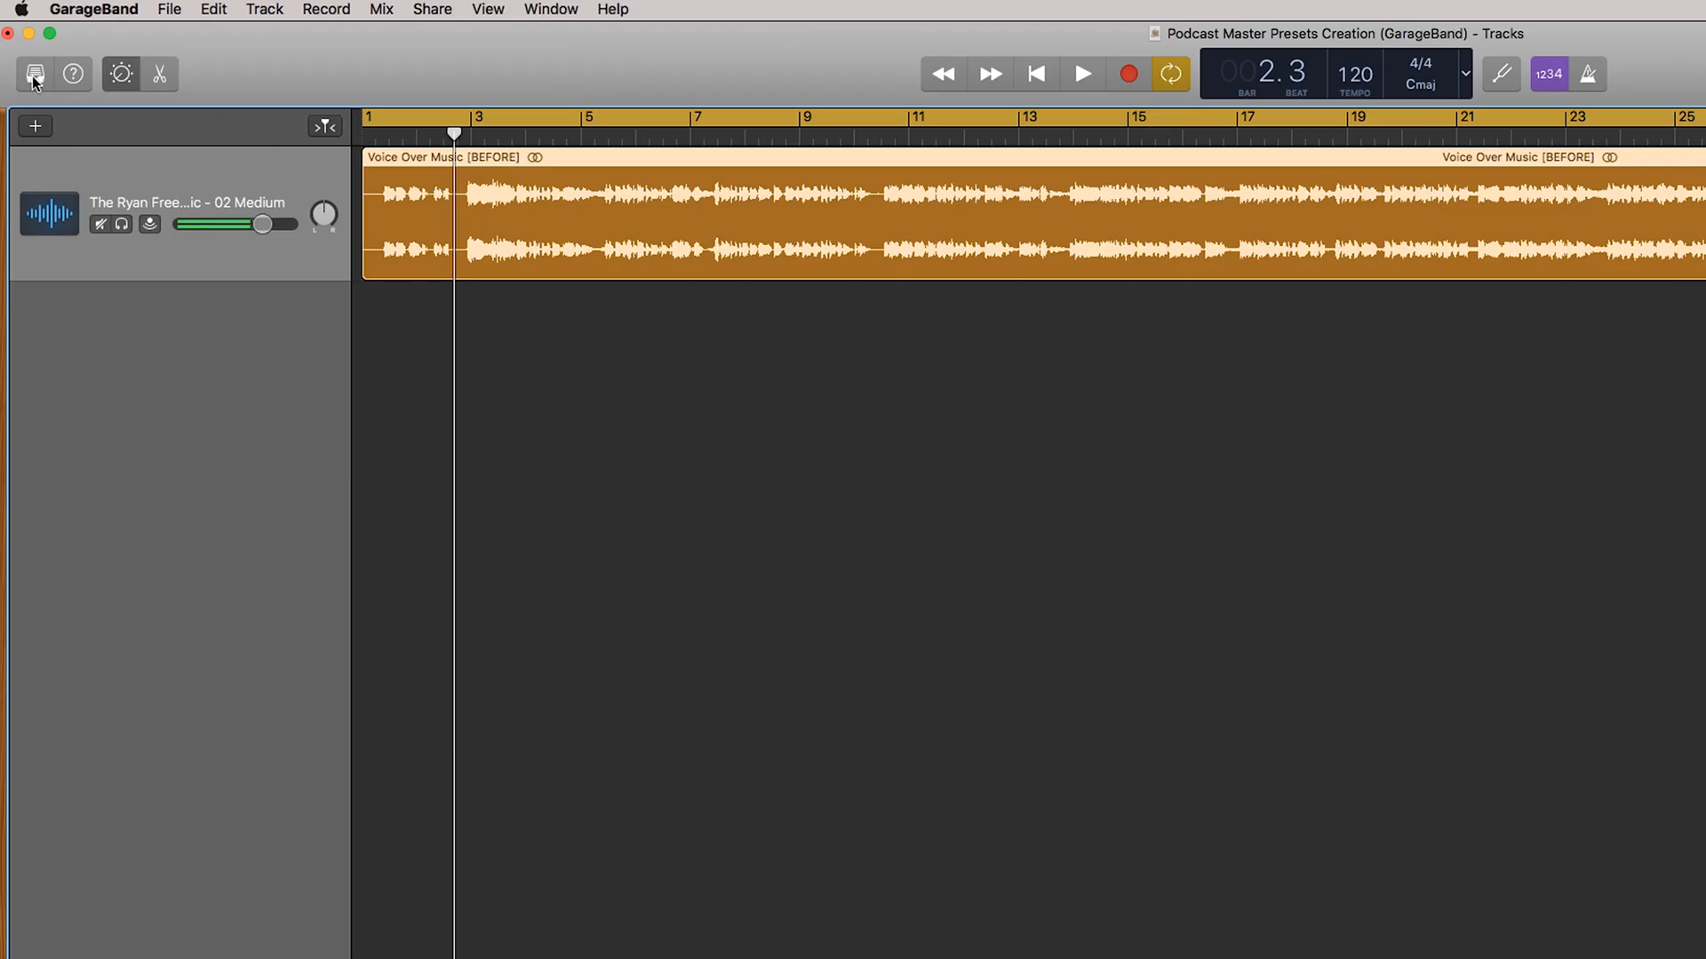
# Open the Library, hide the voice track's Smart Controls, and show the Master Track
pyautogui.click(35, 73)
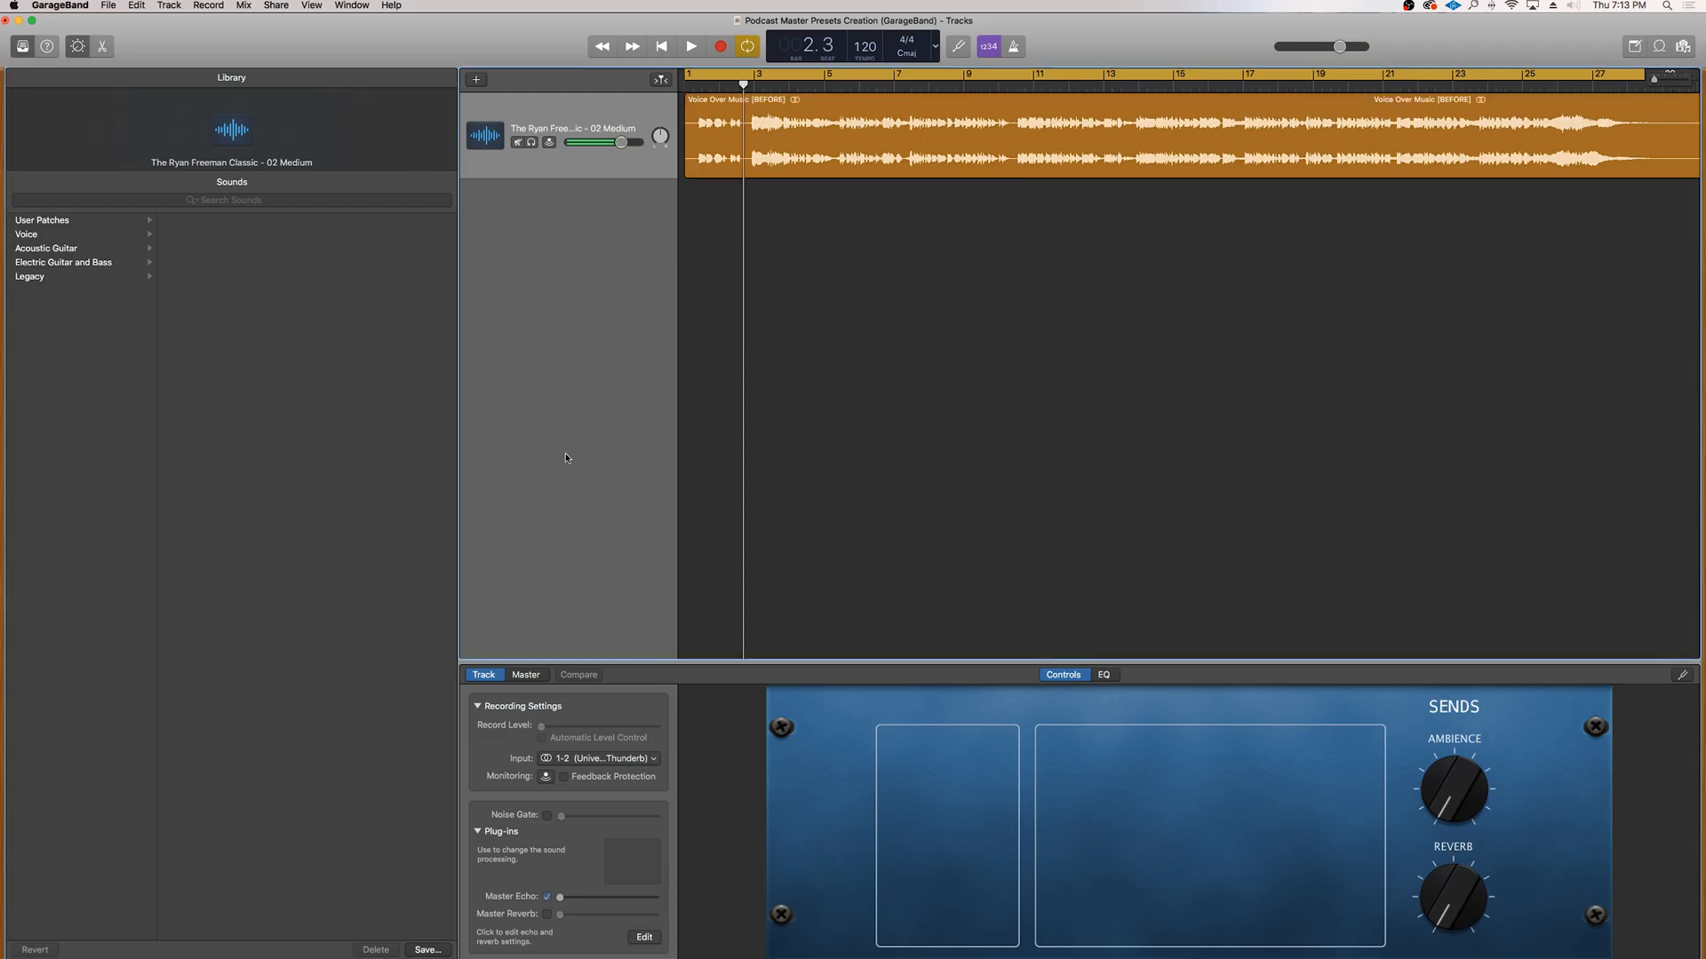
pyautogui.moveTo(562, 563)
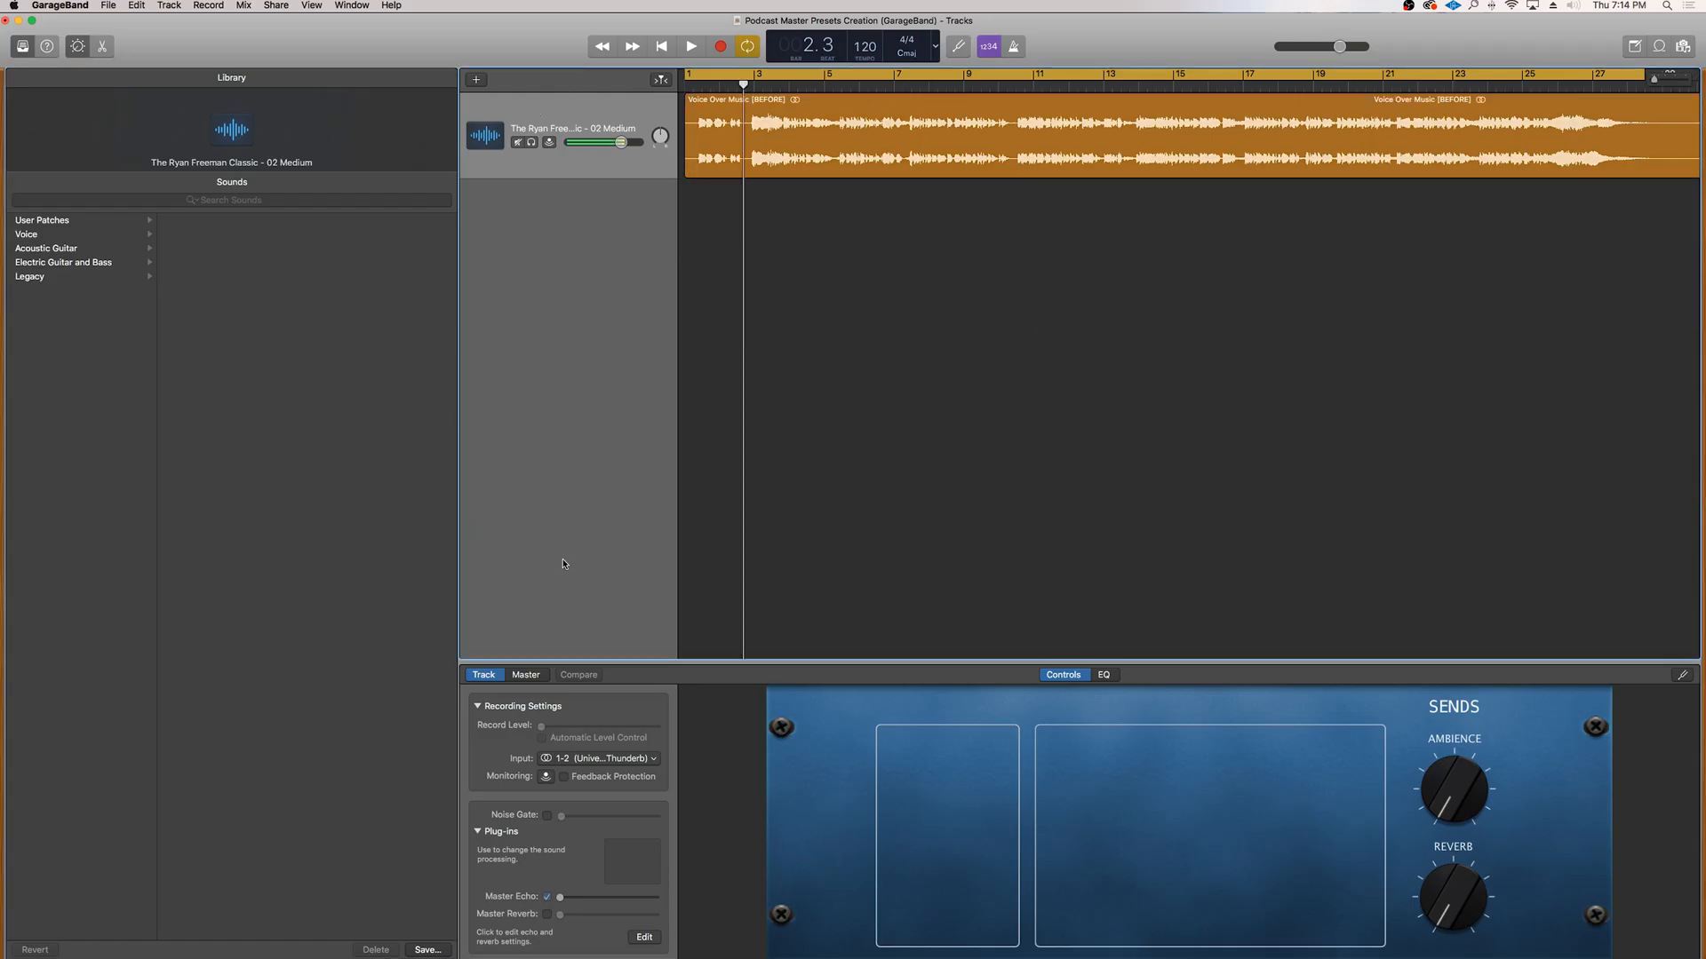
pyautogui.click(525, 675)
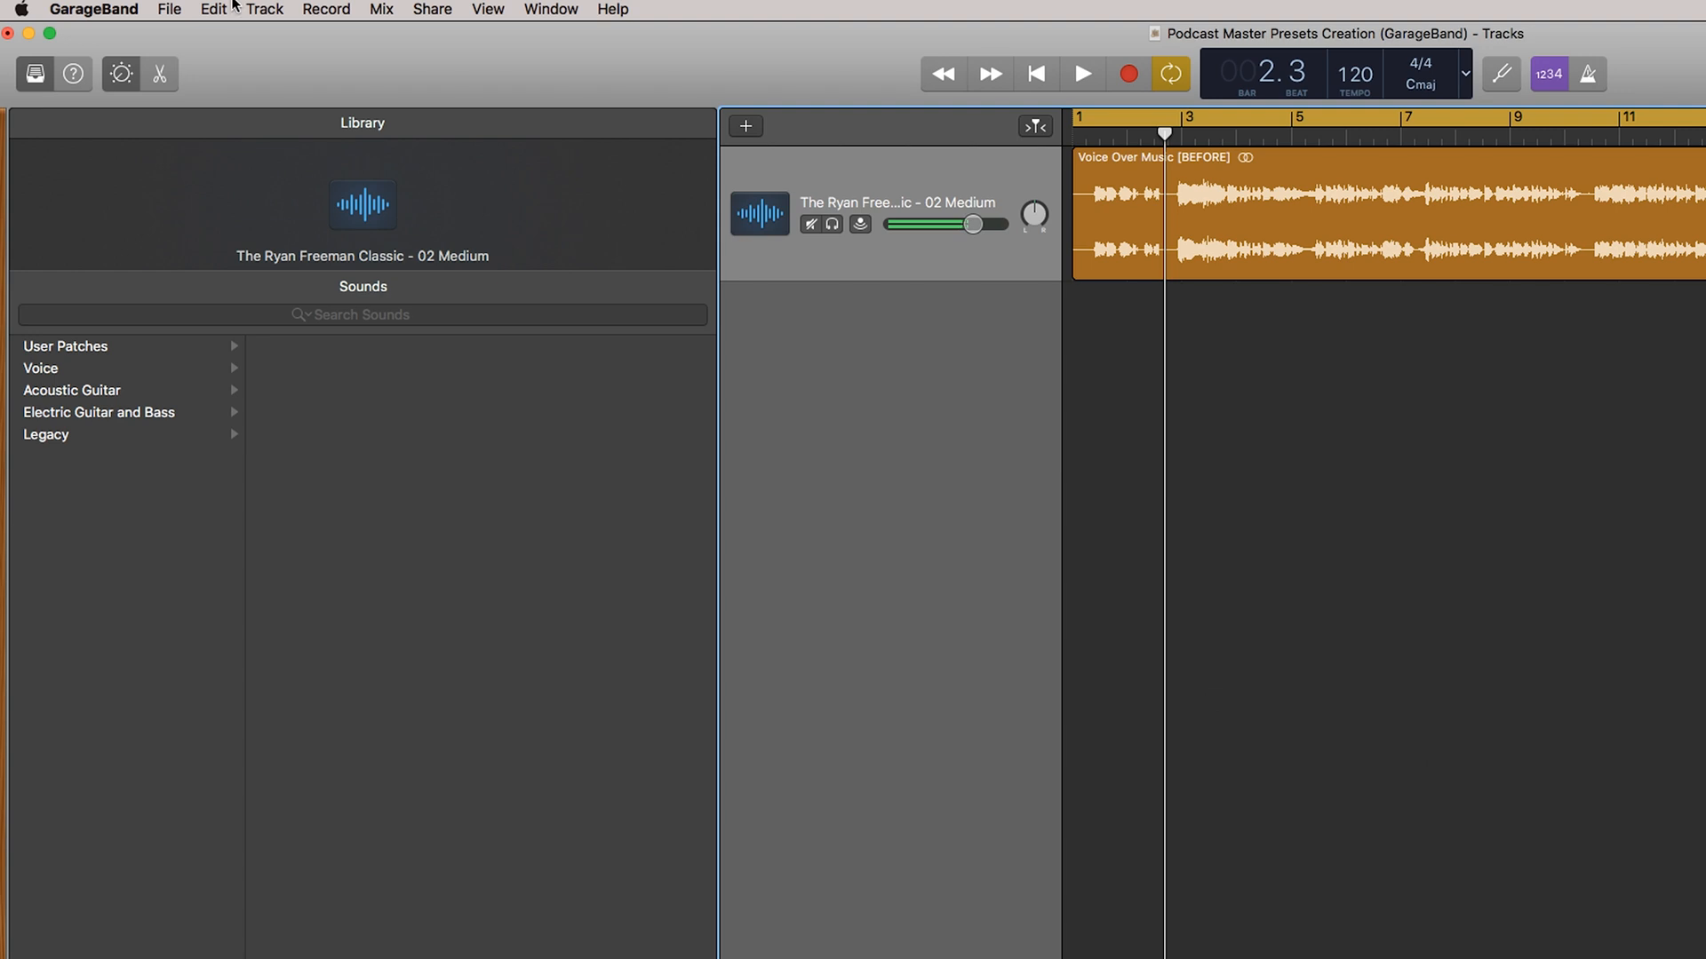
pyautogui.click(264, 9)
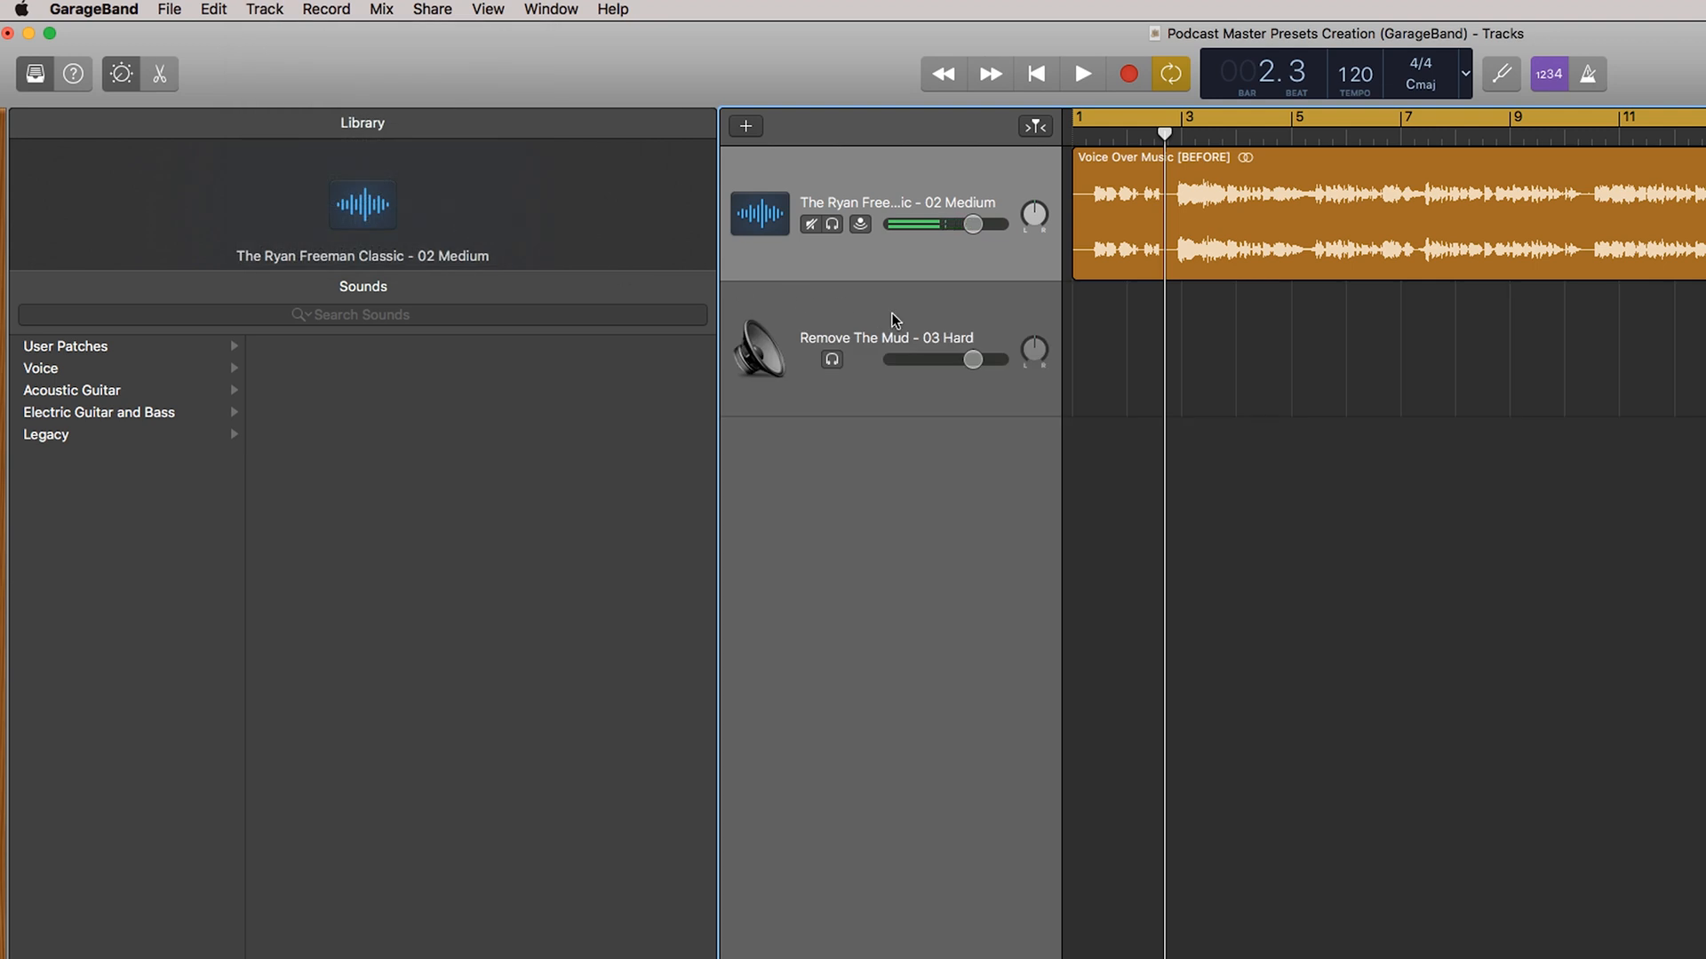
# Select the Master Track and browse Factory, then User Patches' Podcast Master presets
pyautogui.click(65, 346)
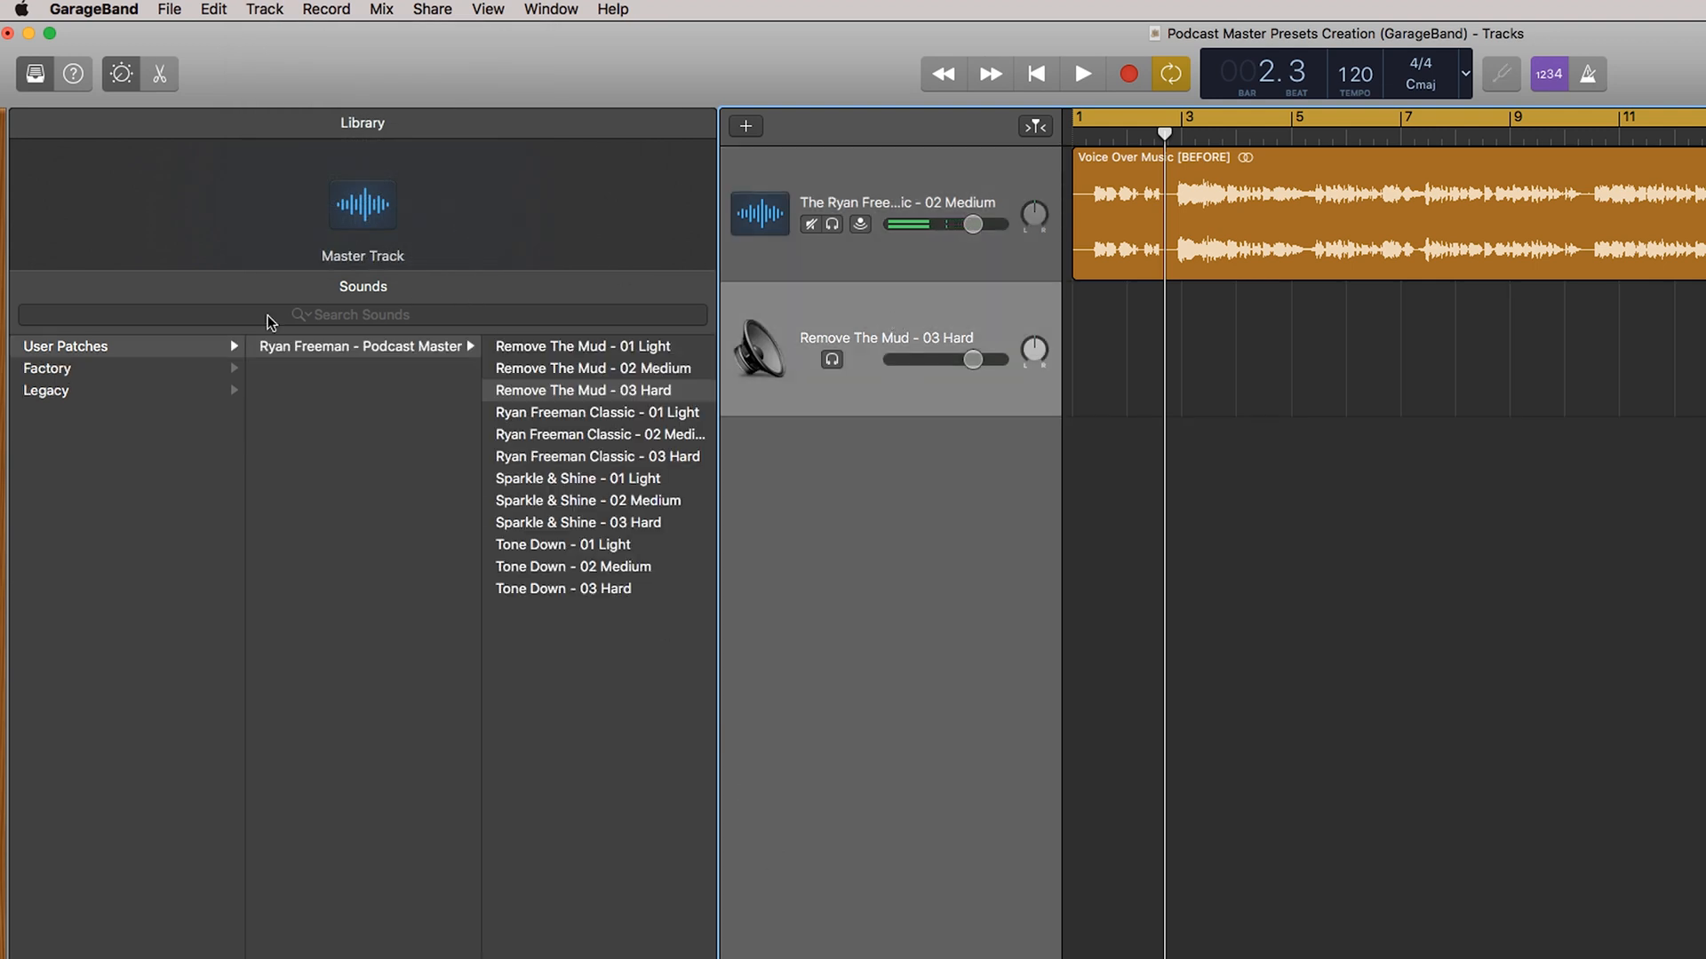
pyautogui.click(47, 368)
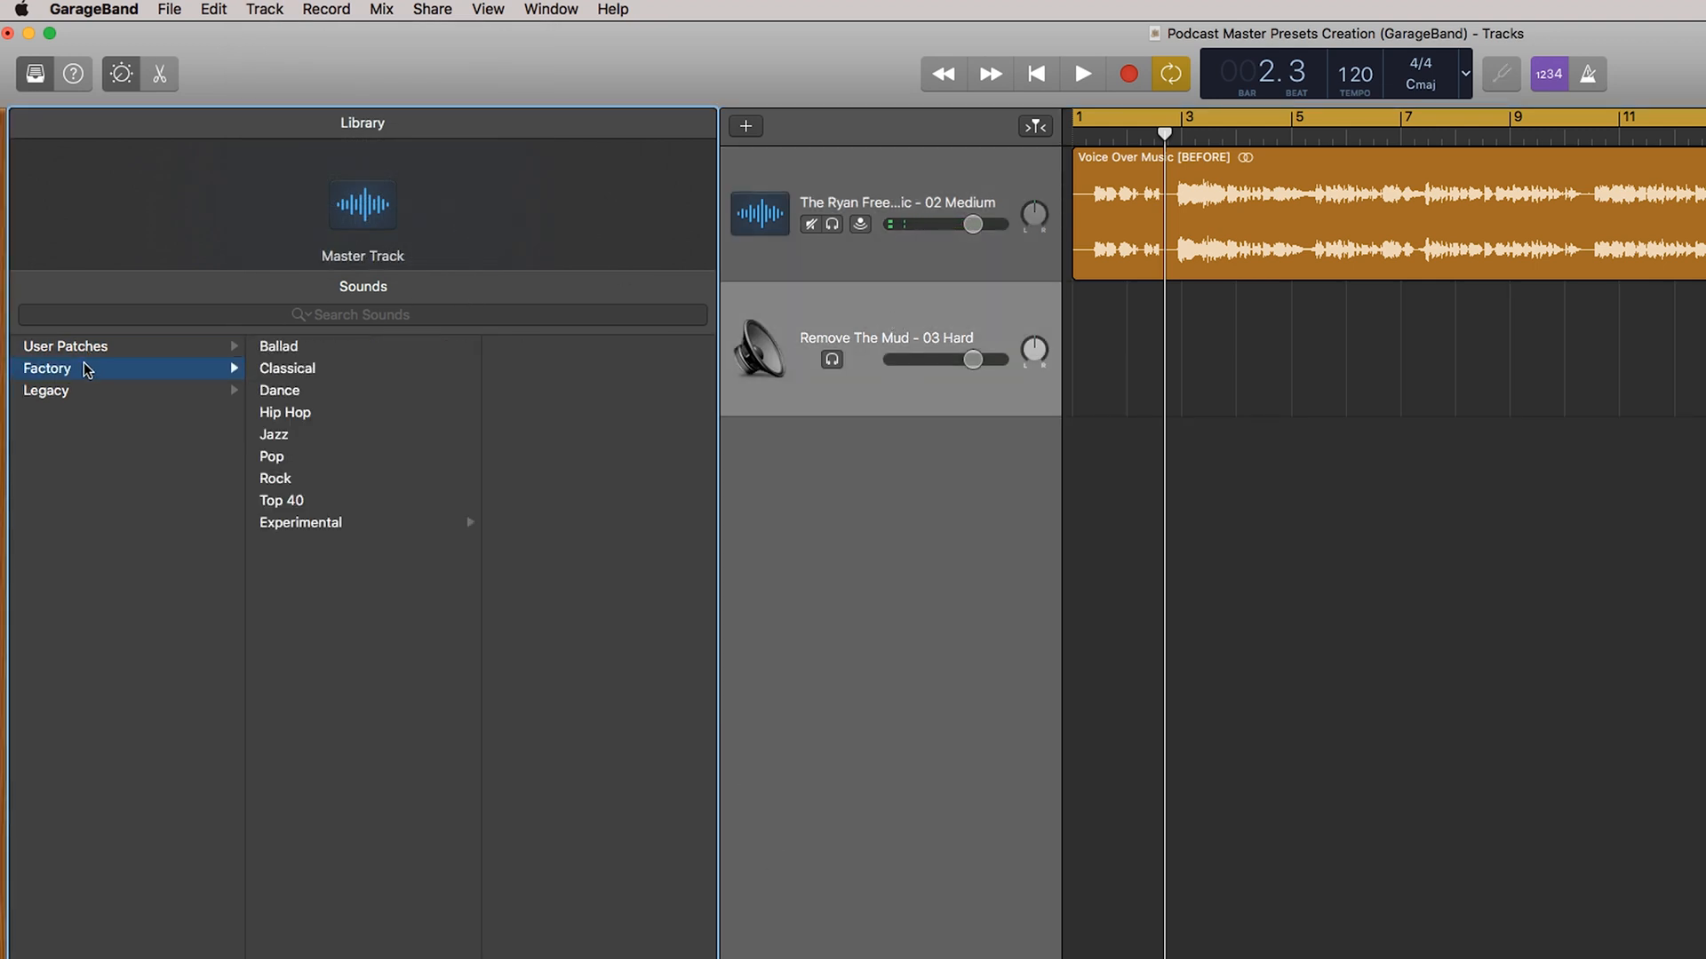
pyautogui.click(65, 346)
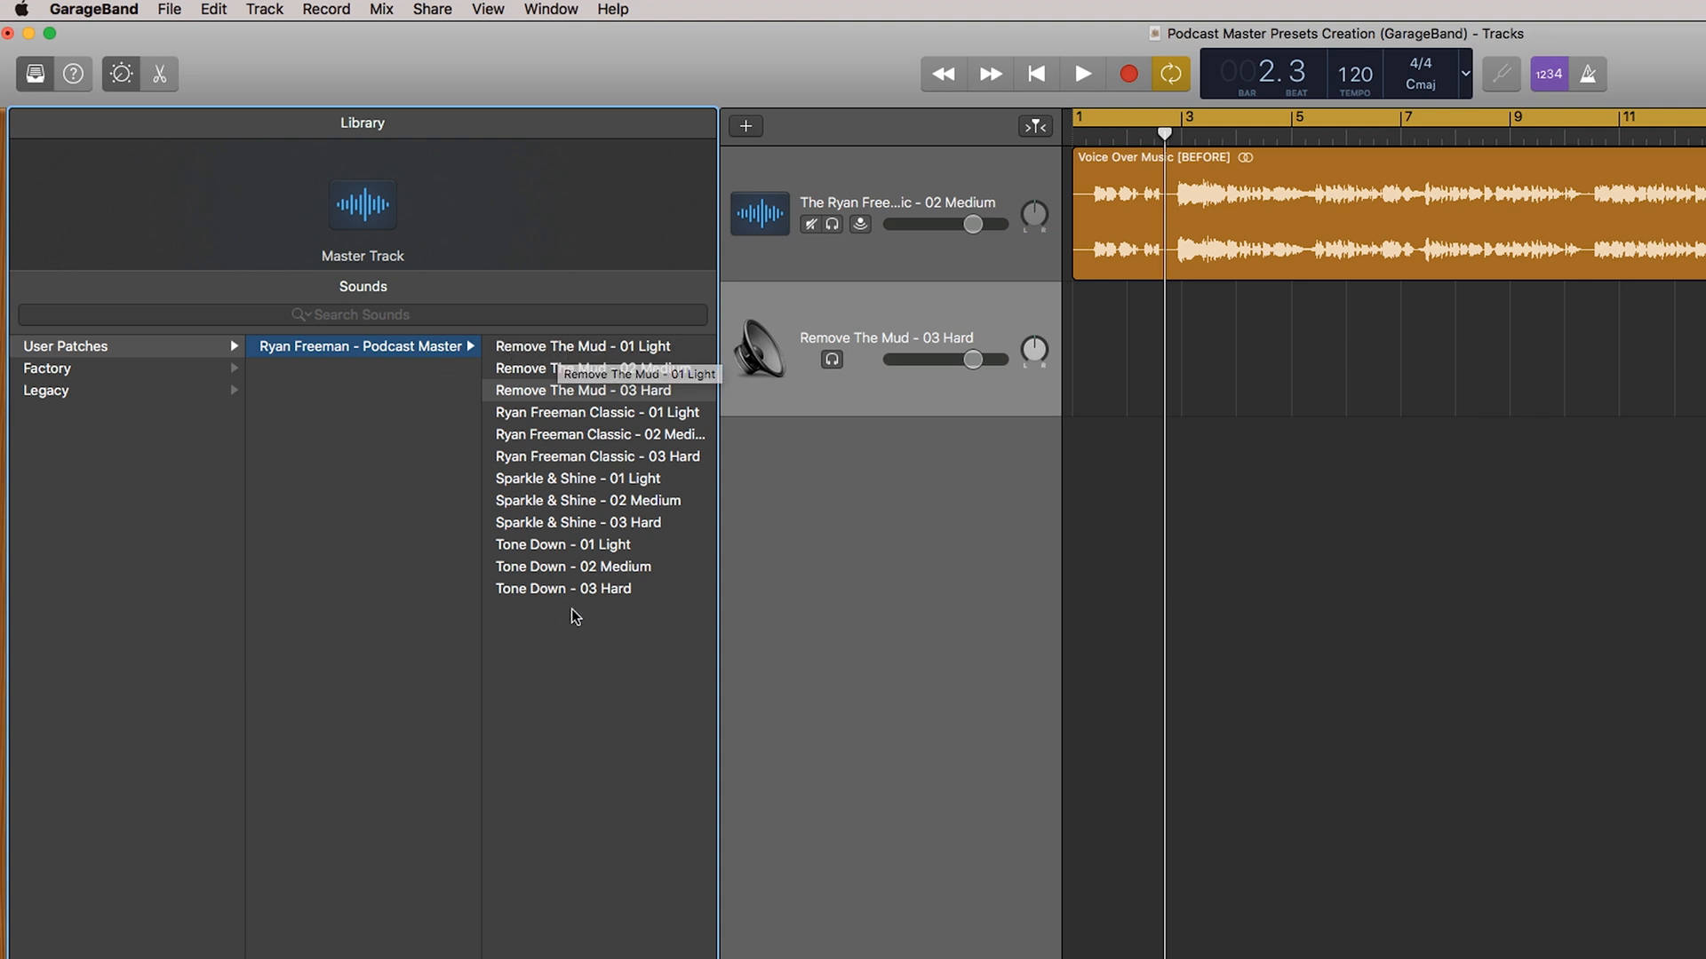
pyautogui.moveTo(574, 523)
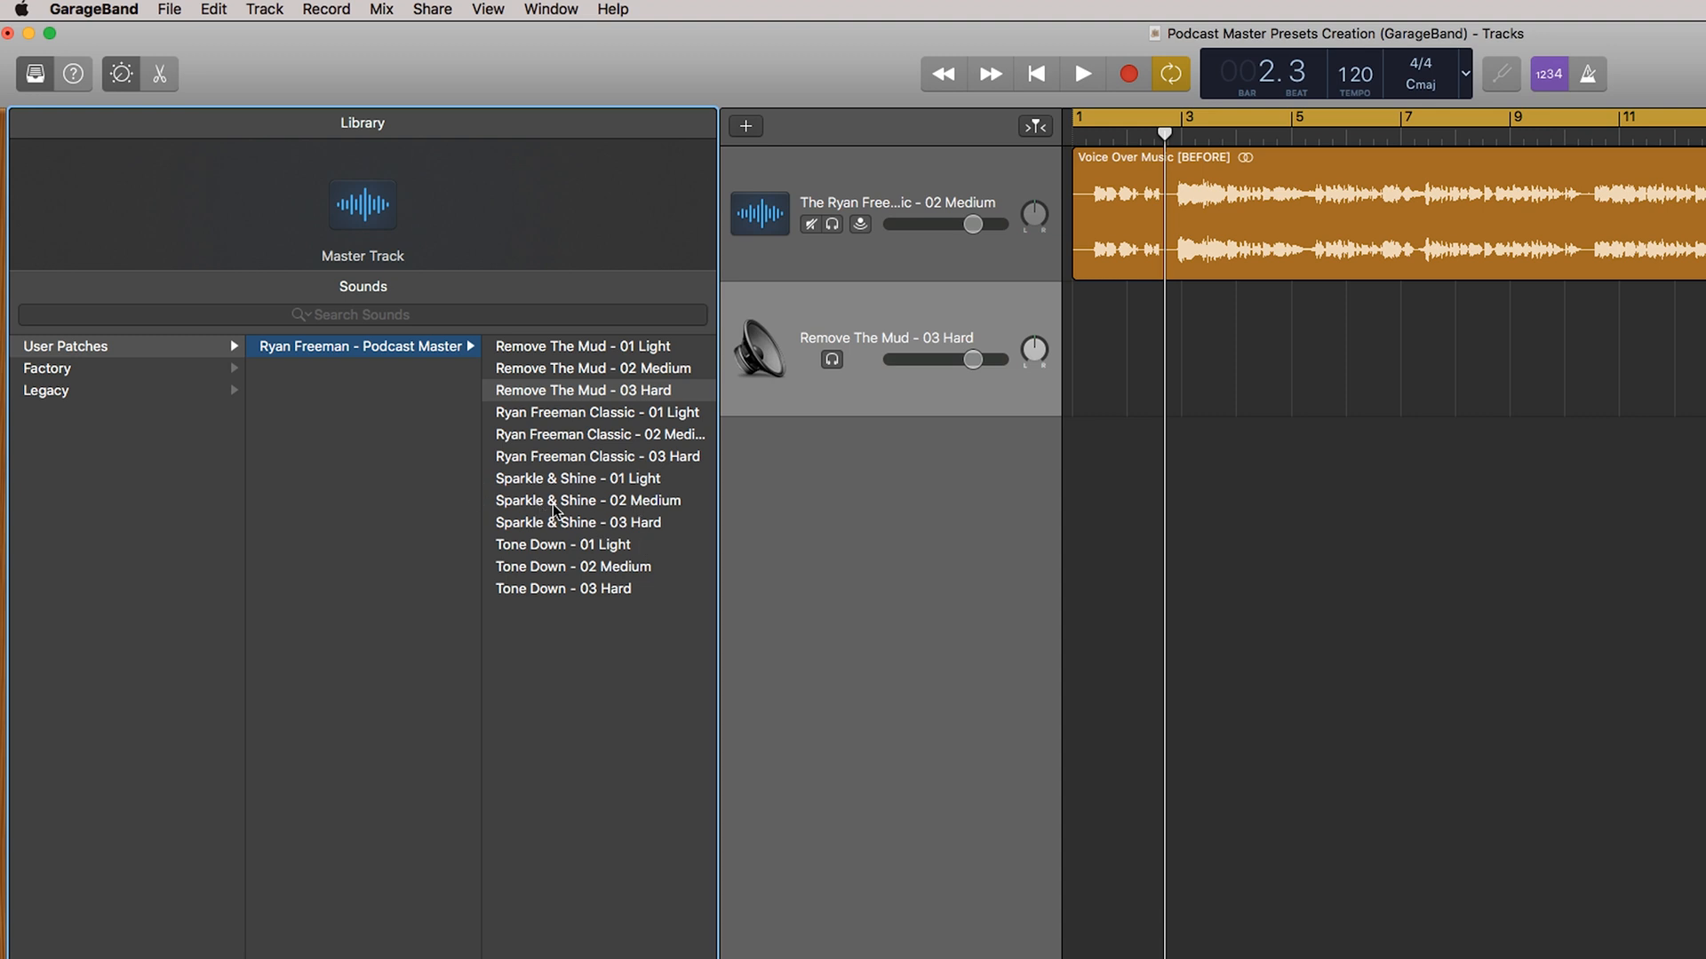
pyautogui.moveTo(1417, 656)
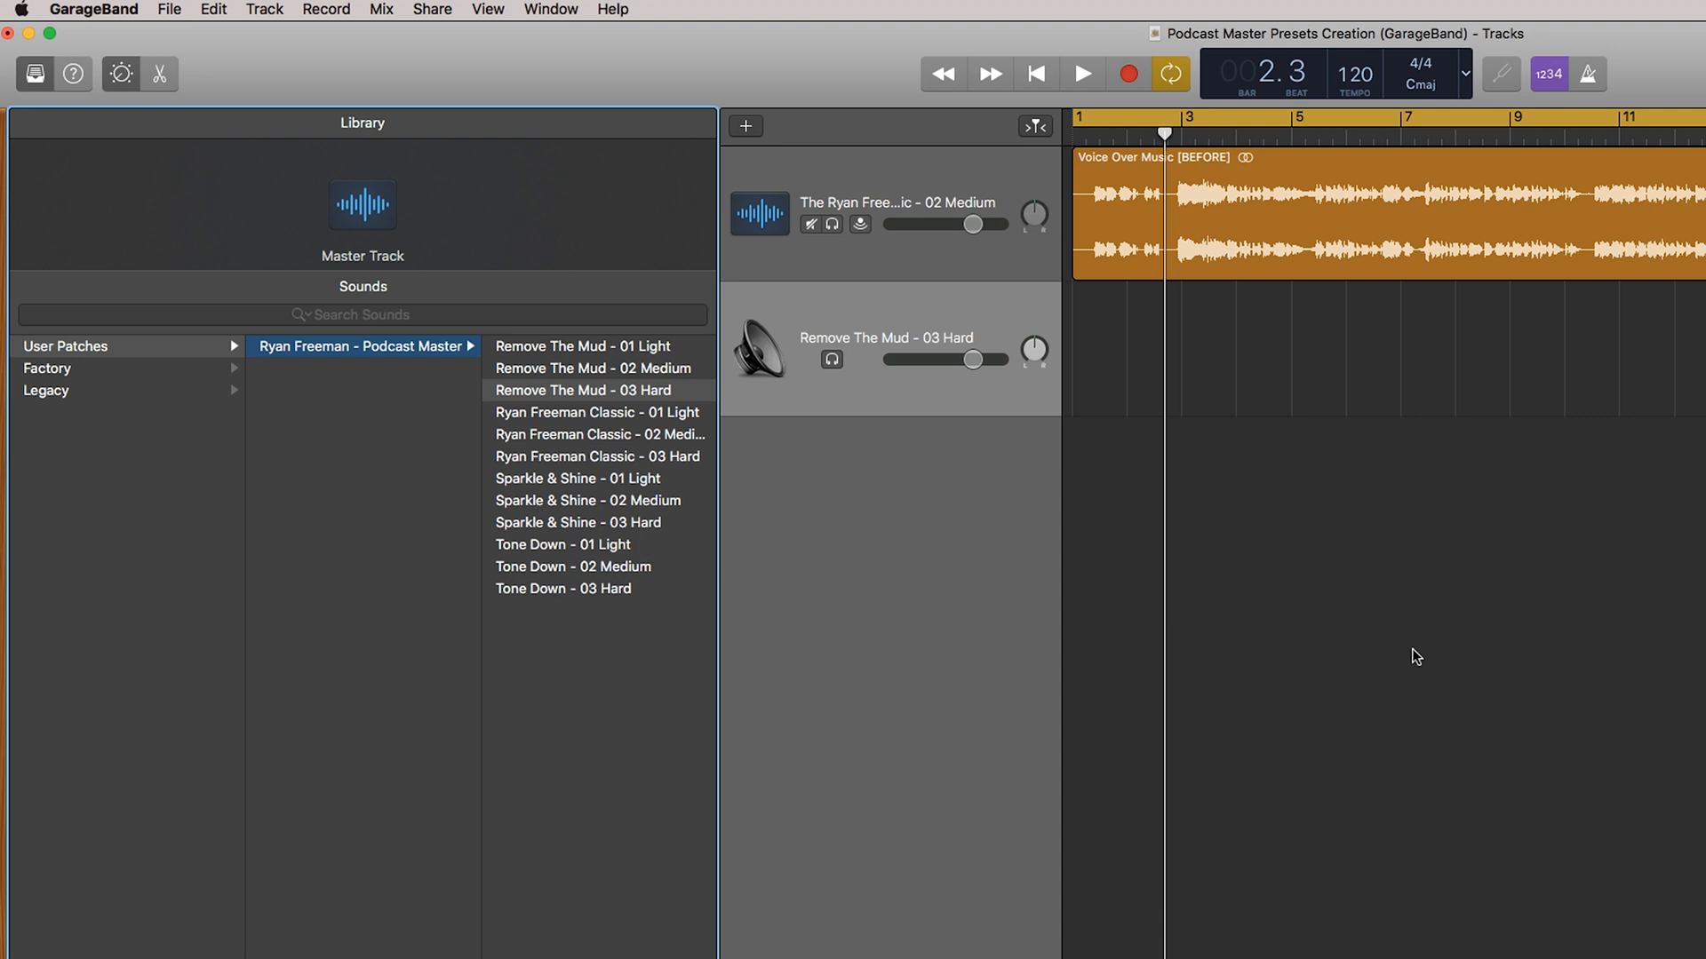
pyautogui.moveTo(624, 580)
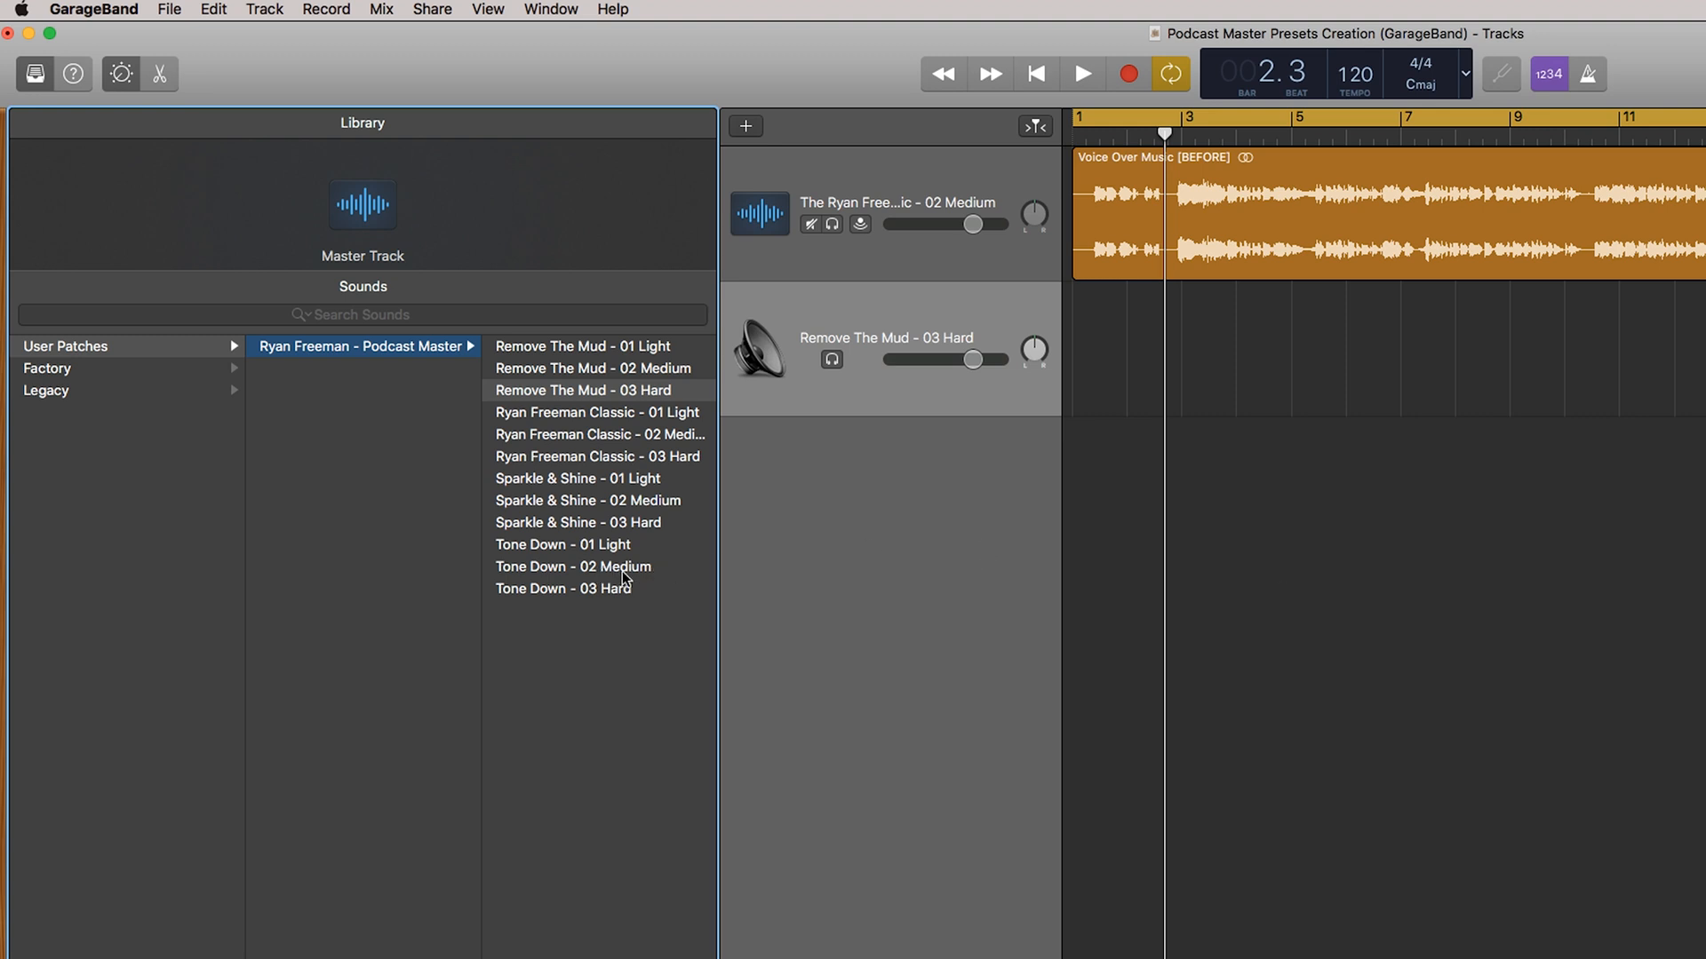
pyautogui.moveTo(1638, 582)
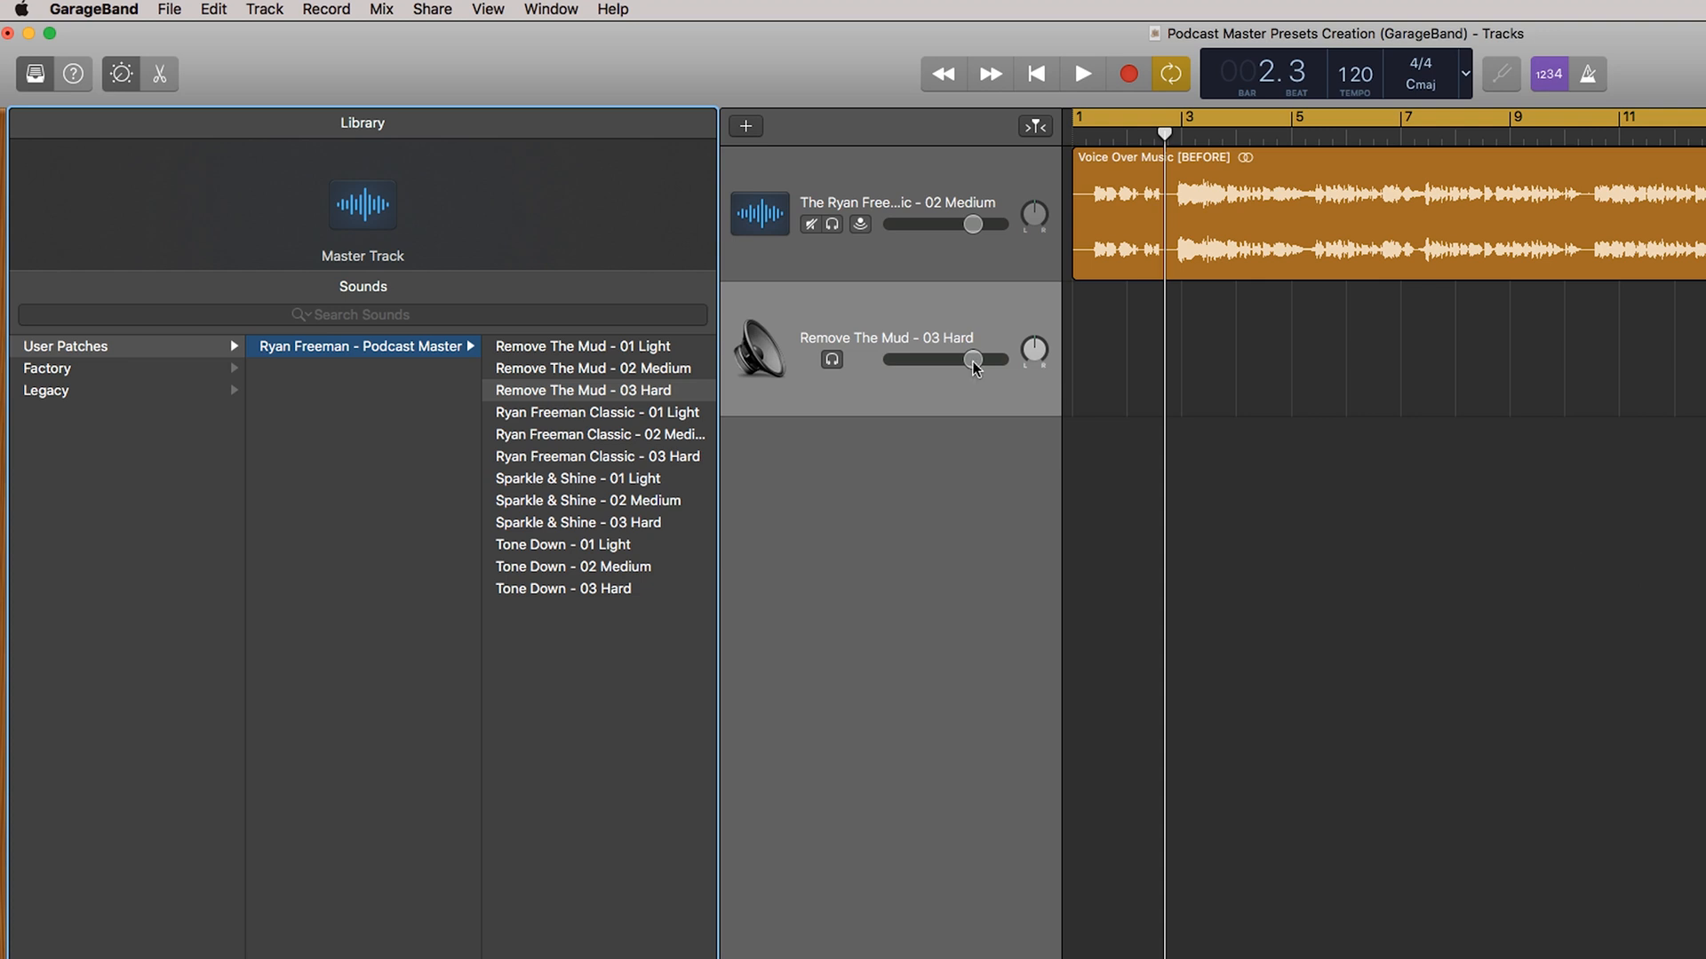
pyautogui.moveTo(756, 375)
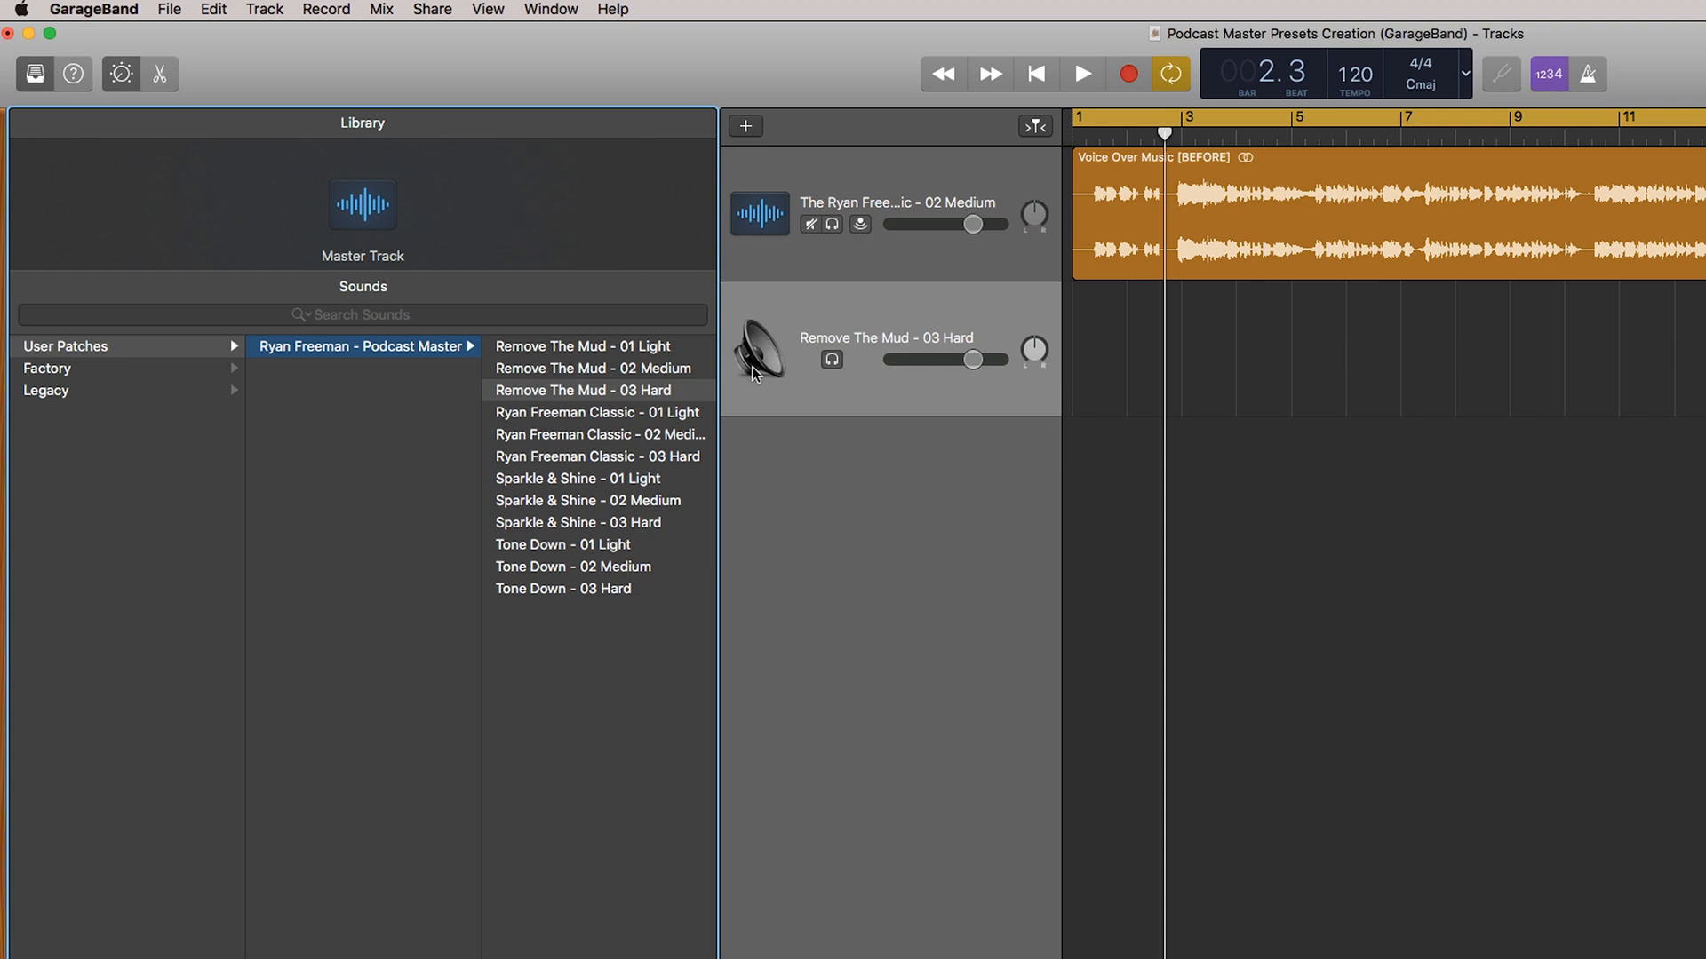
pyautogui.moveTo(762, 352)
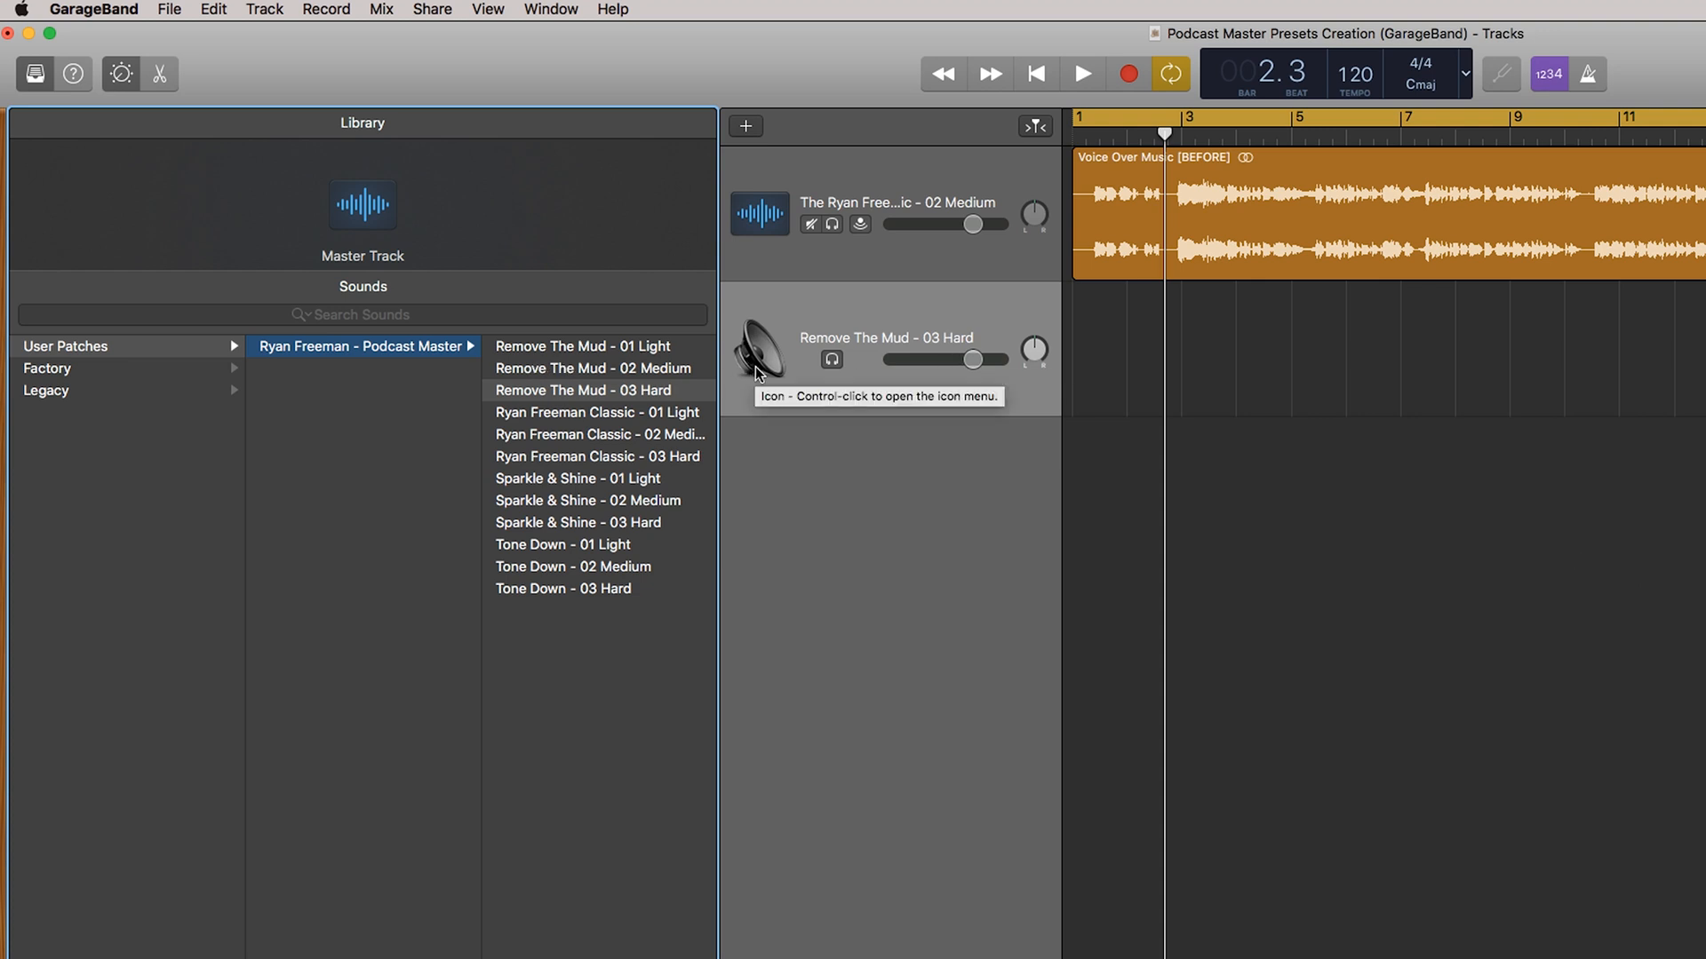
pyautogui.moveTo(1392, 449)
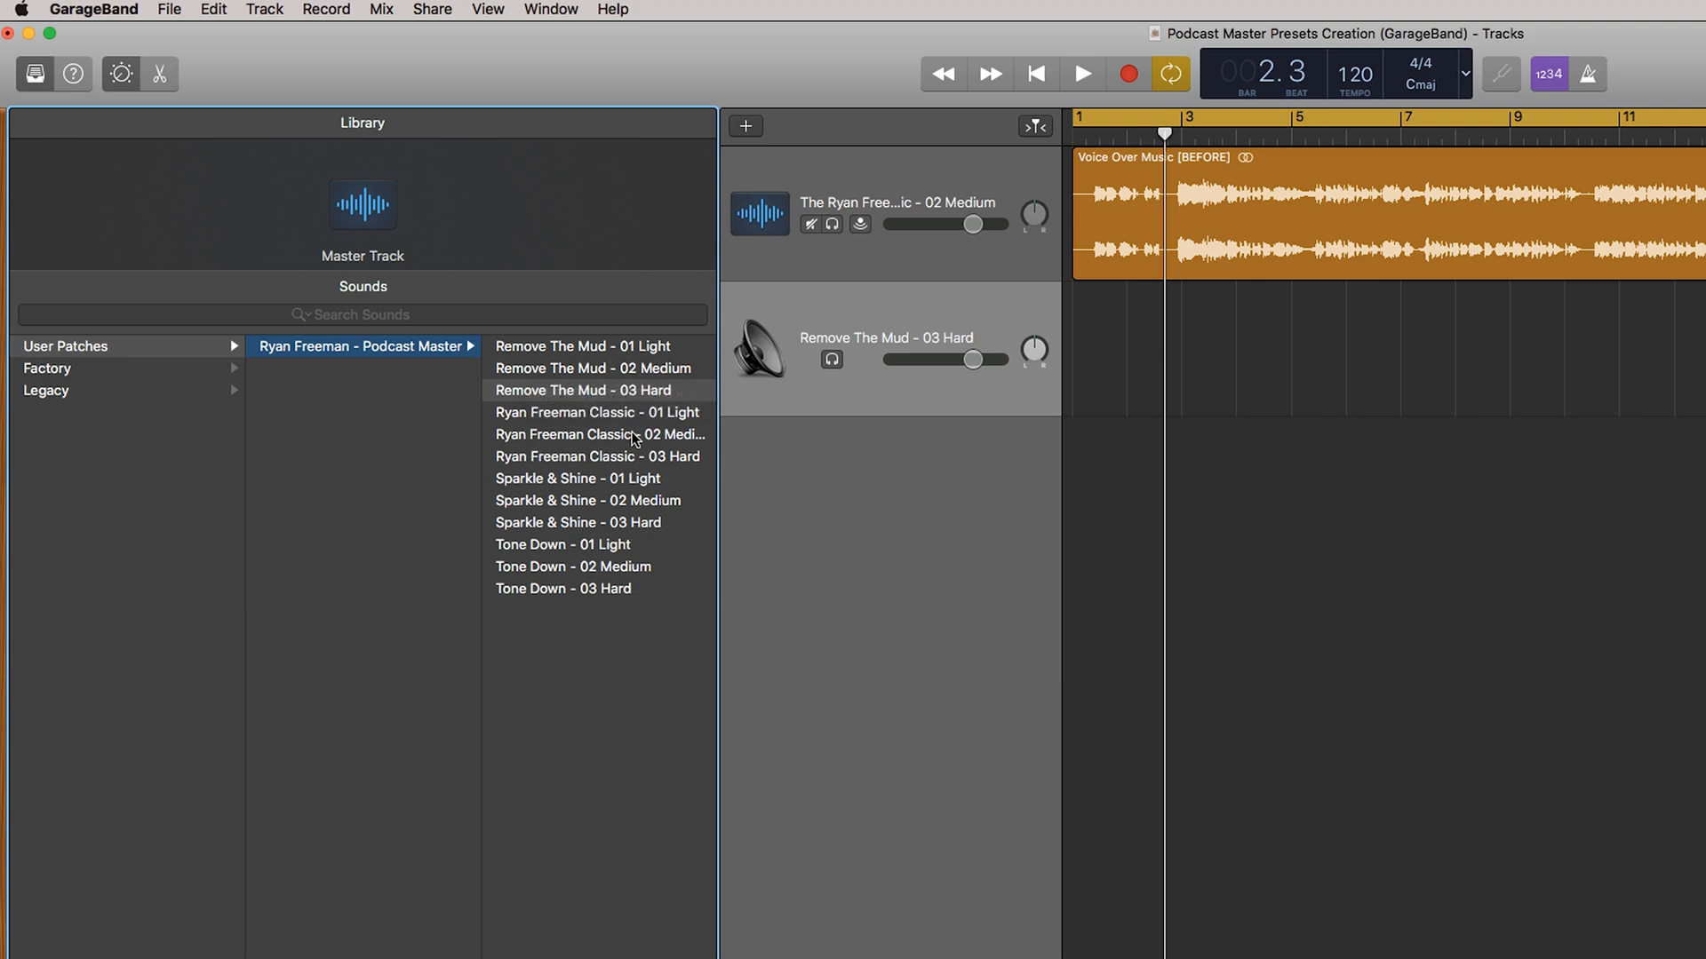
pyautogui.moveTo(601, 434)
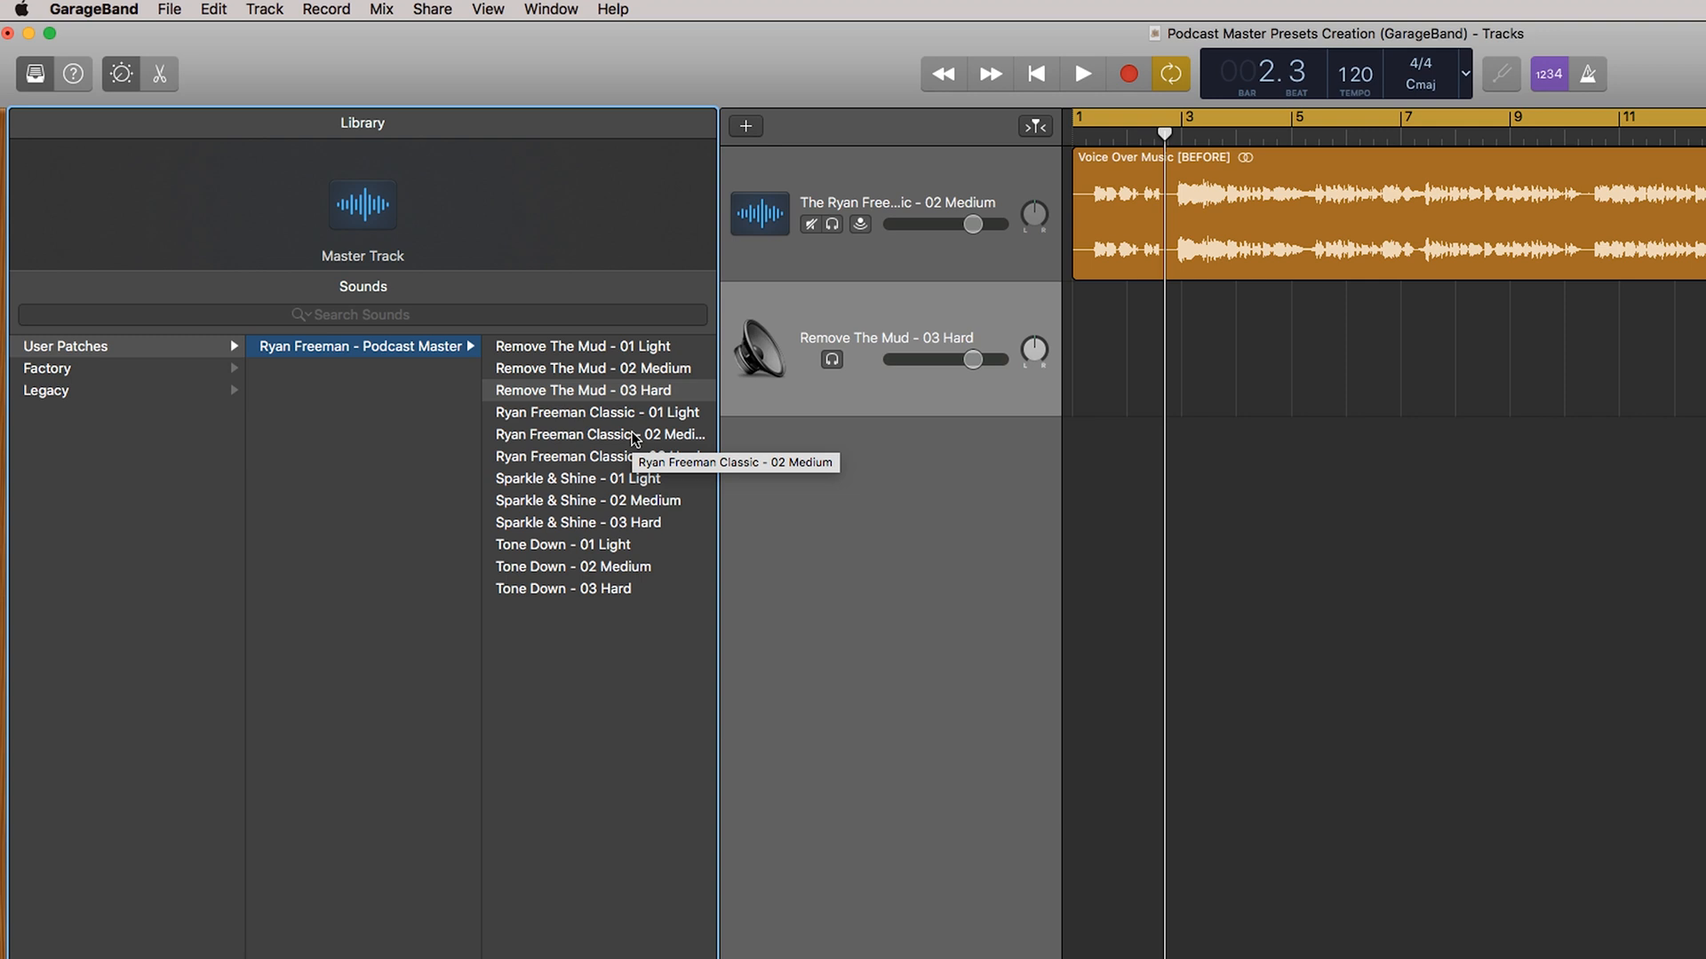
pyautogui.moveTo(533, 514)
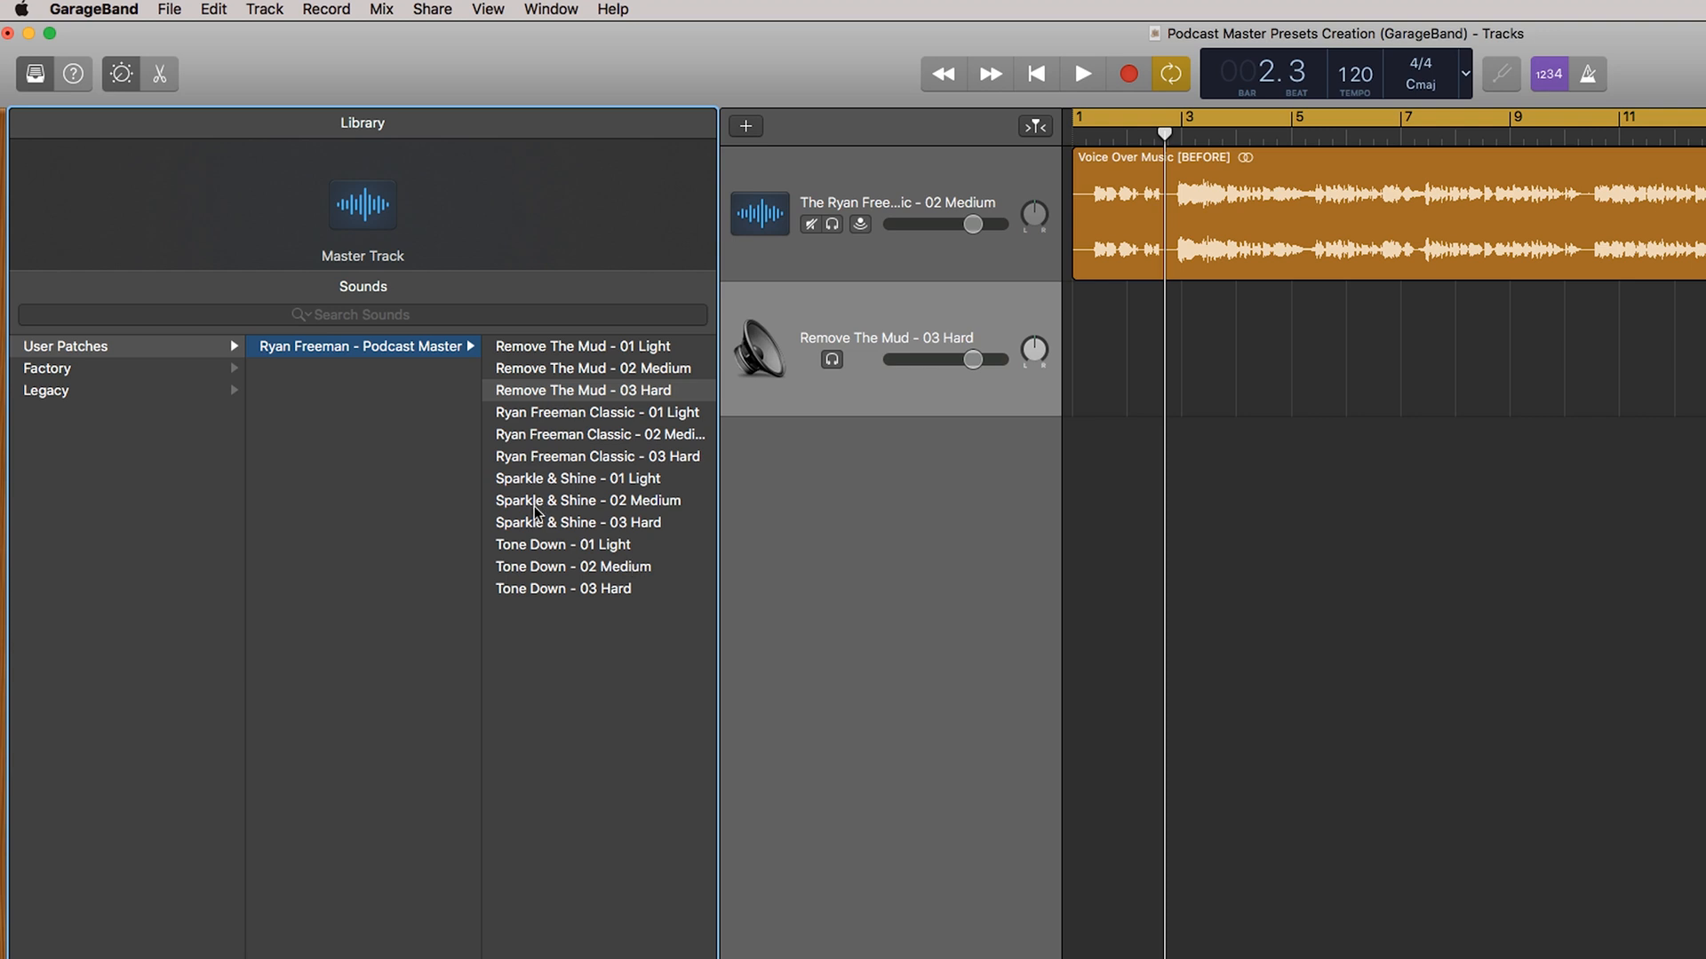
pyautogui.moveTo(680, 503)
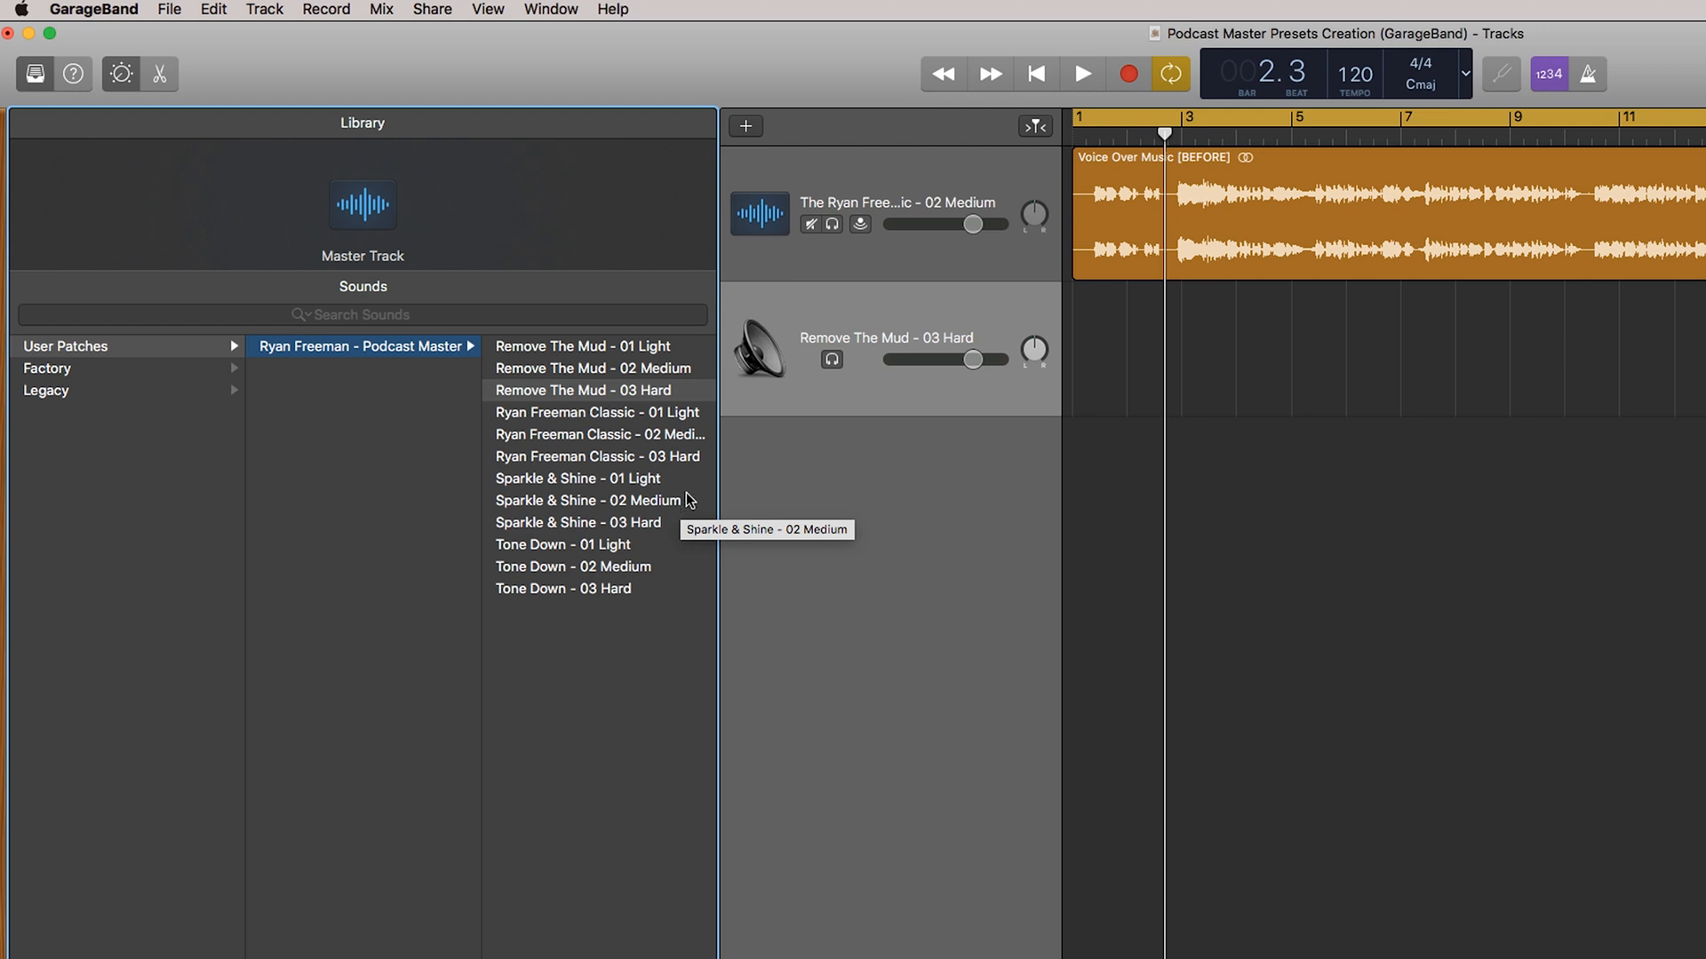
pyautogui.moveTo(653, 349)
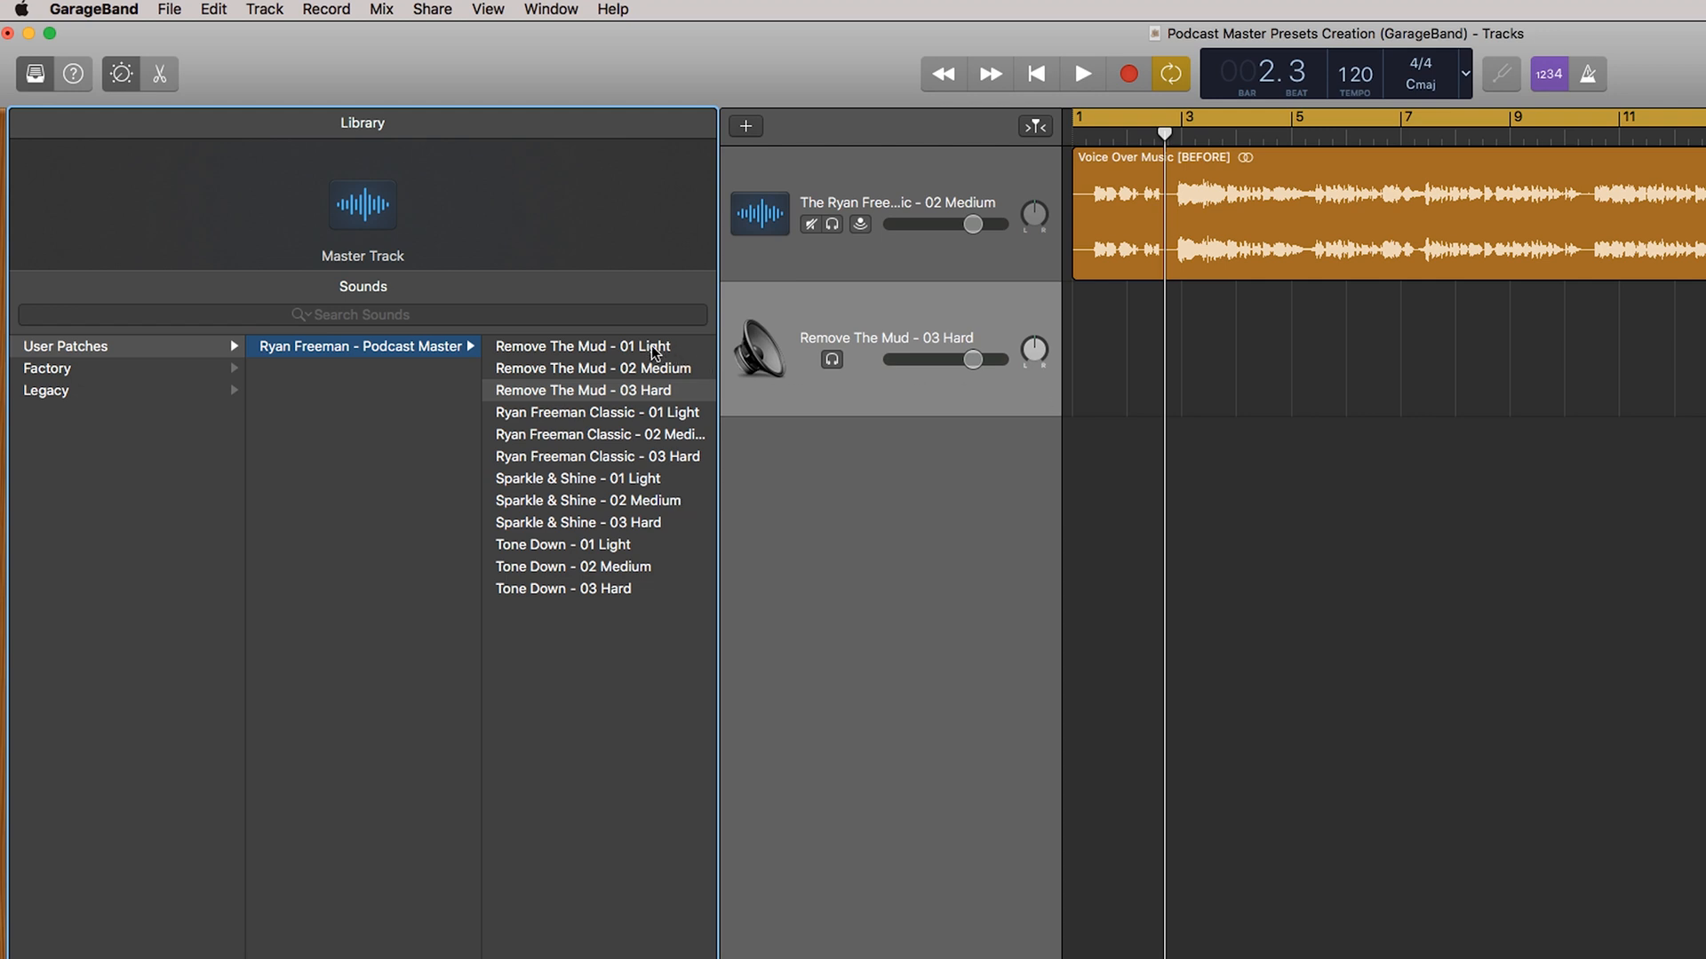
pyautogui.moveTo(683, 413)
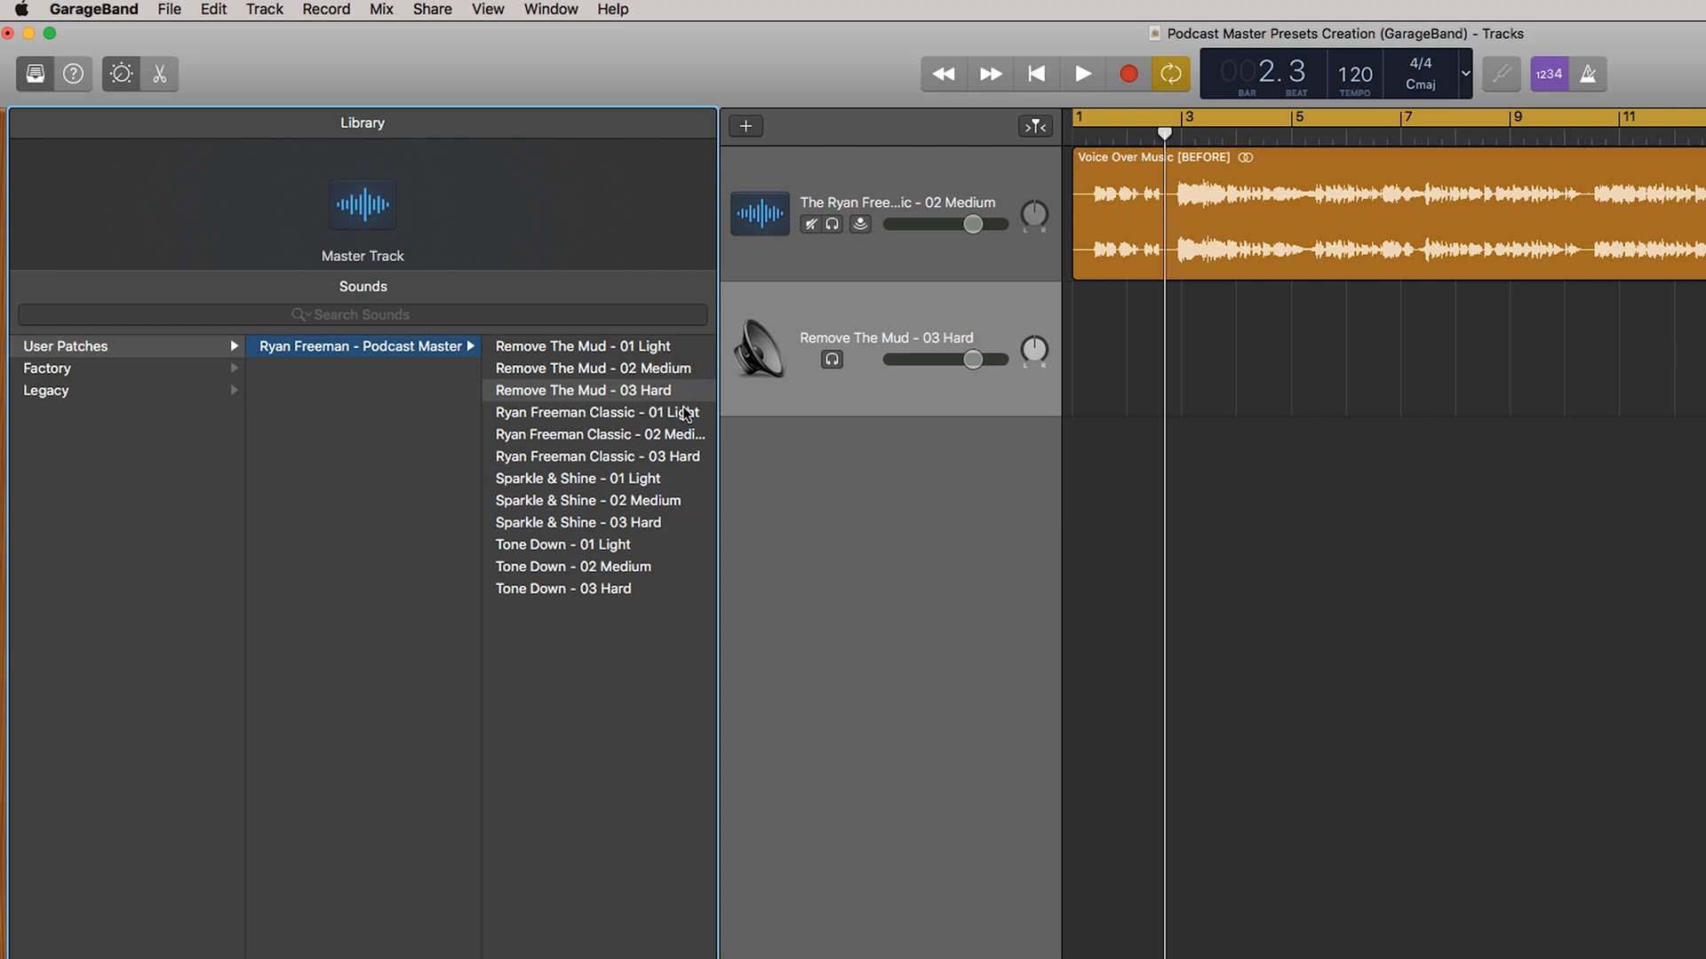
pyautogui.moveTo(658, 357)
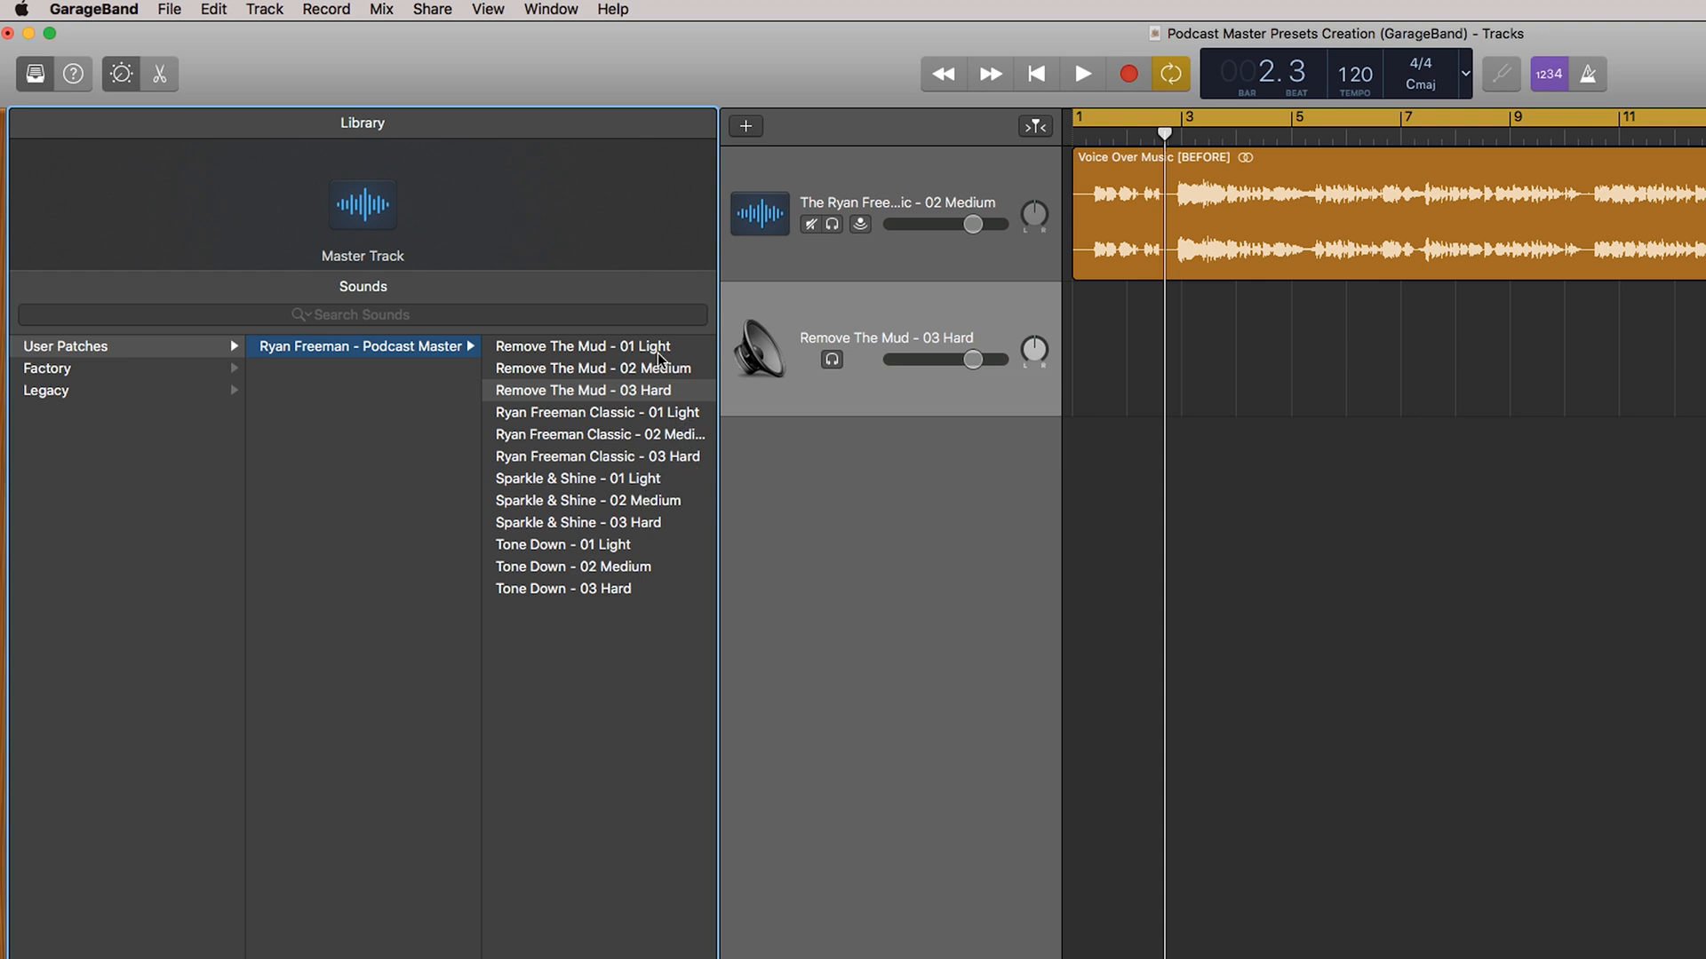
pyautogui.moveTo(514, 378)
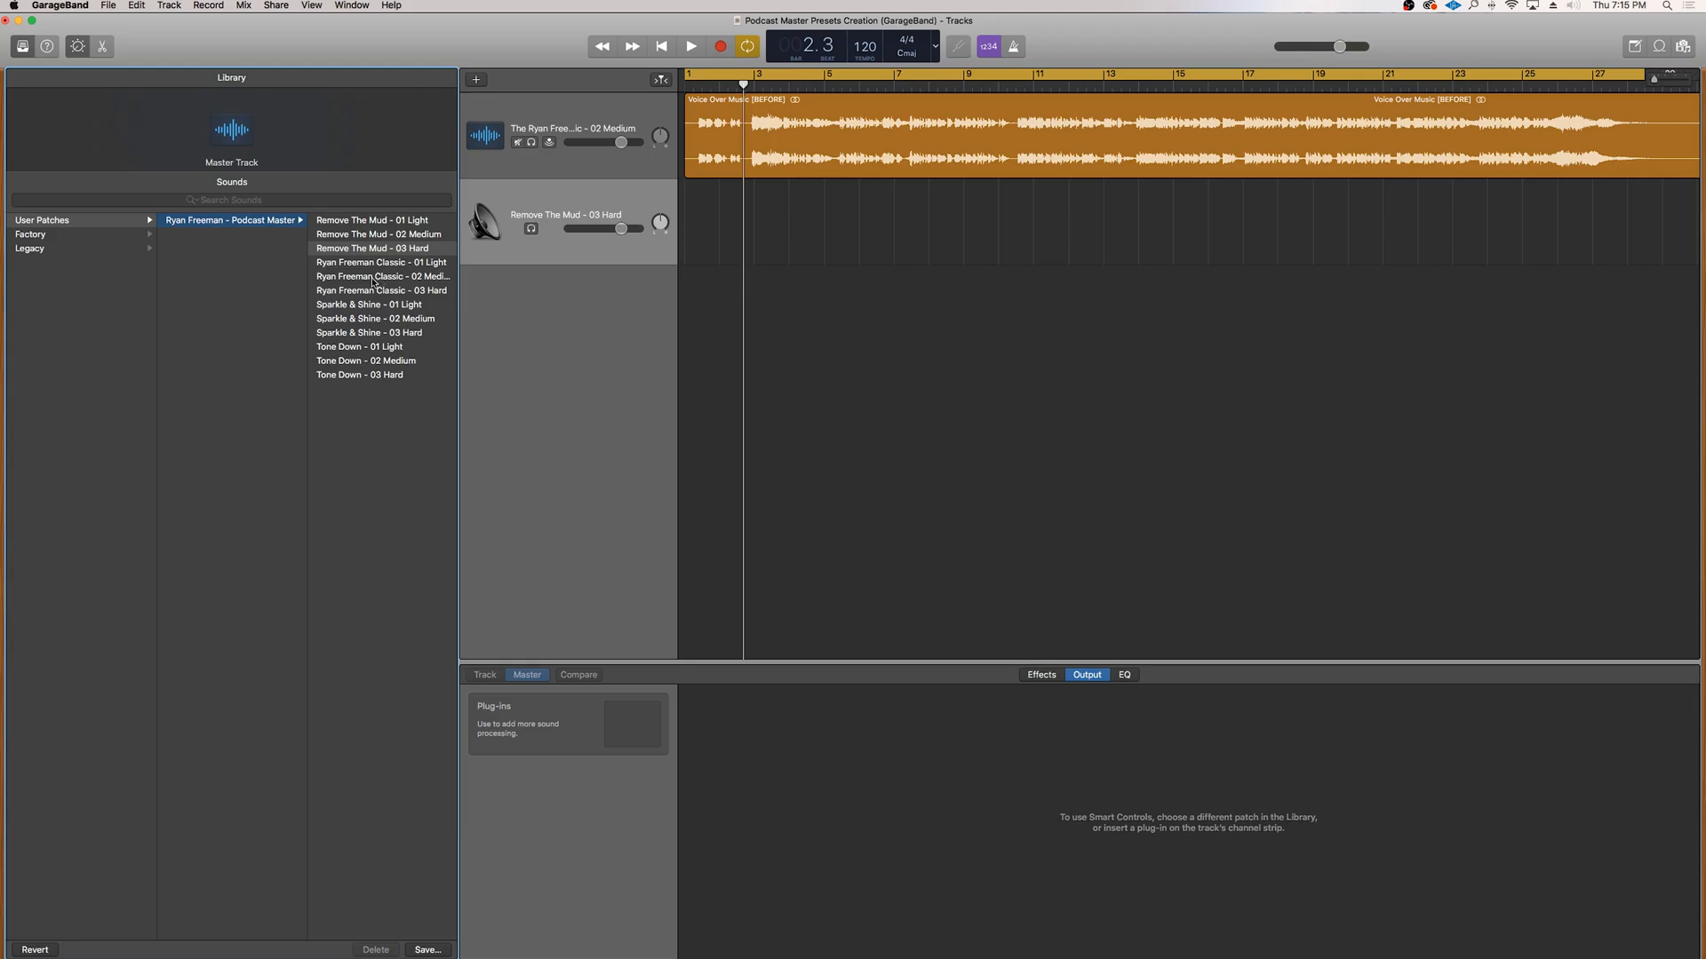
# Audition Classic Medium, Hard and 01 Light master patches with the limiter, ending on Classic 02 Medium
pyautogui.click(381, 276)
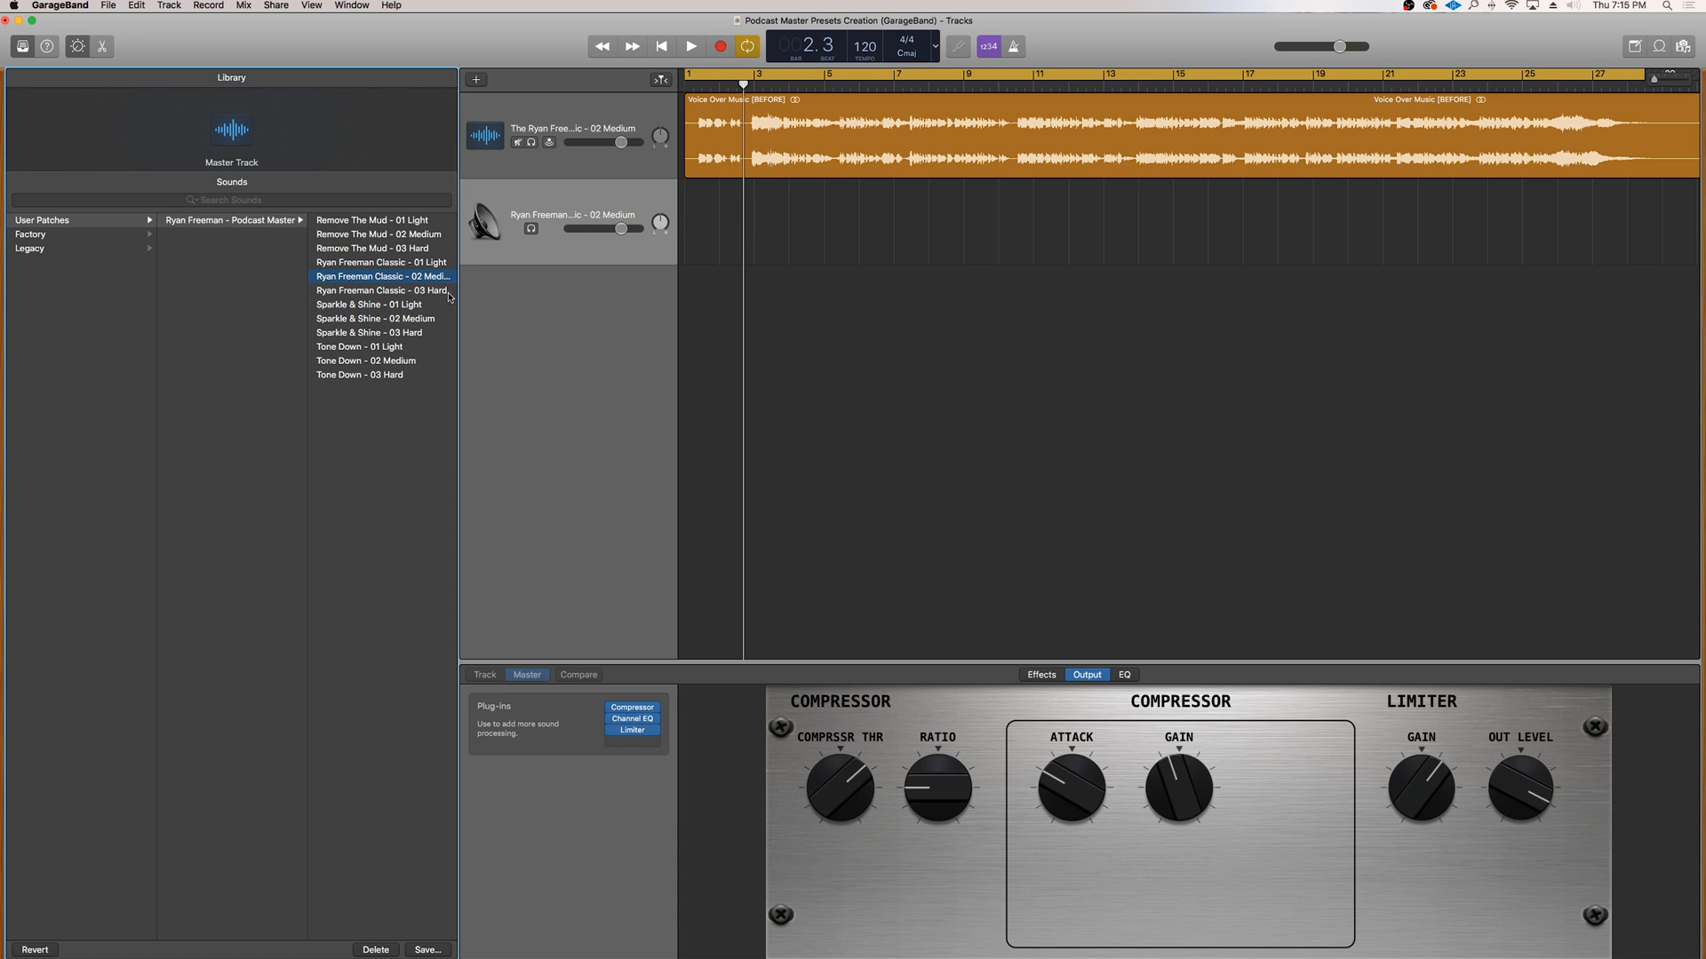
pyautogui.click(382, 291)
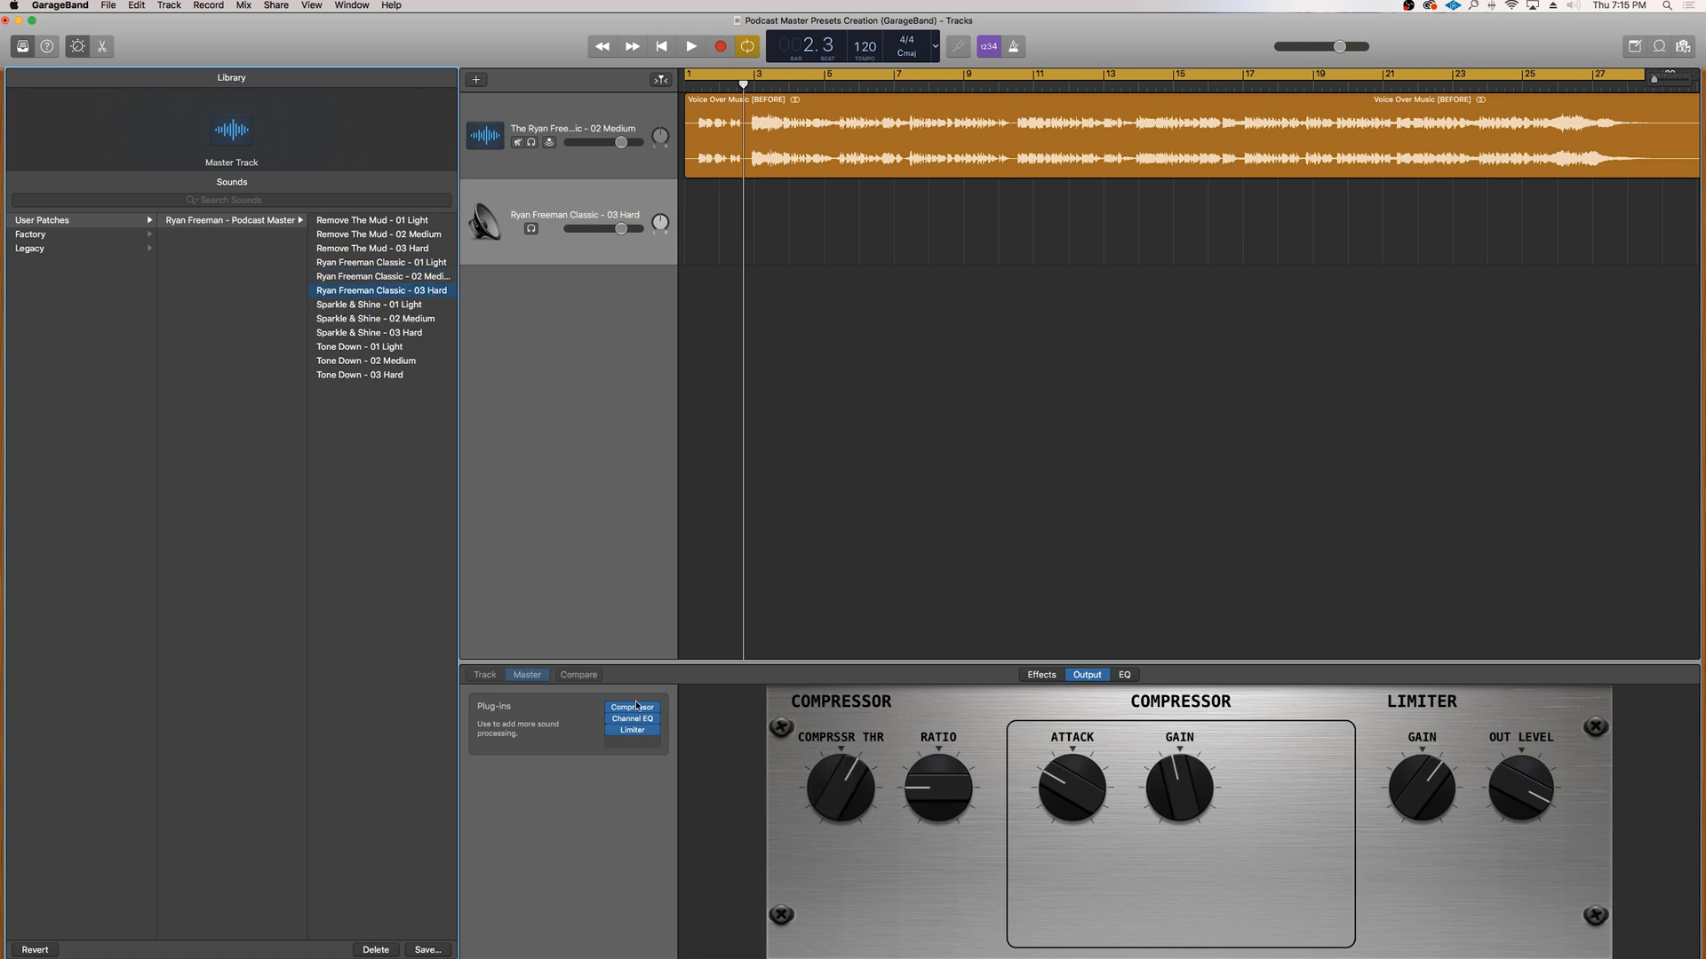
pyautogui.click(630, 707)
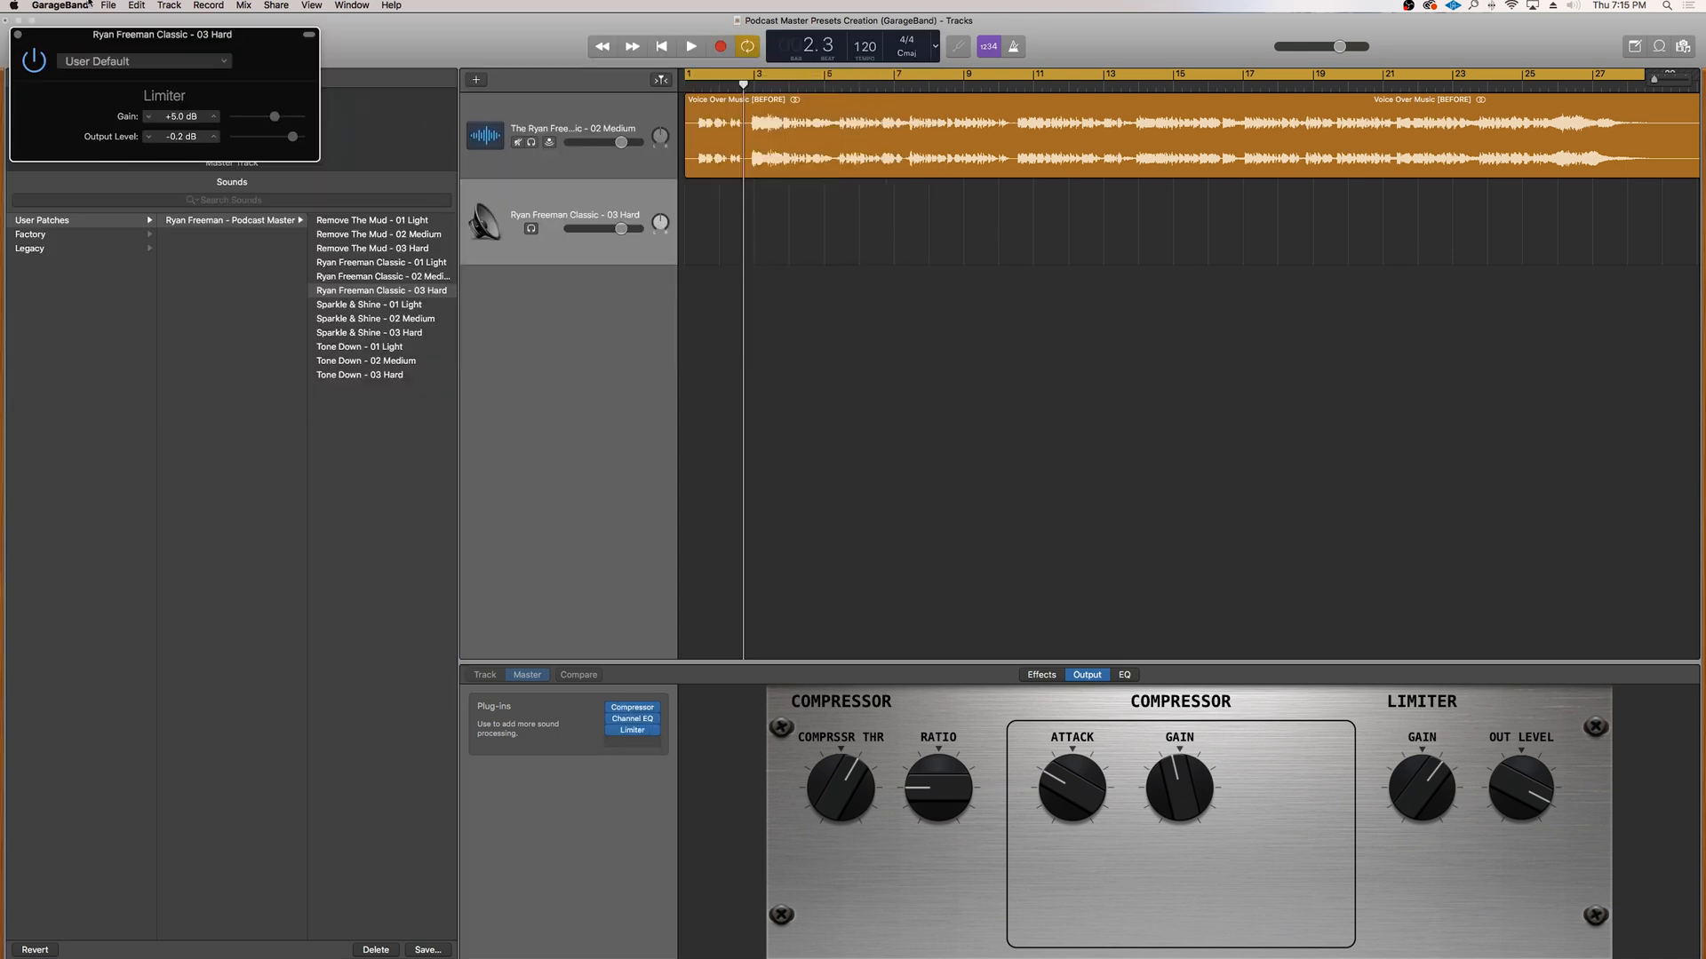
pyautogui.click(381, 276)
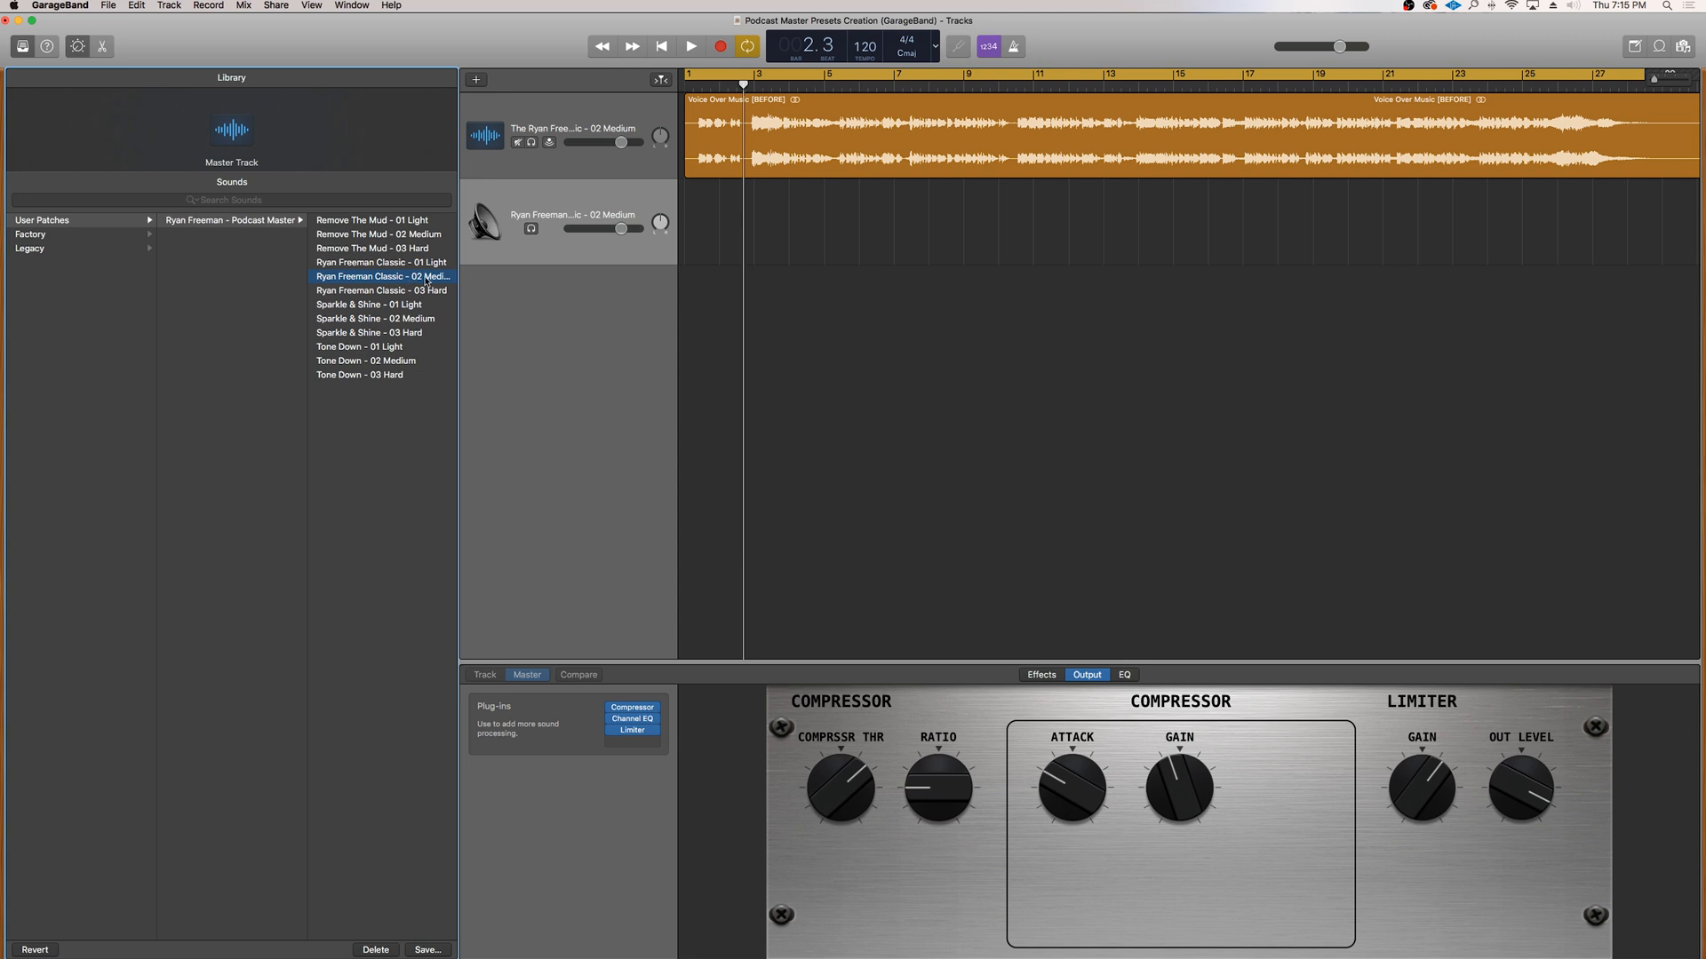
pyautogui.click(379, 262)
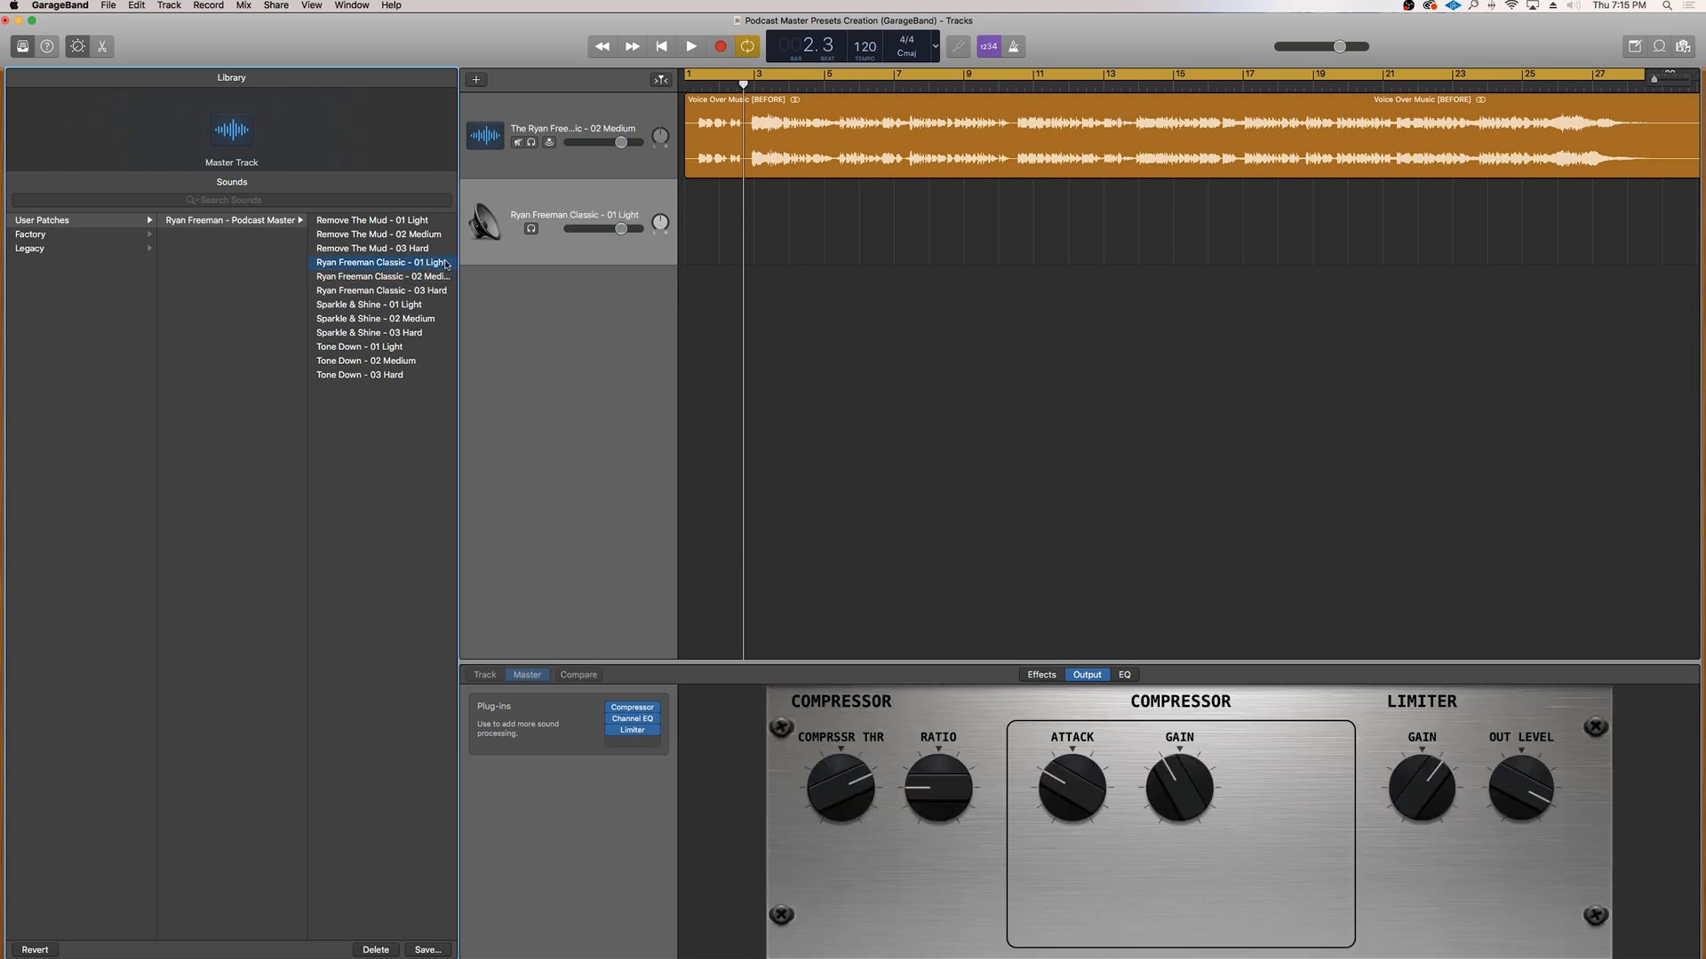
pyautogui.click(631, 707)
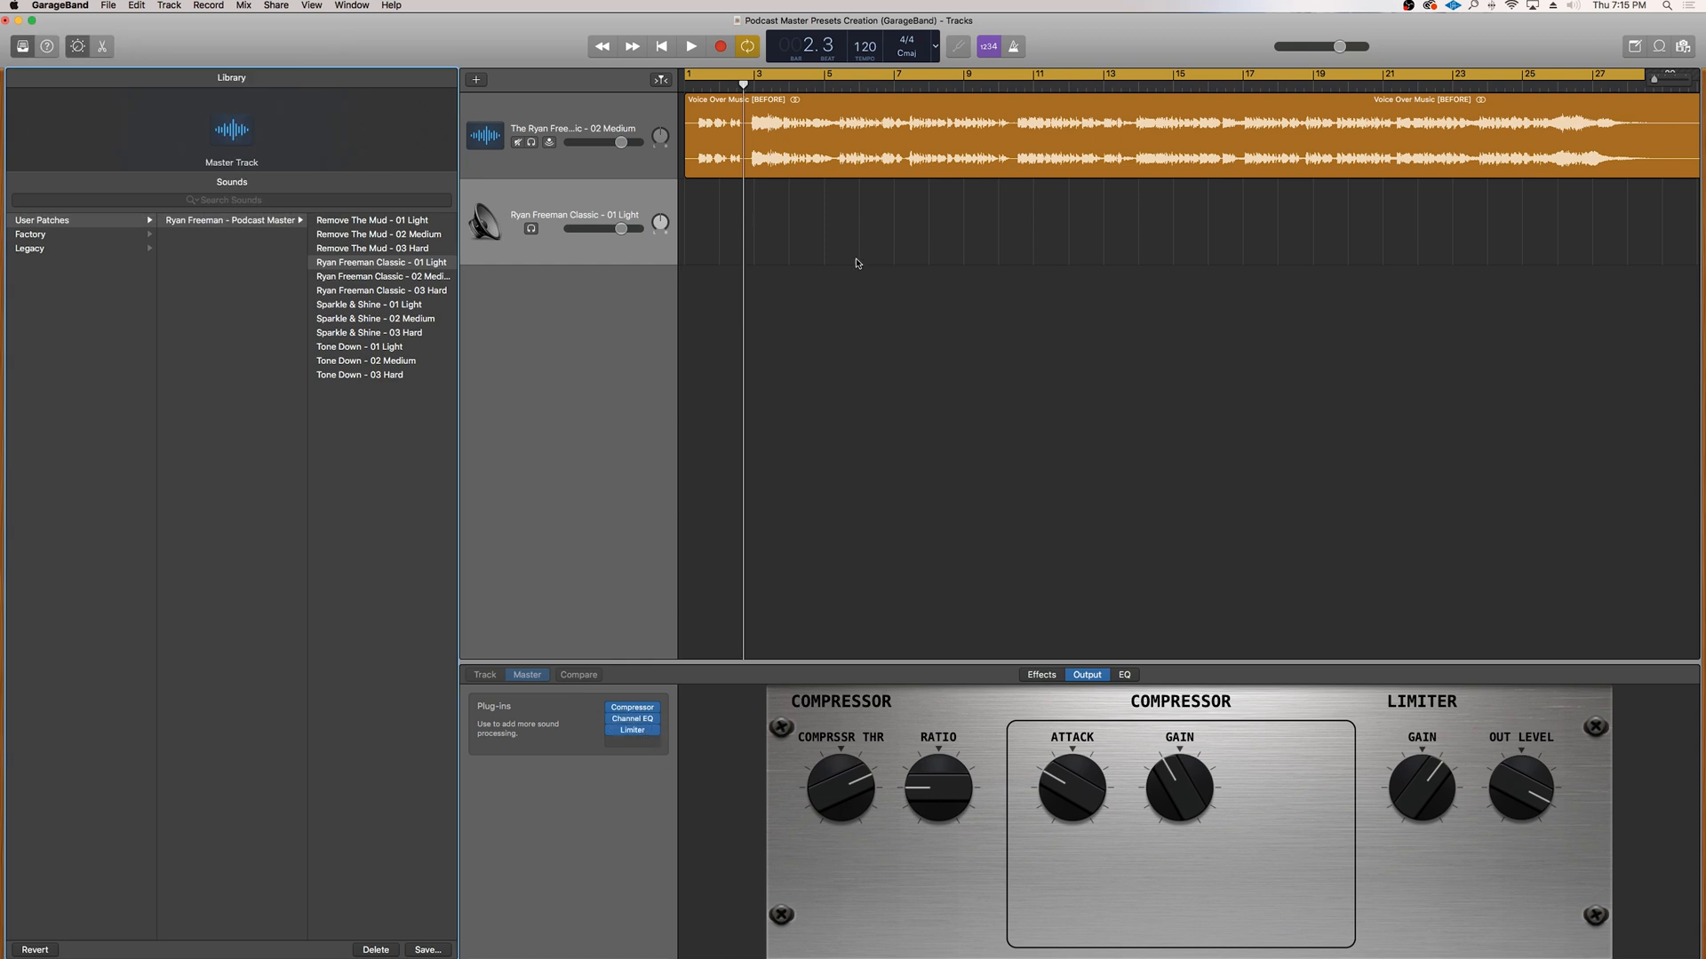
pyautogui.click(381, 277)
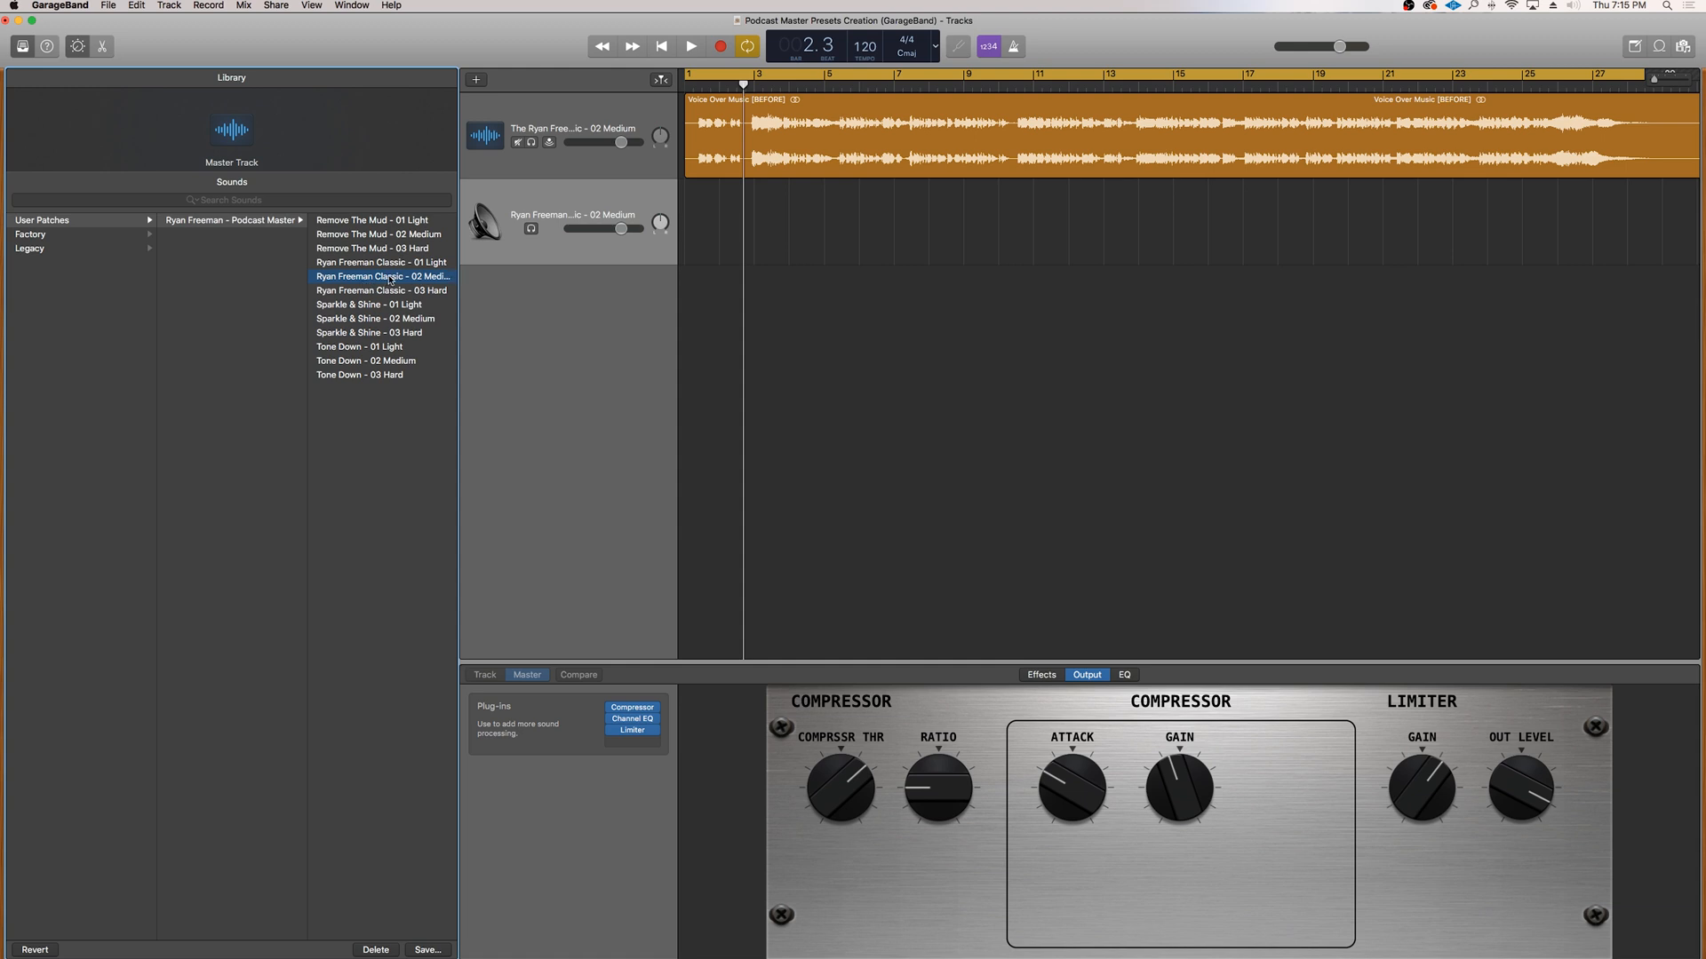
pyautogui.moveTo(441, 378)
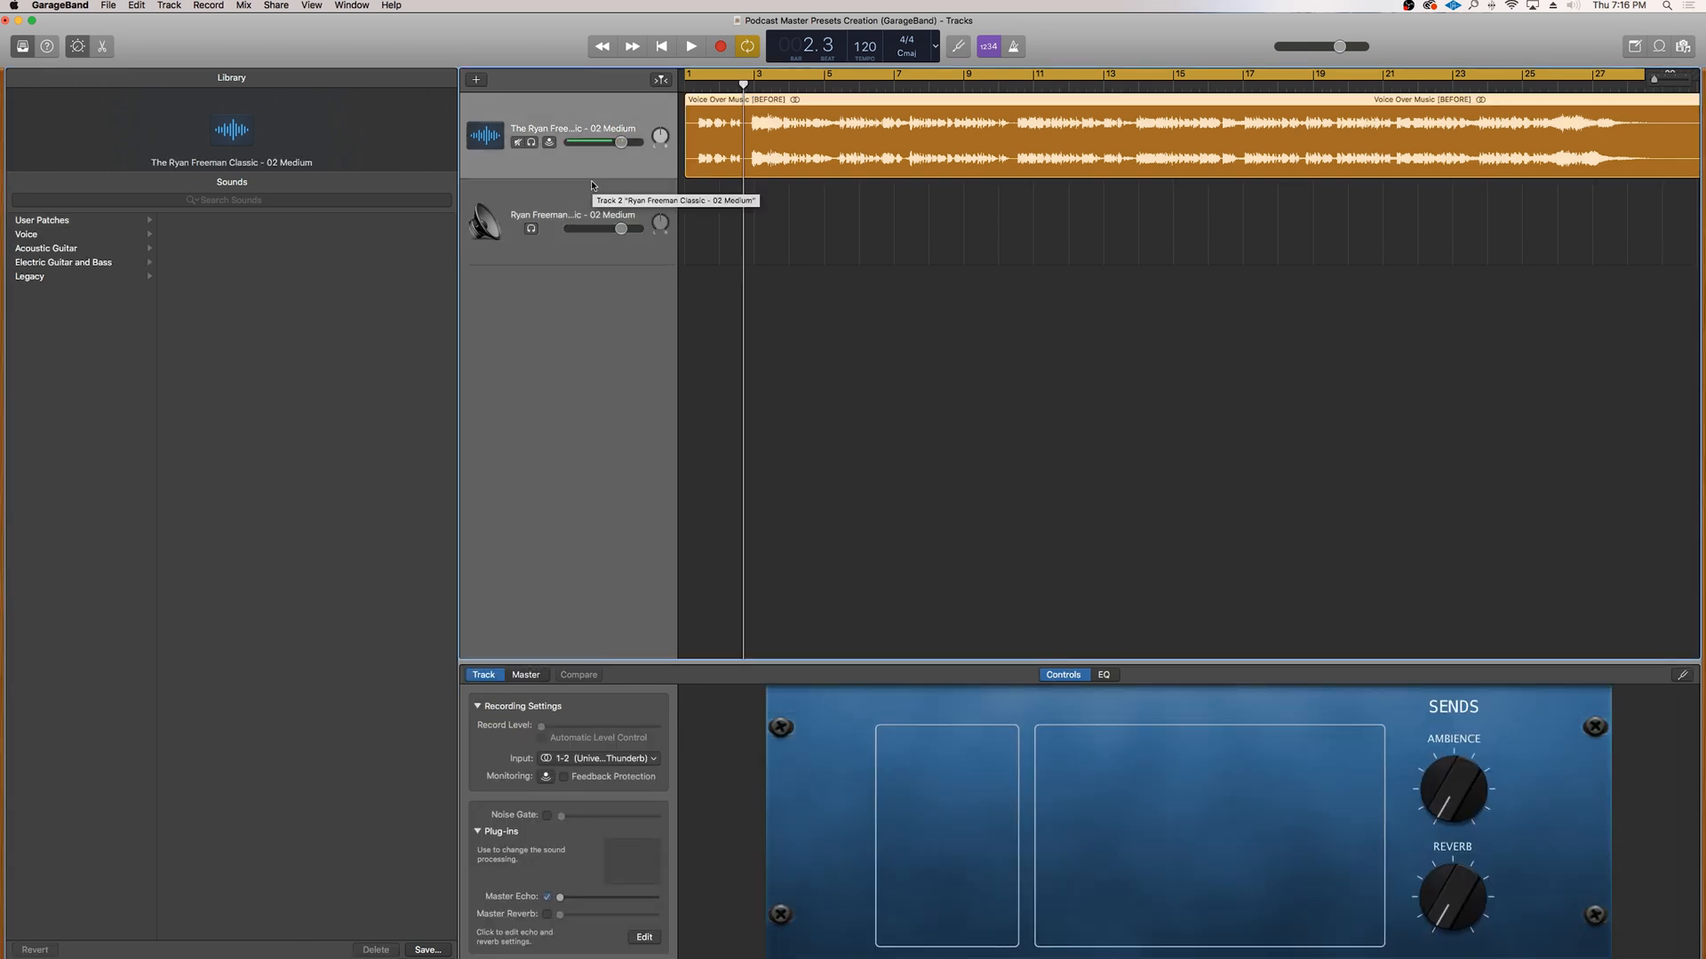
pyautogui.moveTo(616, 174)
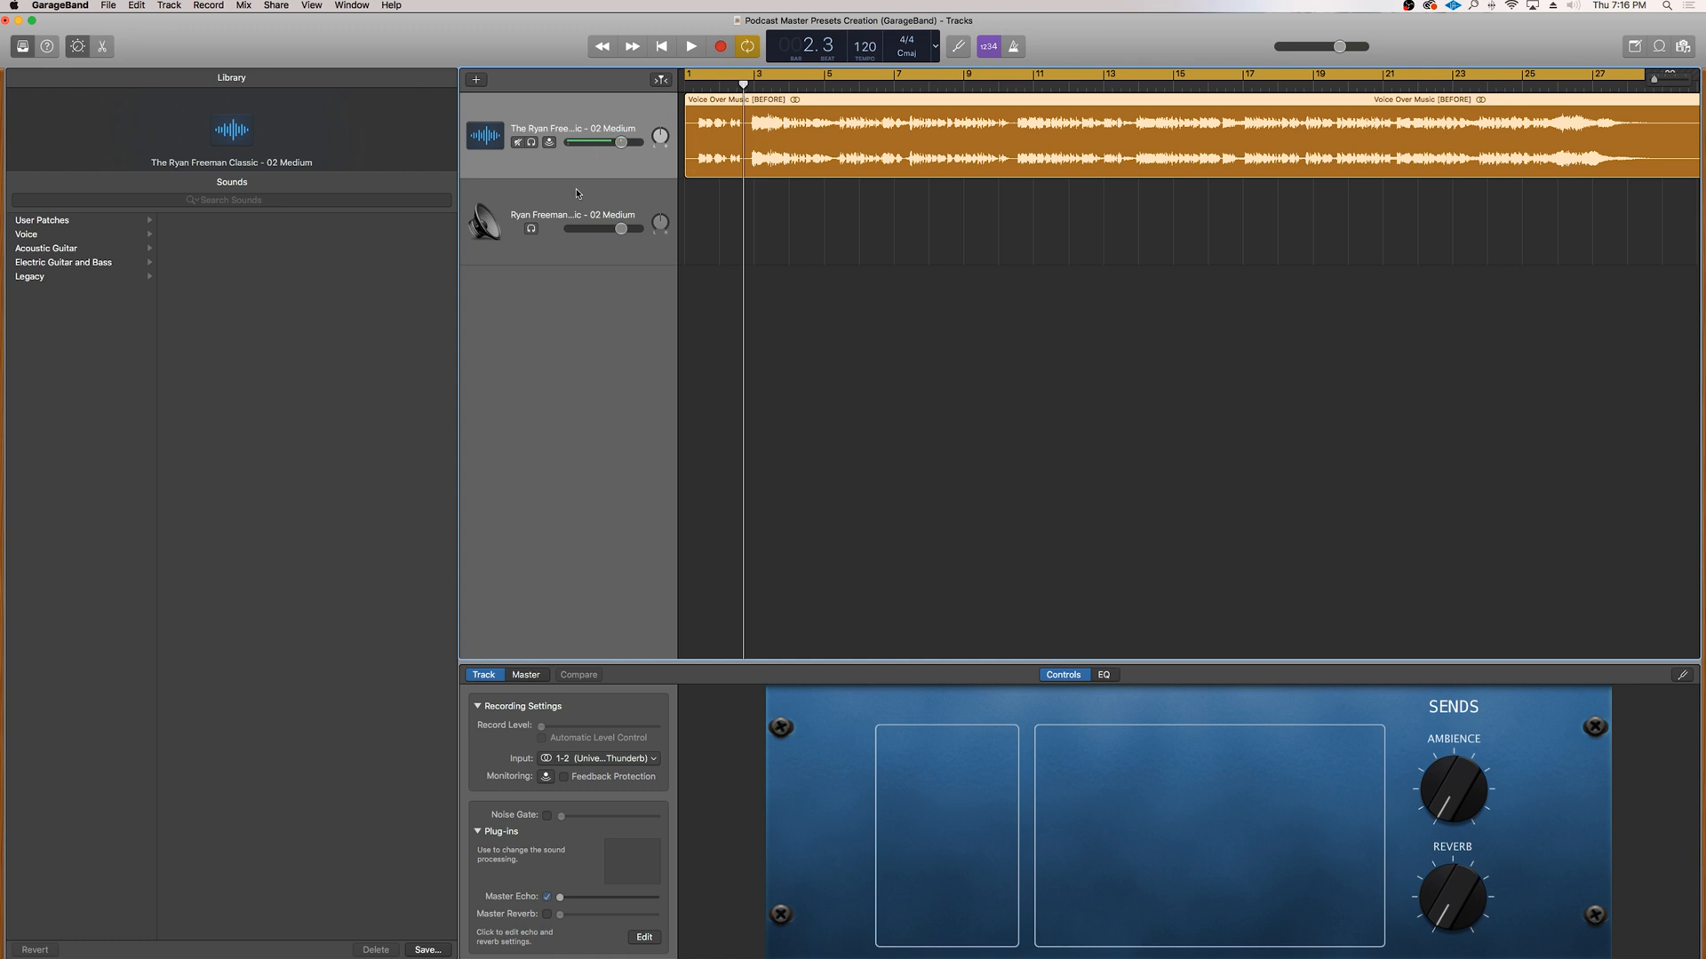
# Reselect the Master Track to show its patches and effects, Classic 02 Medium still applied
pyautogui.click(525, 674)
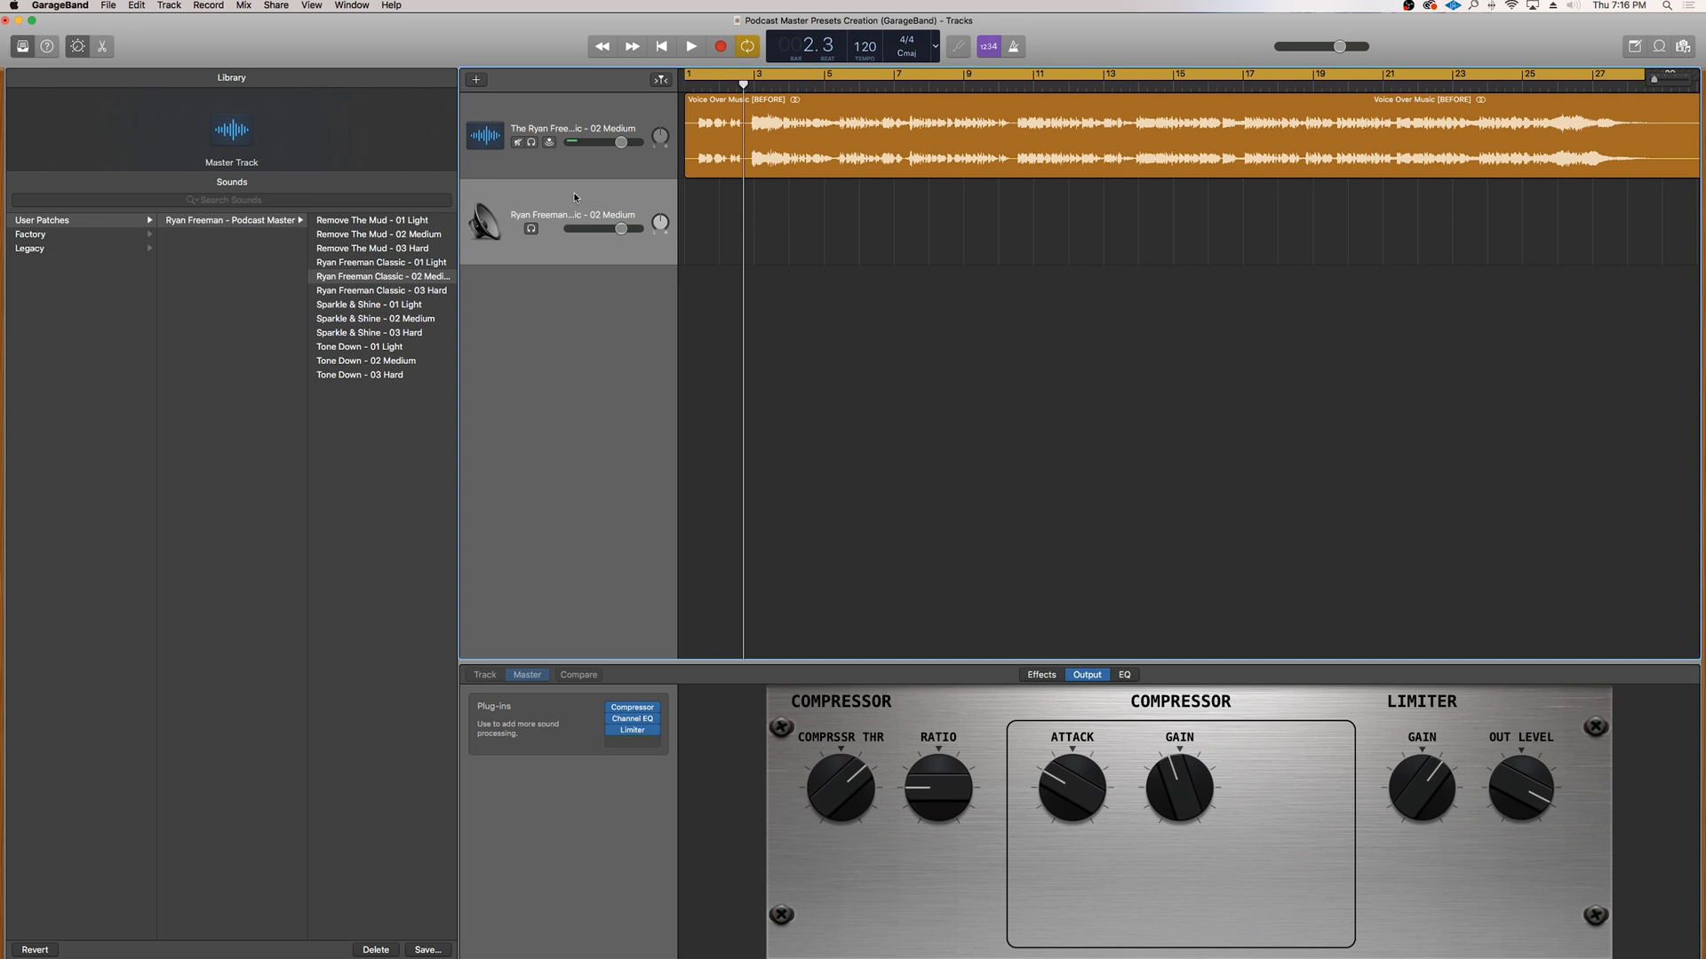
pyautogui.click(630, 707)
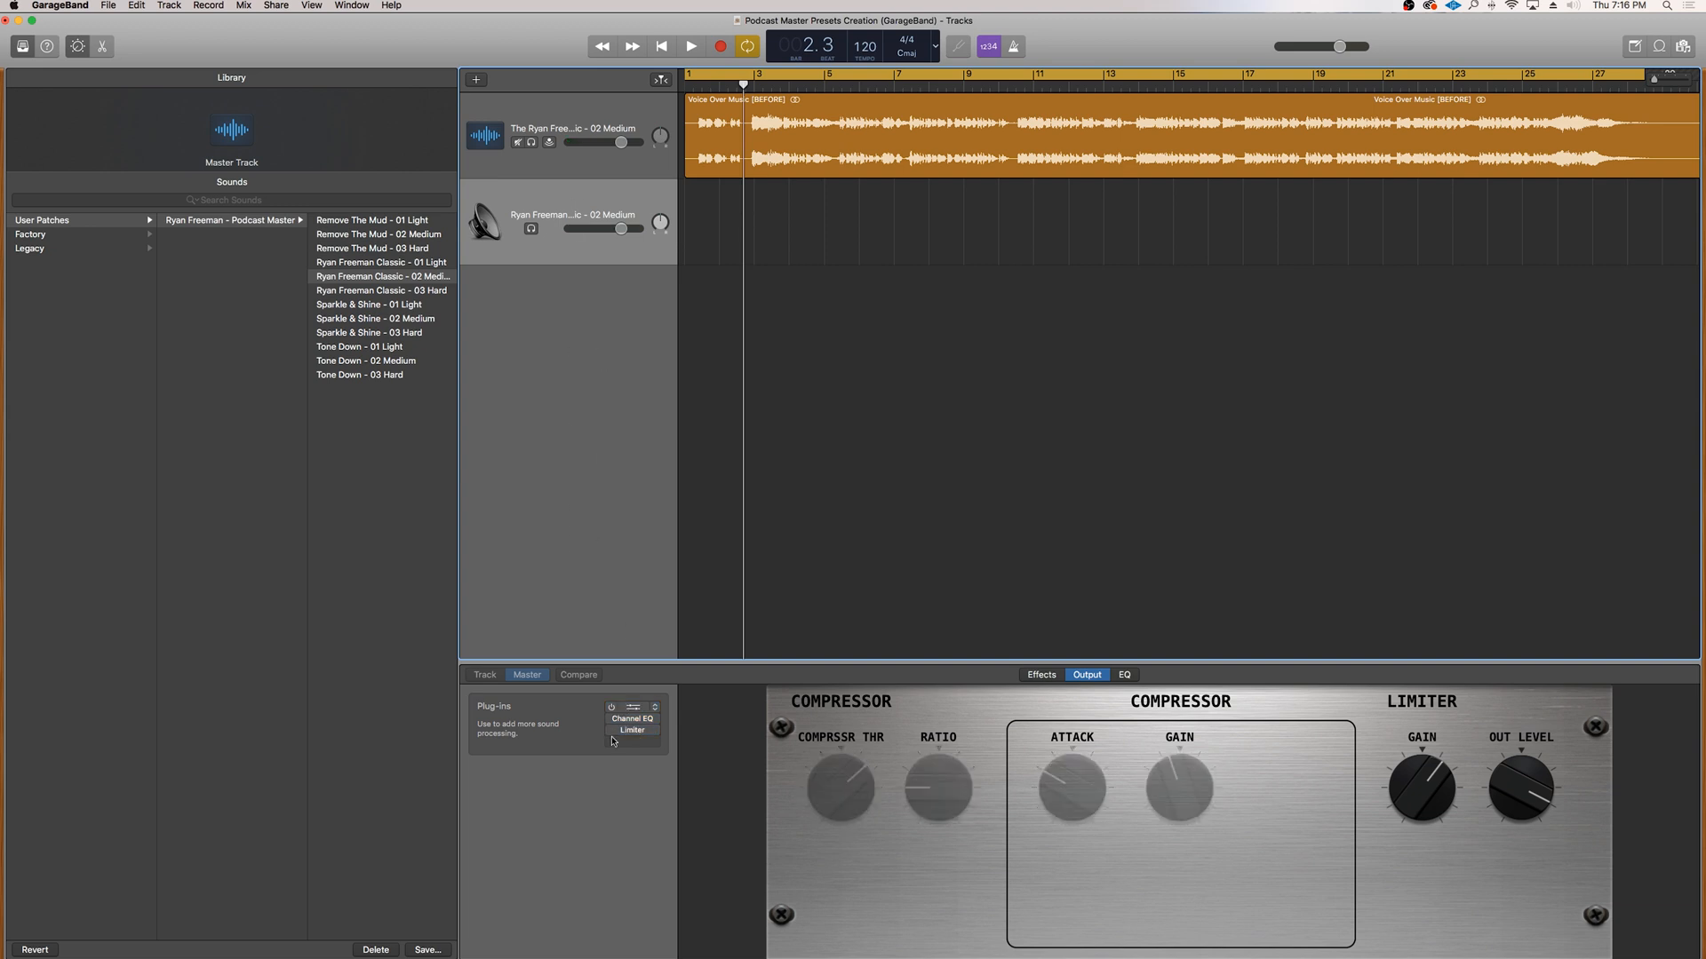
pyautogui.click(691, 45)
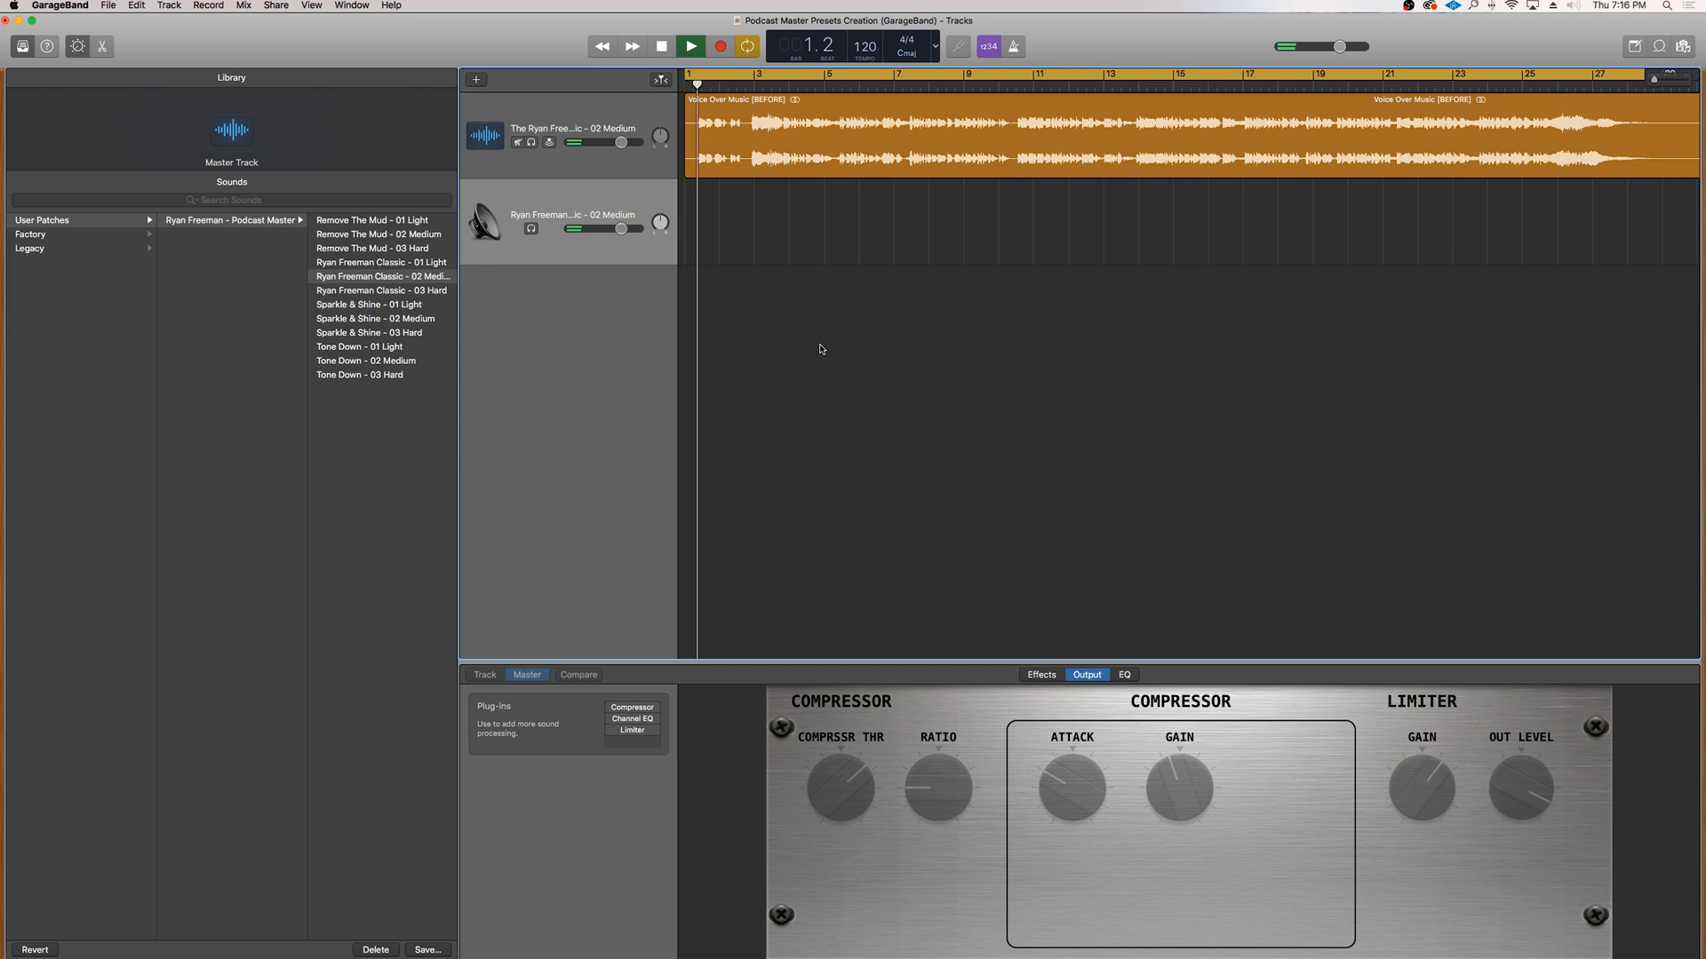
pyautogui.click(692, 45)
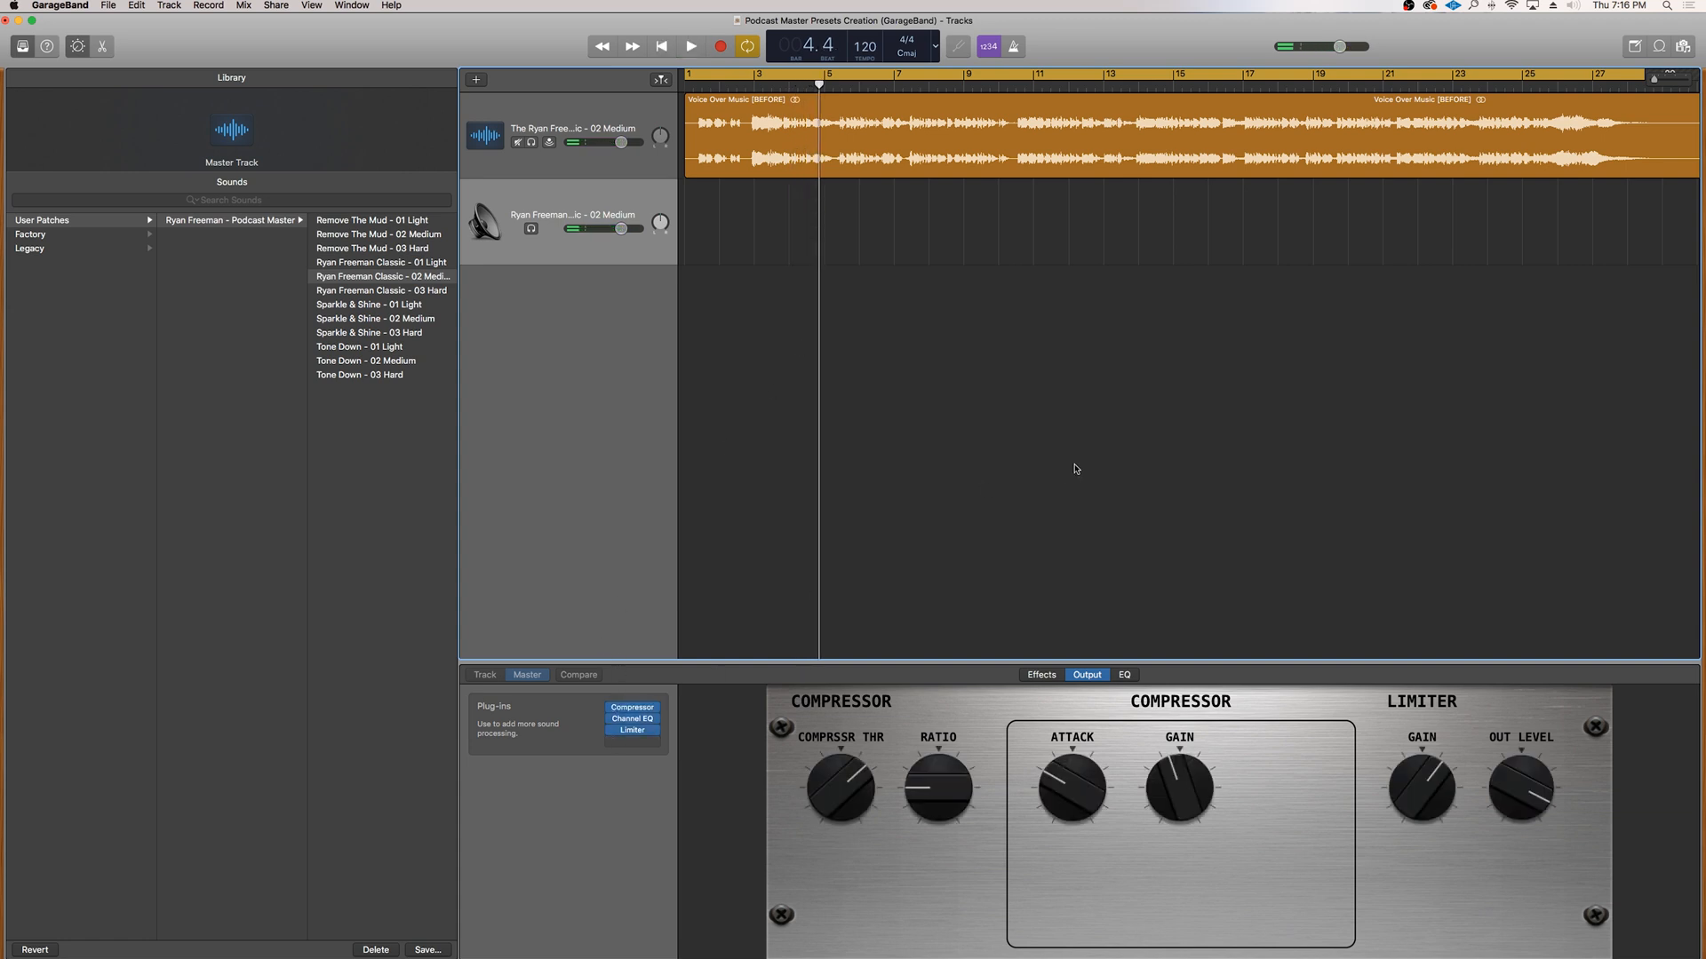
pyautogui.click(689, 46)
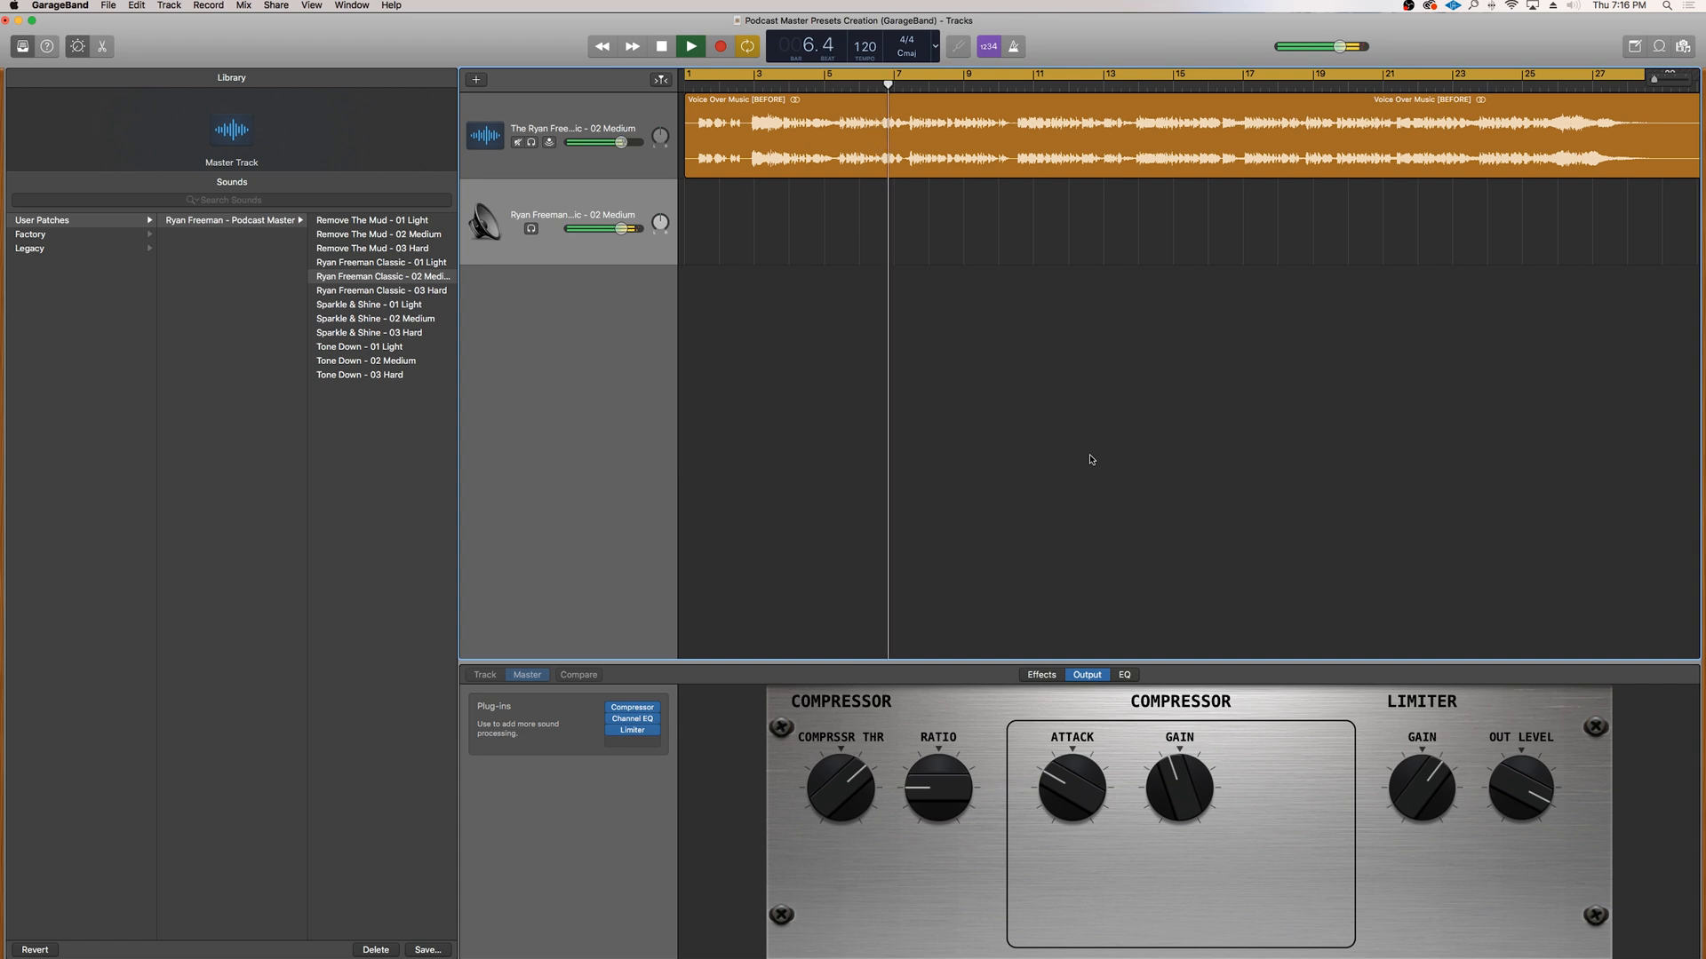
pyautogui.click(690, 45)
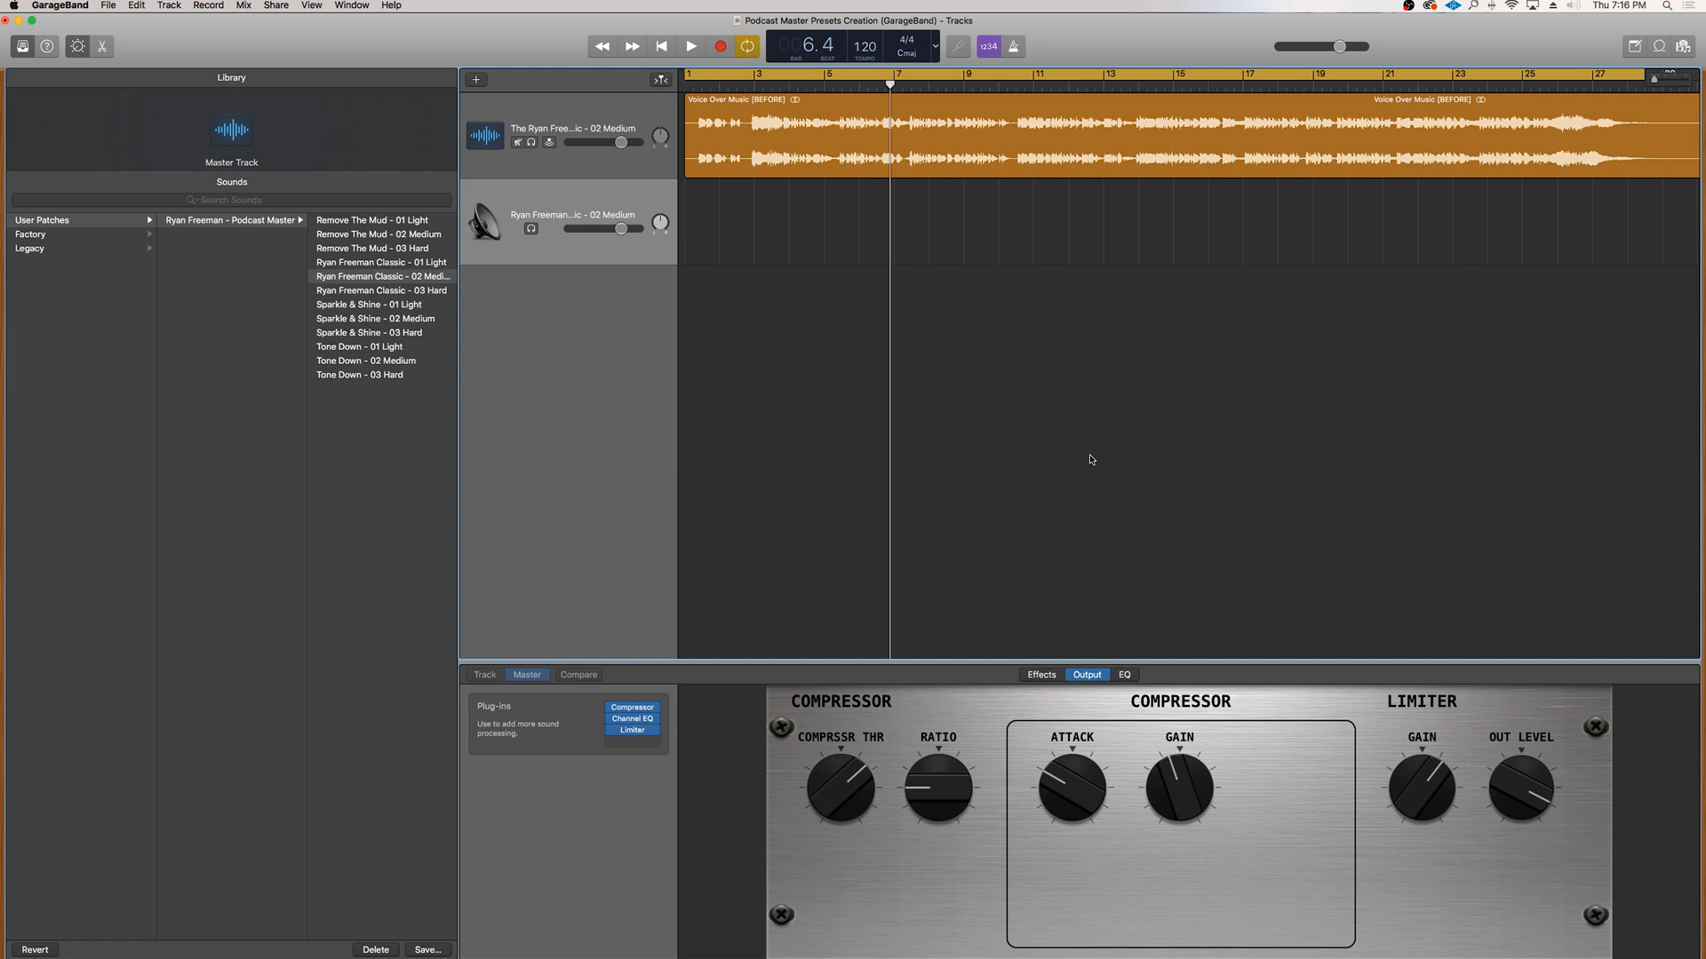
pyautogui.moveTo(759, 254)
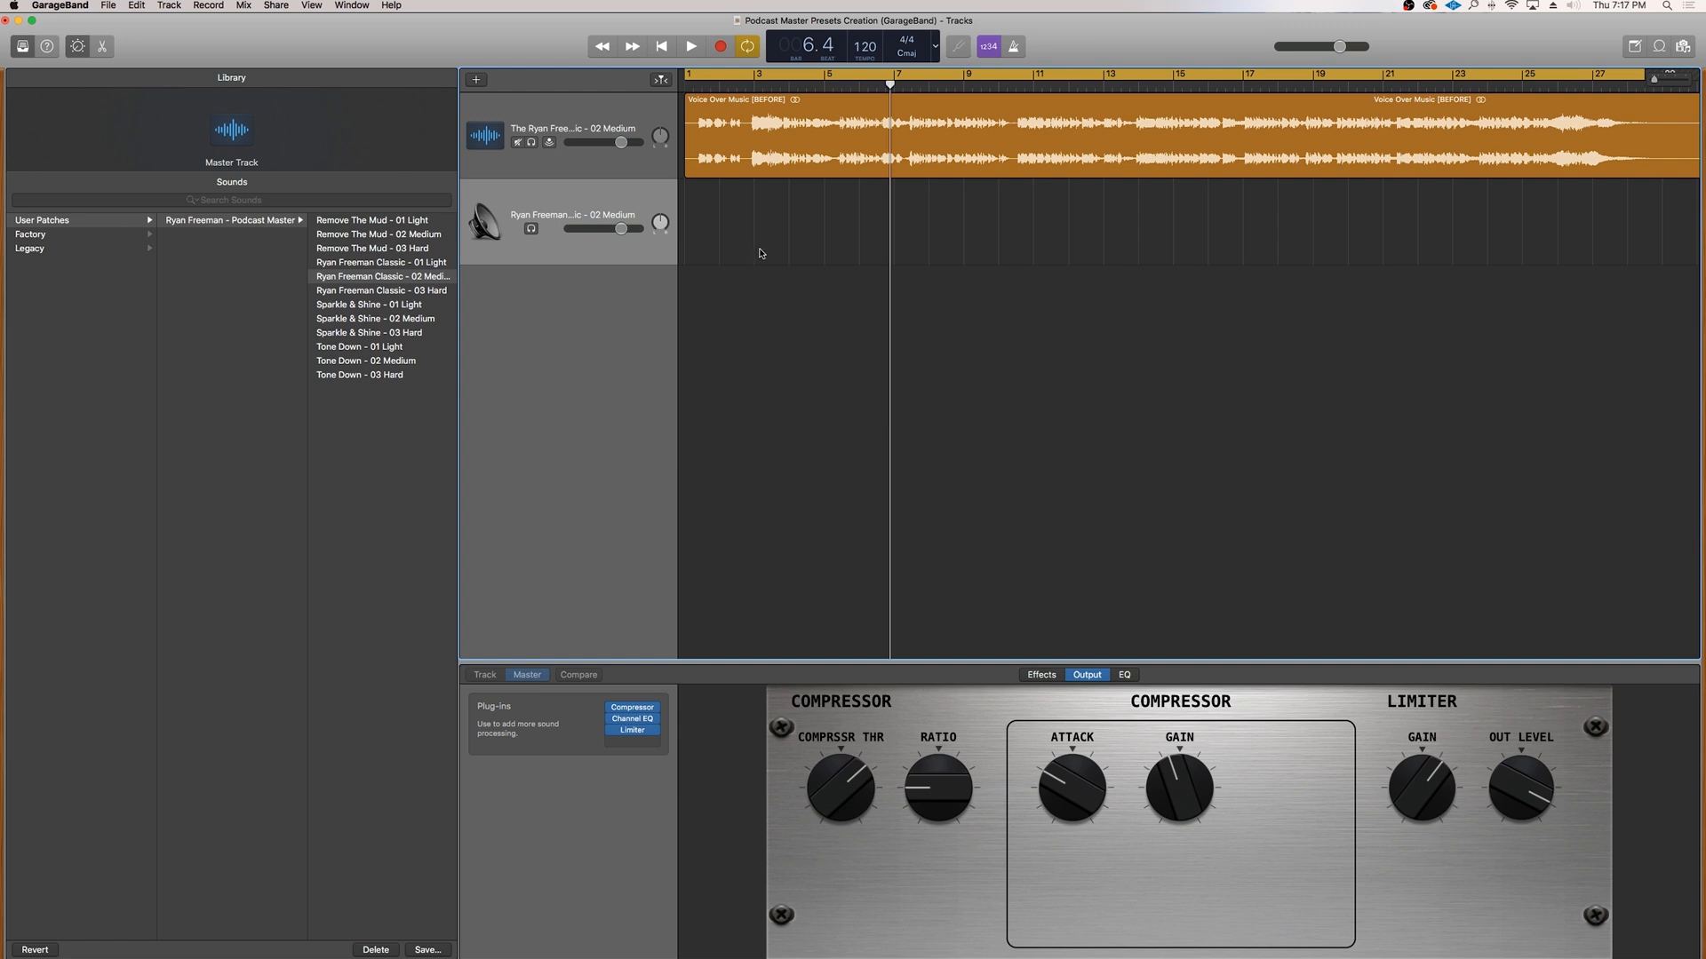
pyautogui.moveTo(609, 754)
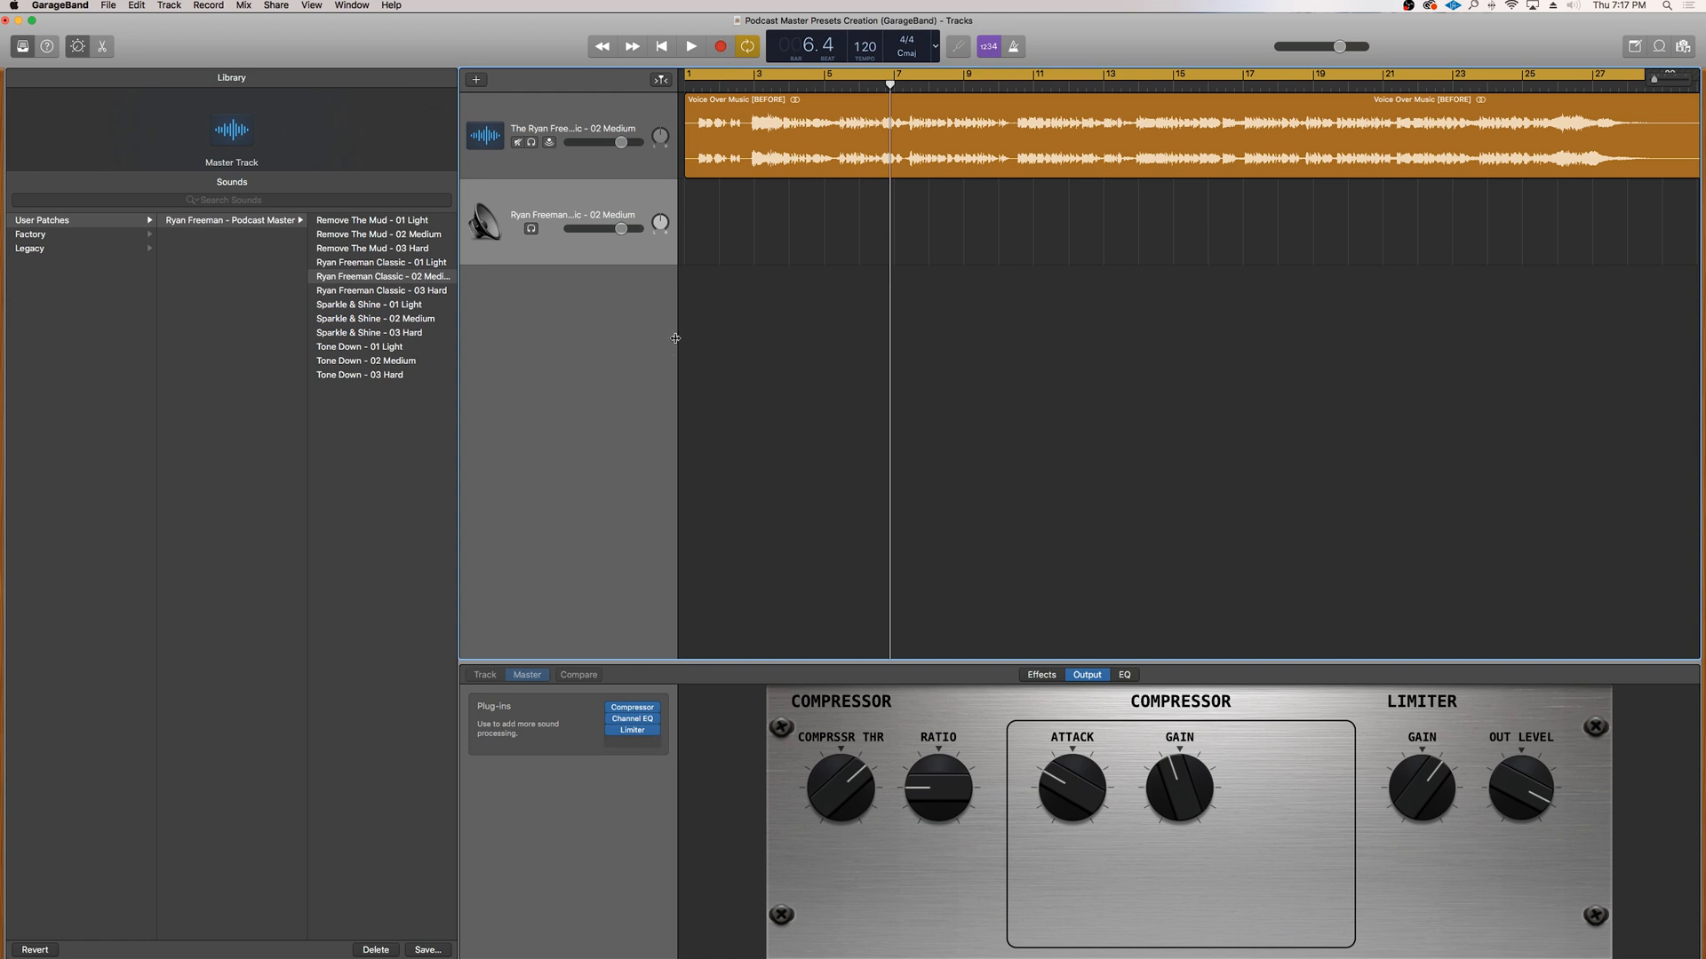
pyautogui.moveTo(612, 111)
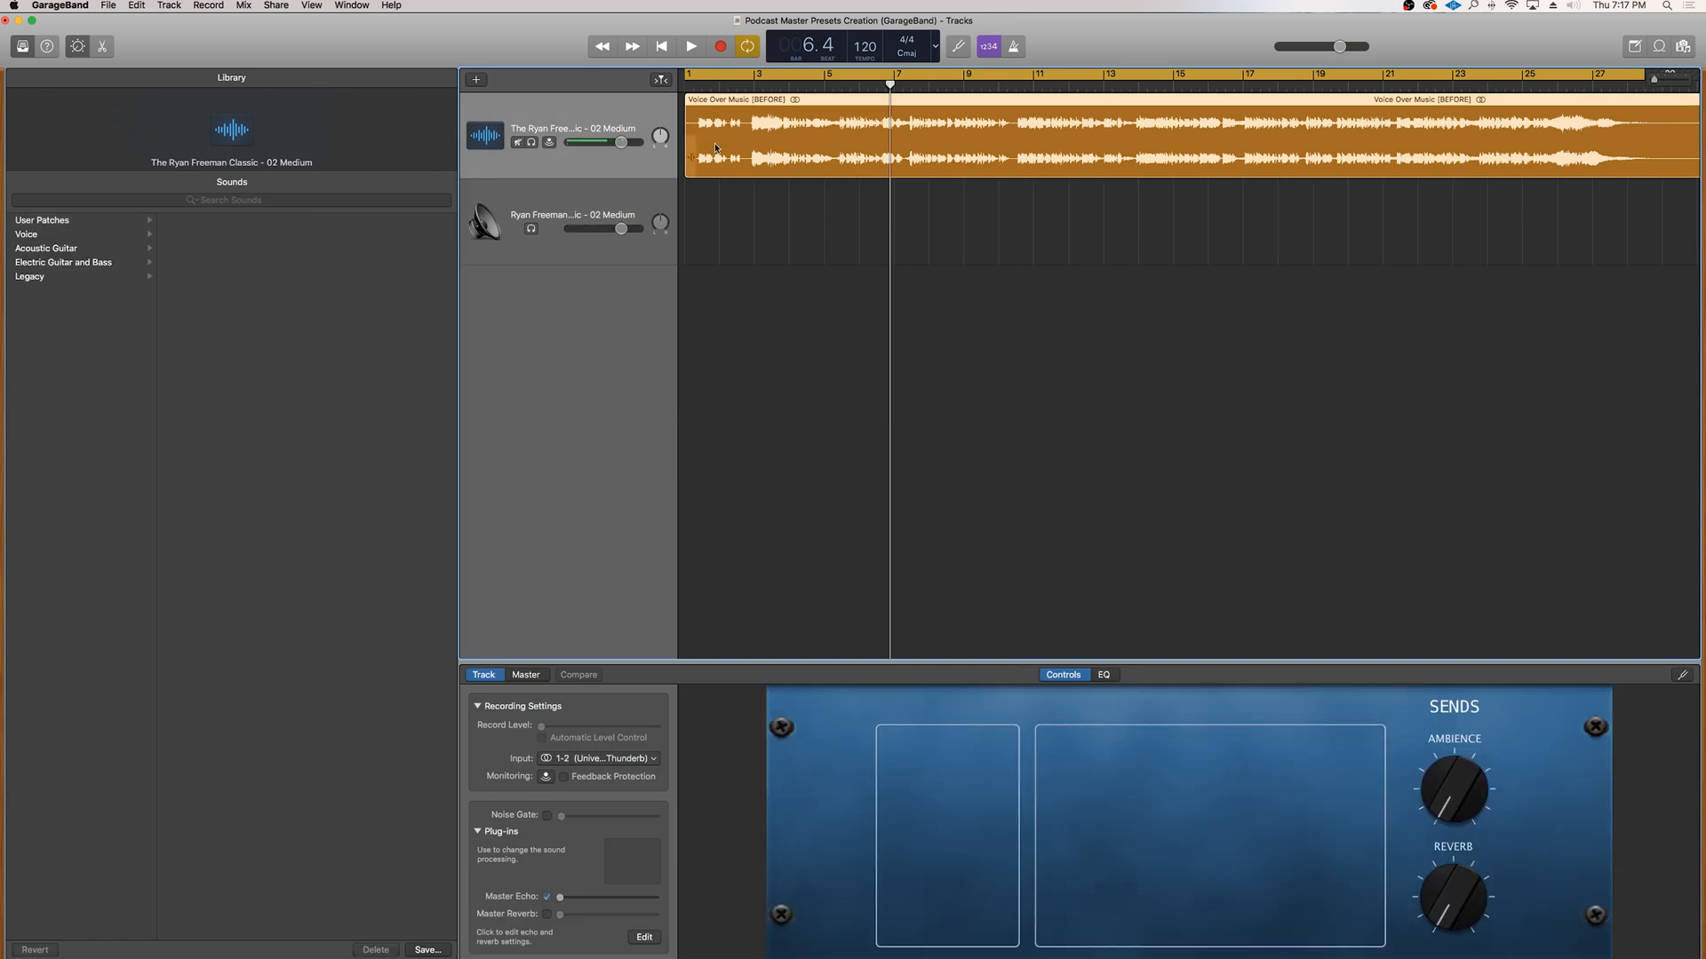
# Replay the voiceover with the voice track's Smart Controls shown, then return to the Master Track
pyautogui.click(691, 45)
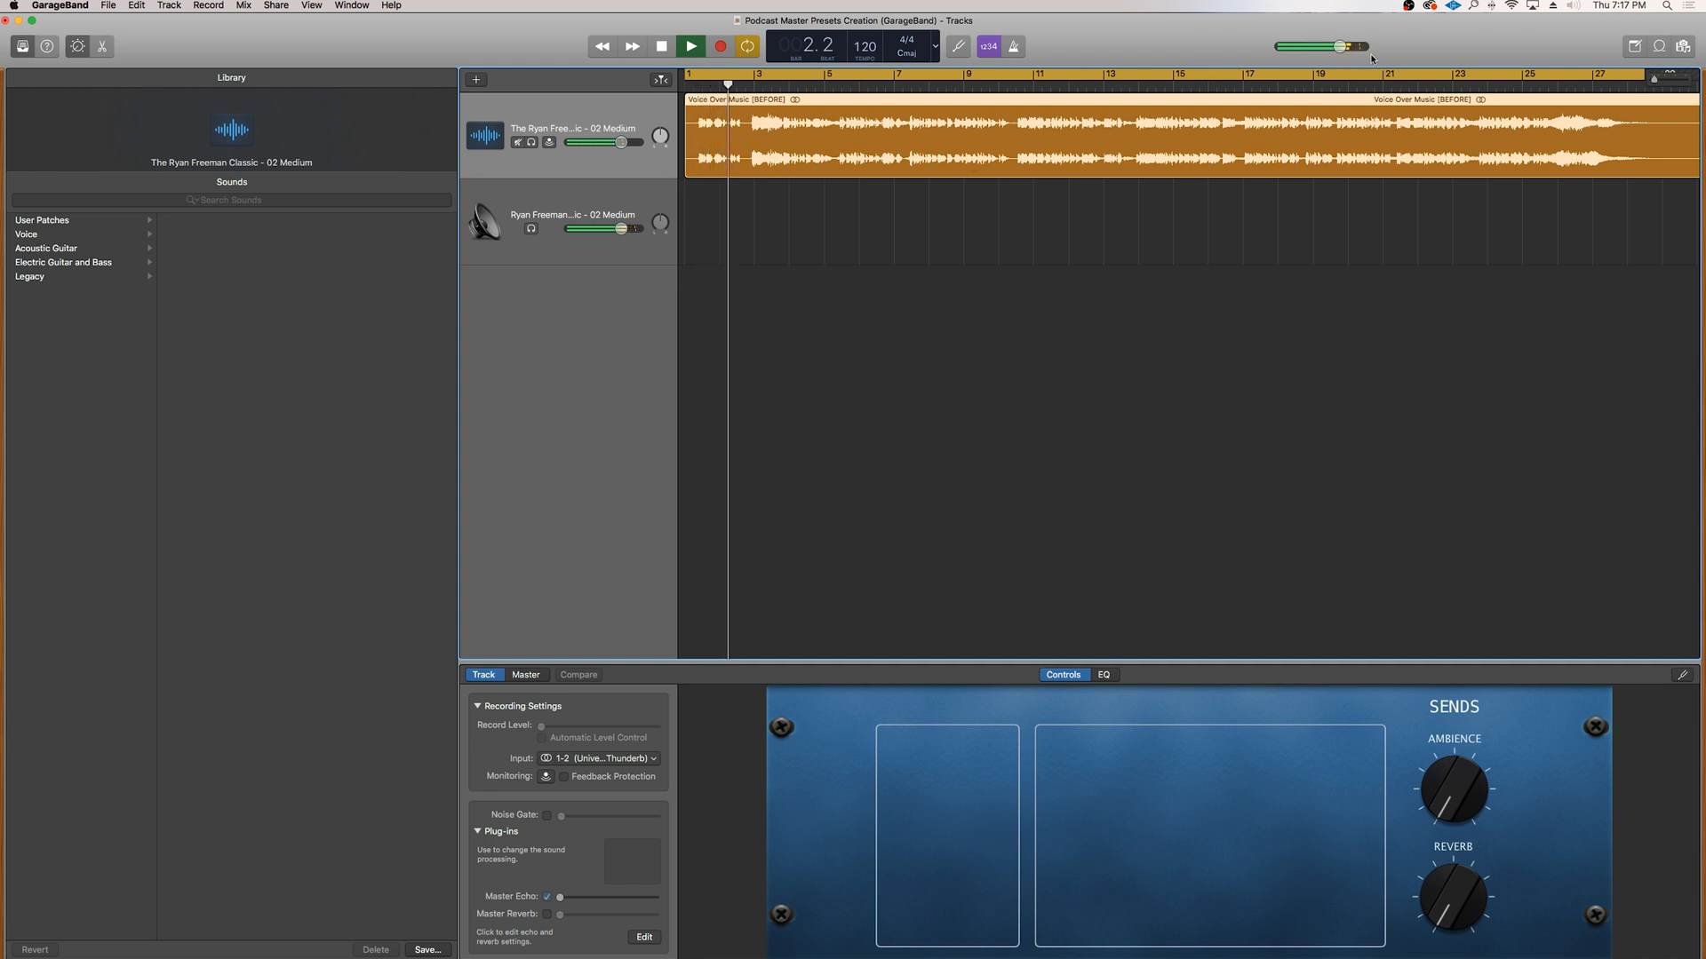
pyautogui.click(721, 45)
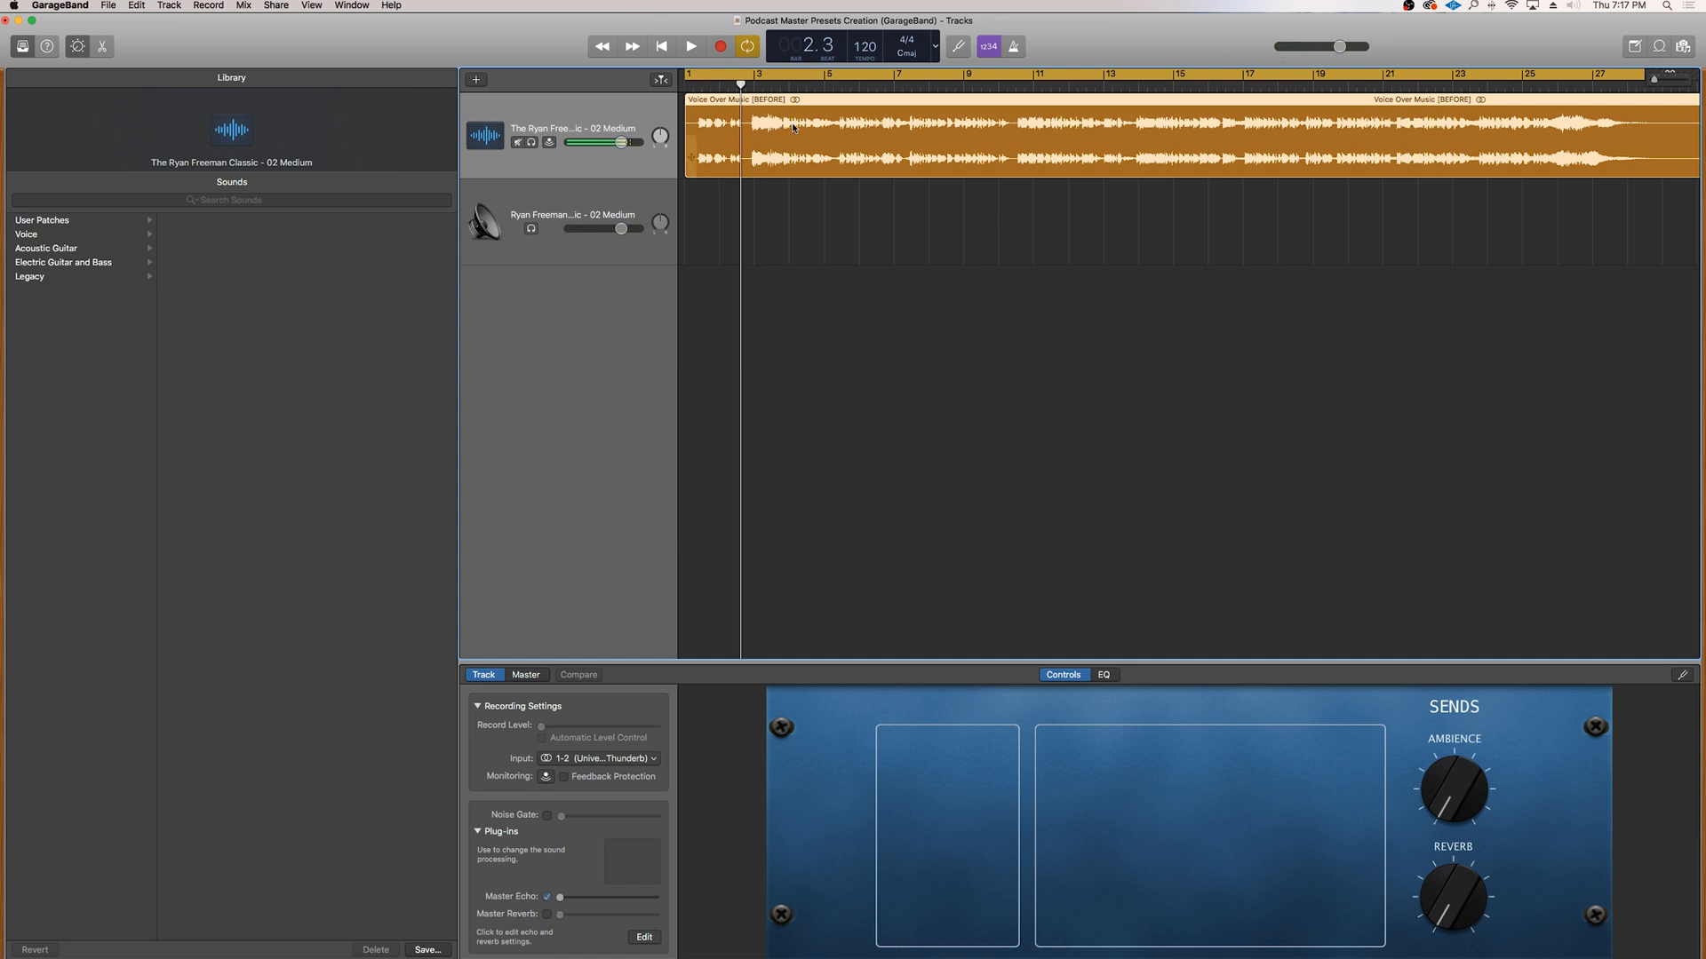
pyautogui.click(525, 675)
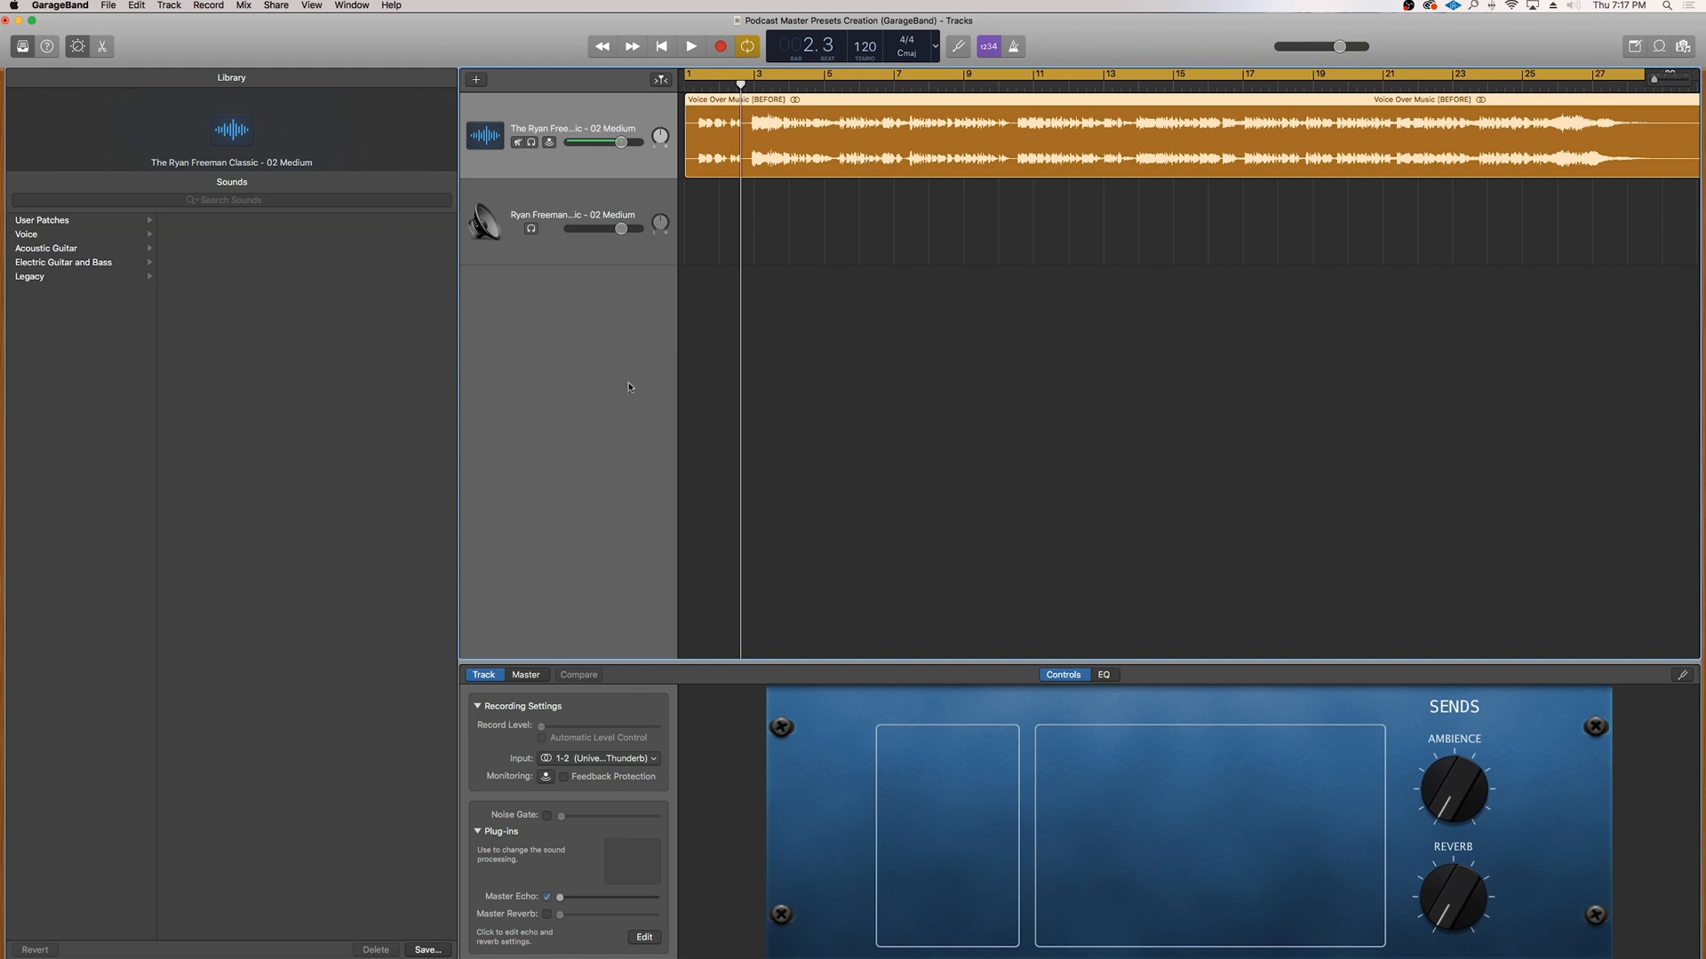
pyautogui.click(525, 674)
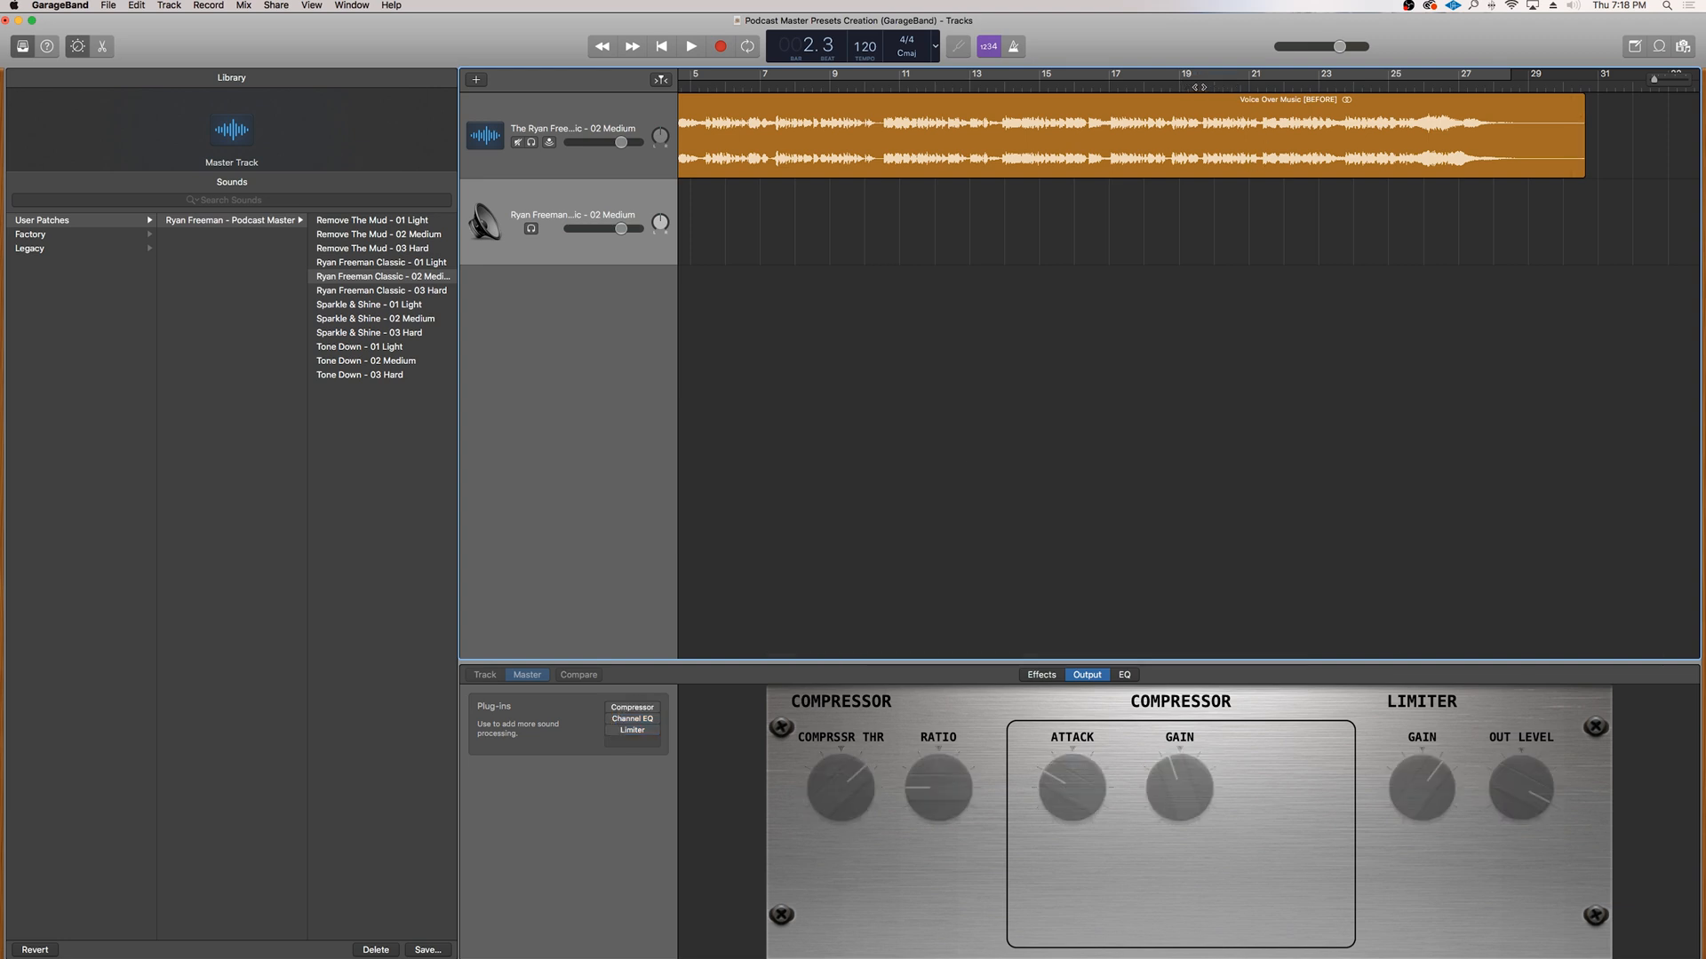
# Power the master compressor, Channel EQ and limiter back on, then play the region's ending
pyautogui.click(1196, 82)
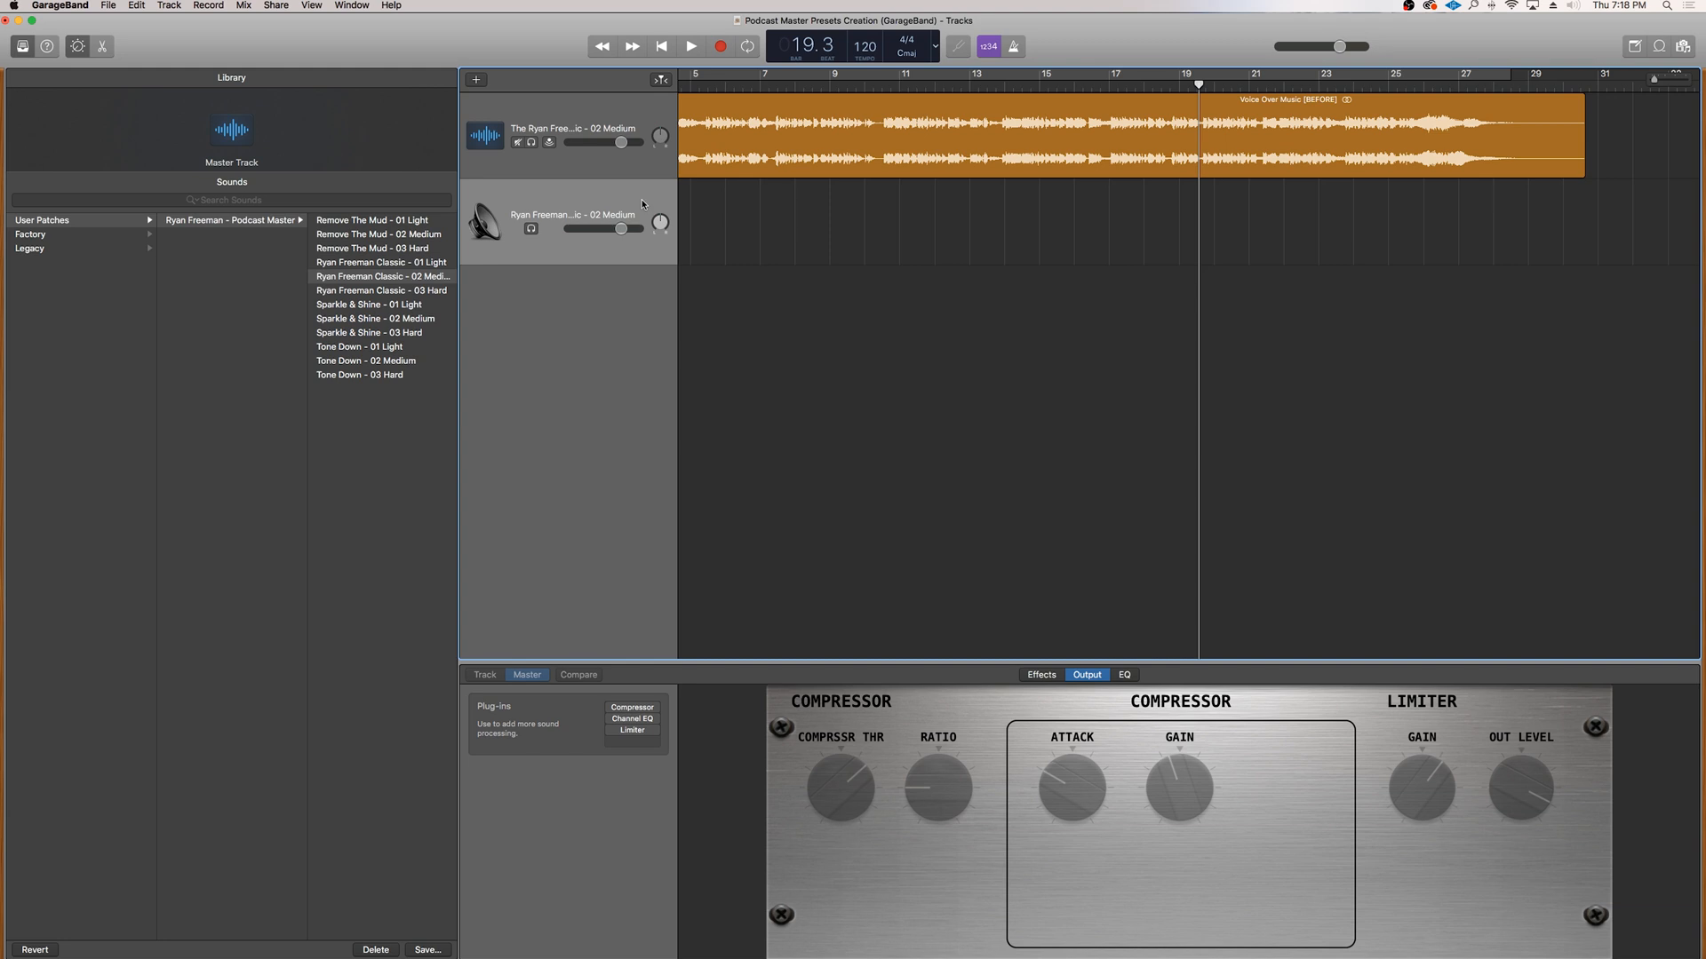
pyautogui.click(690, 45)
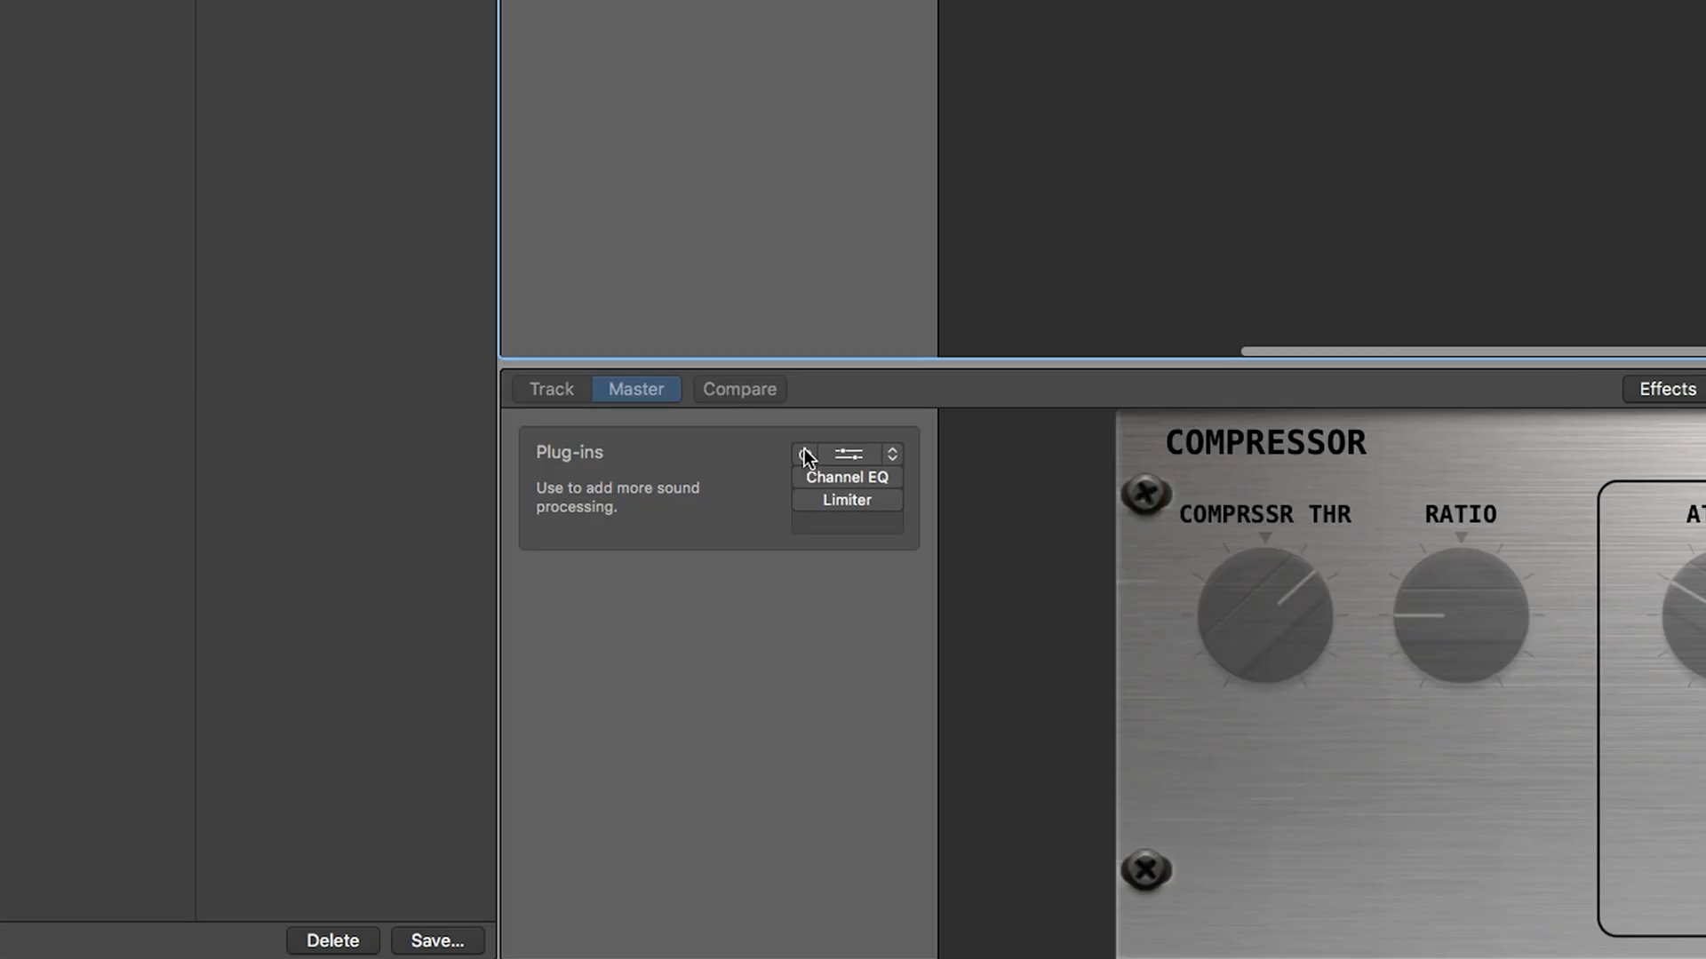
pyautogui.click(847, 455)
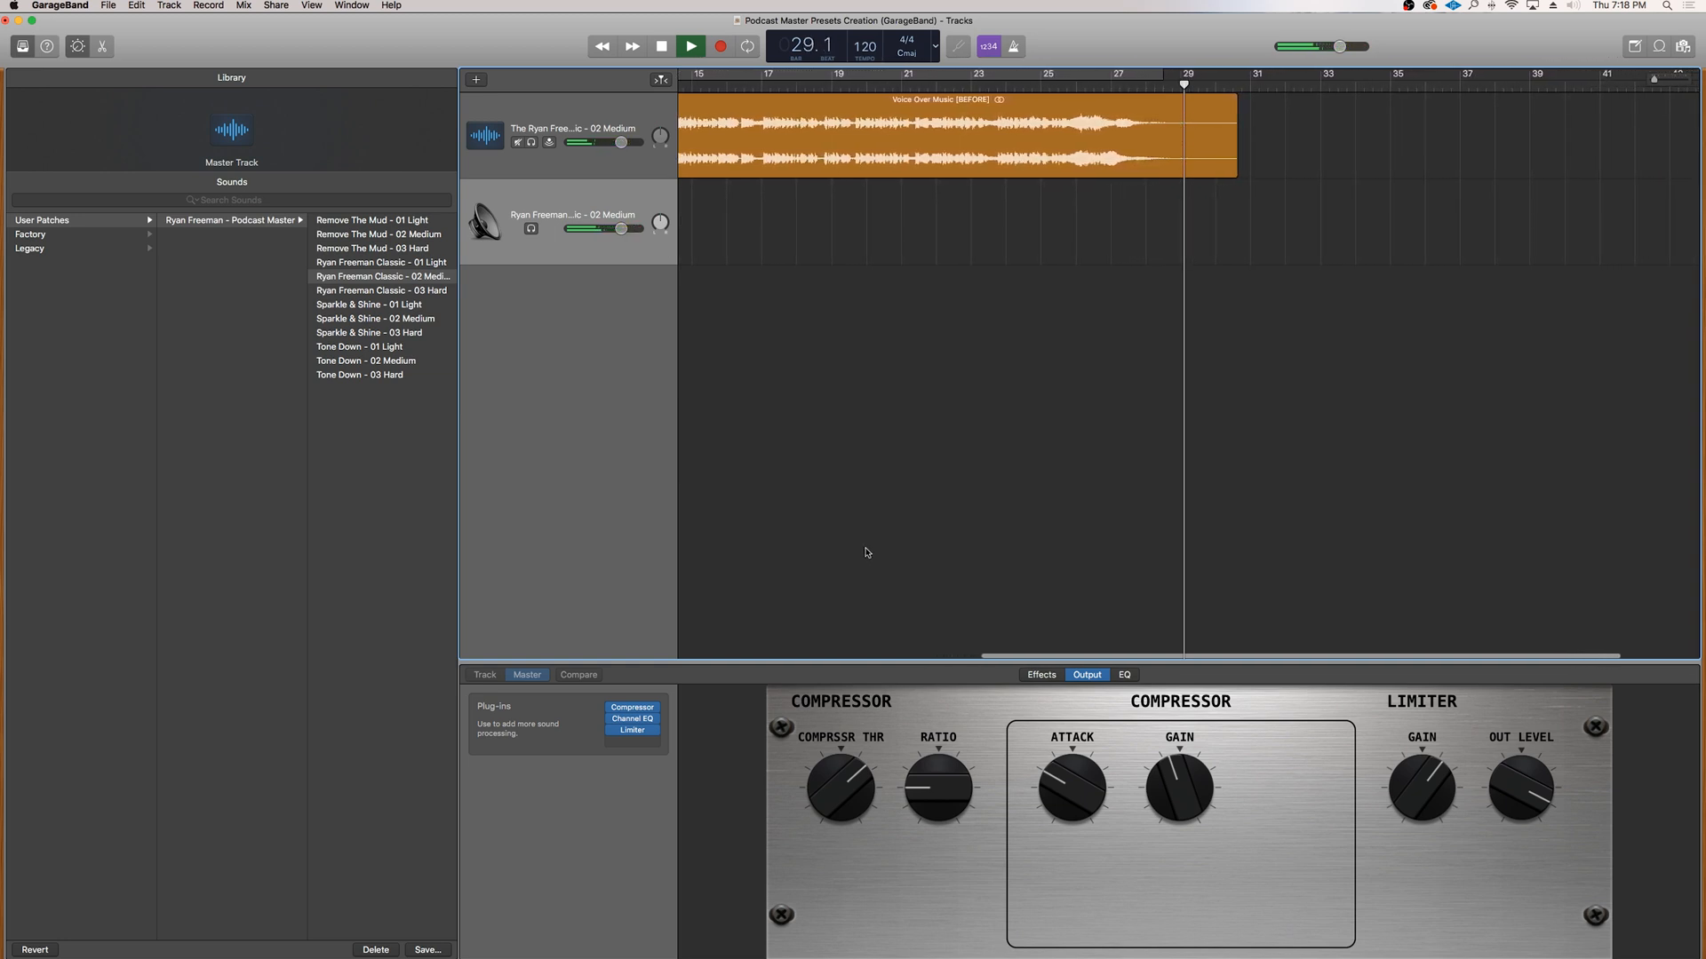
pyautogui.click(660, 46)
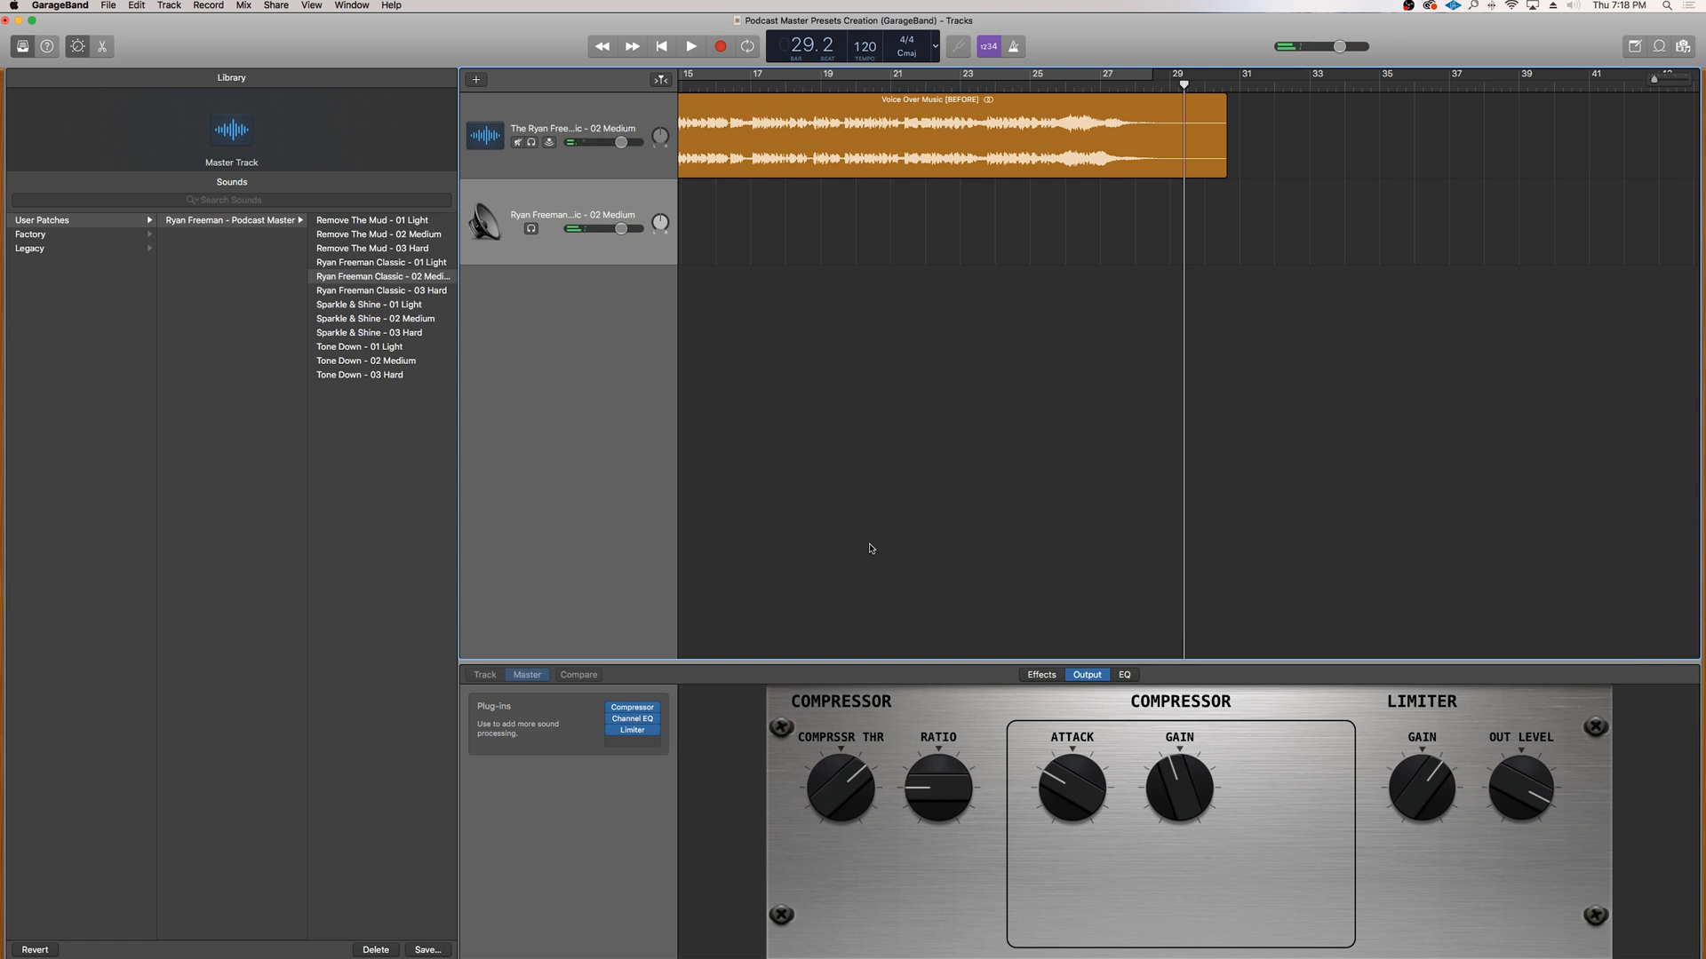